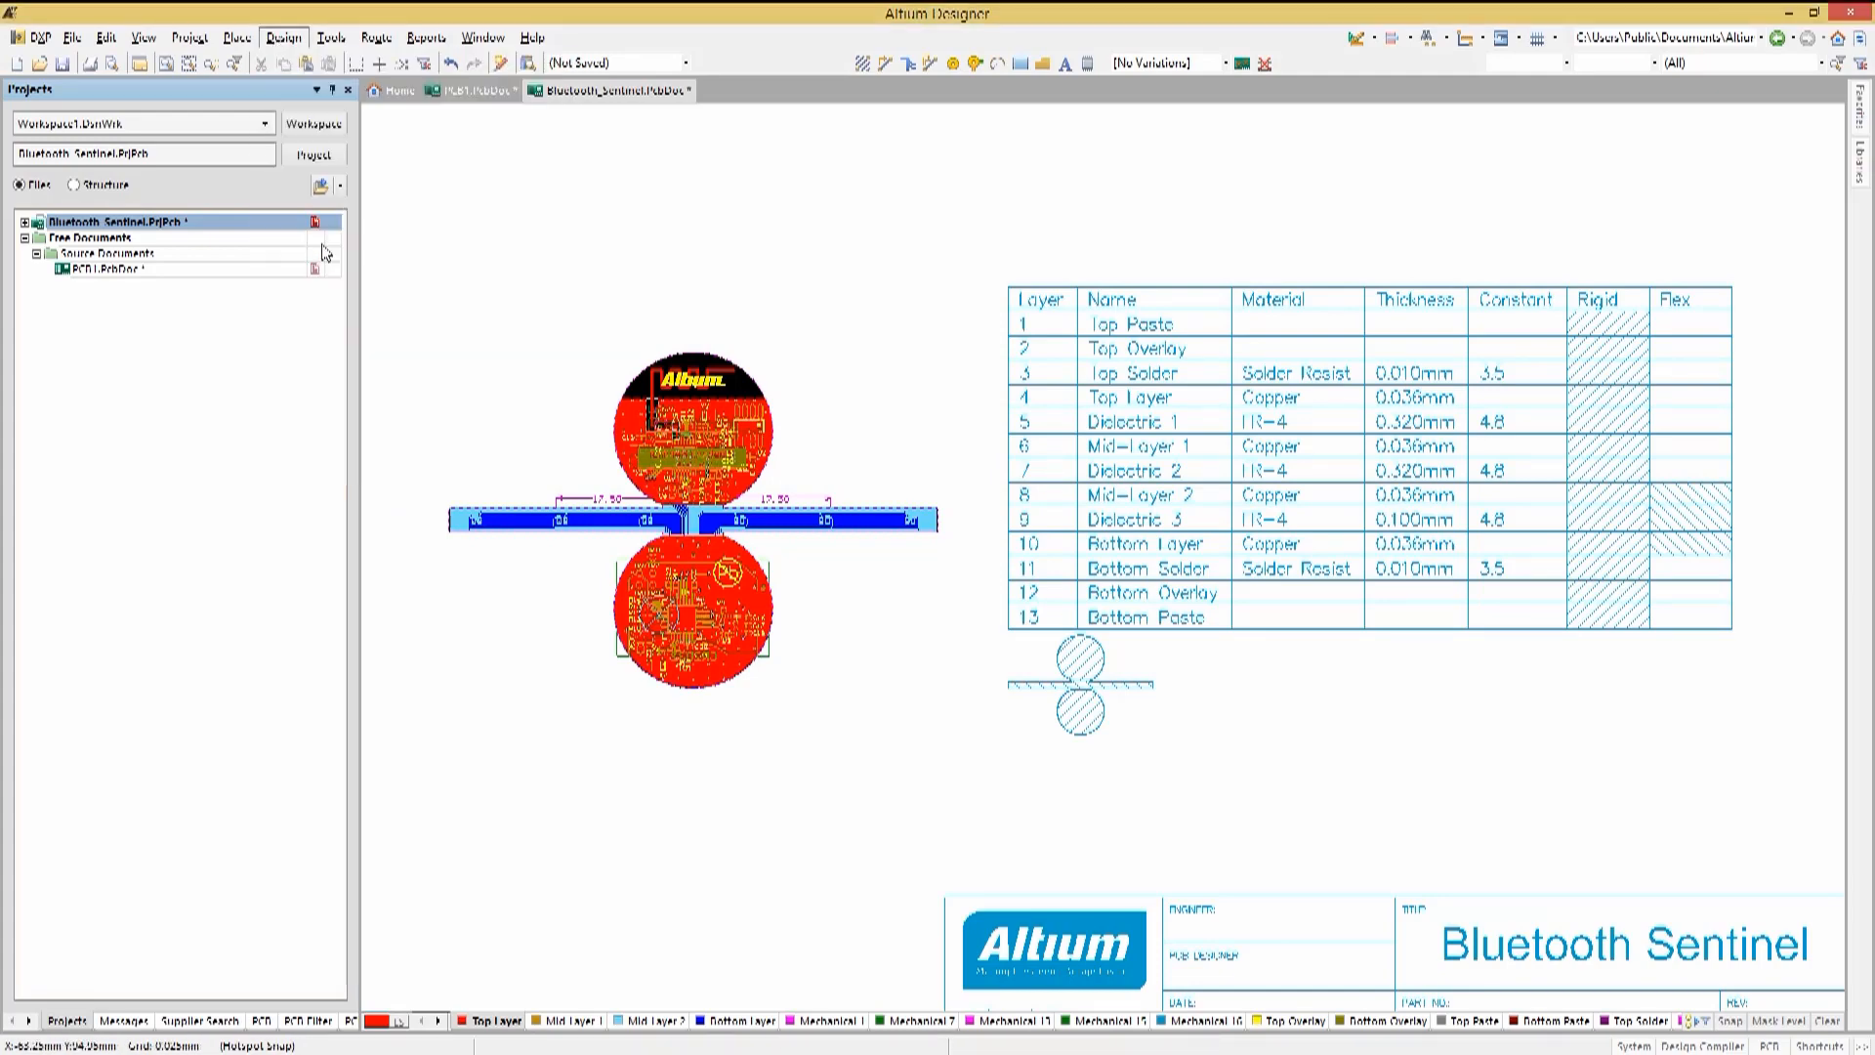
Review the Rigid2 and Board Layer Stack stacks in the Layer Stack Manager and confirm
left_click(283, 37)
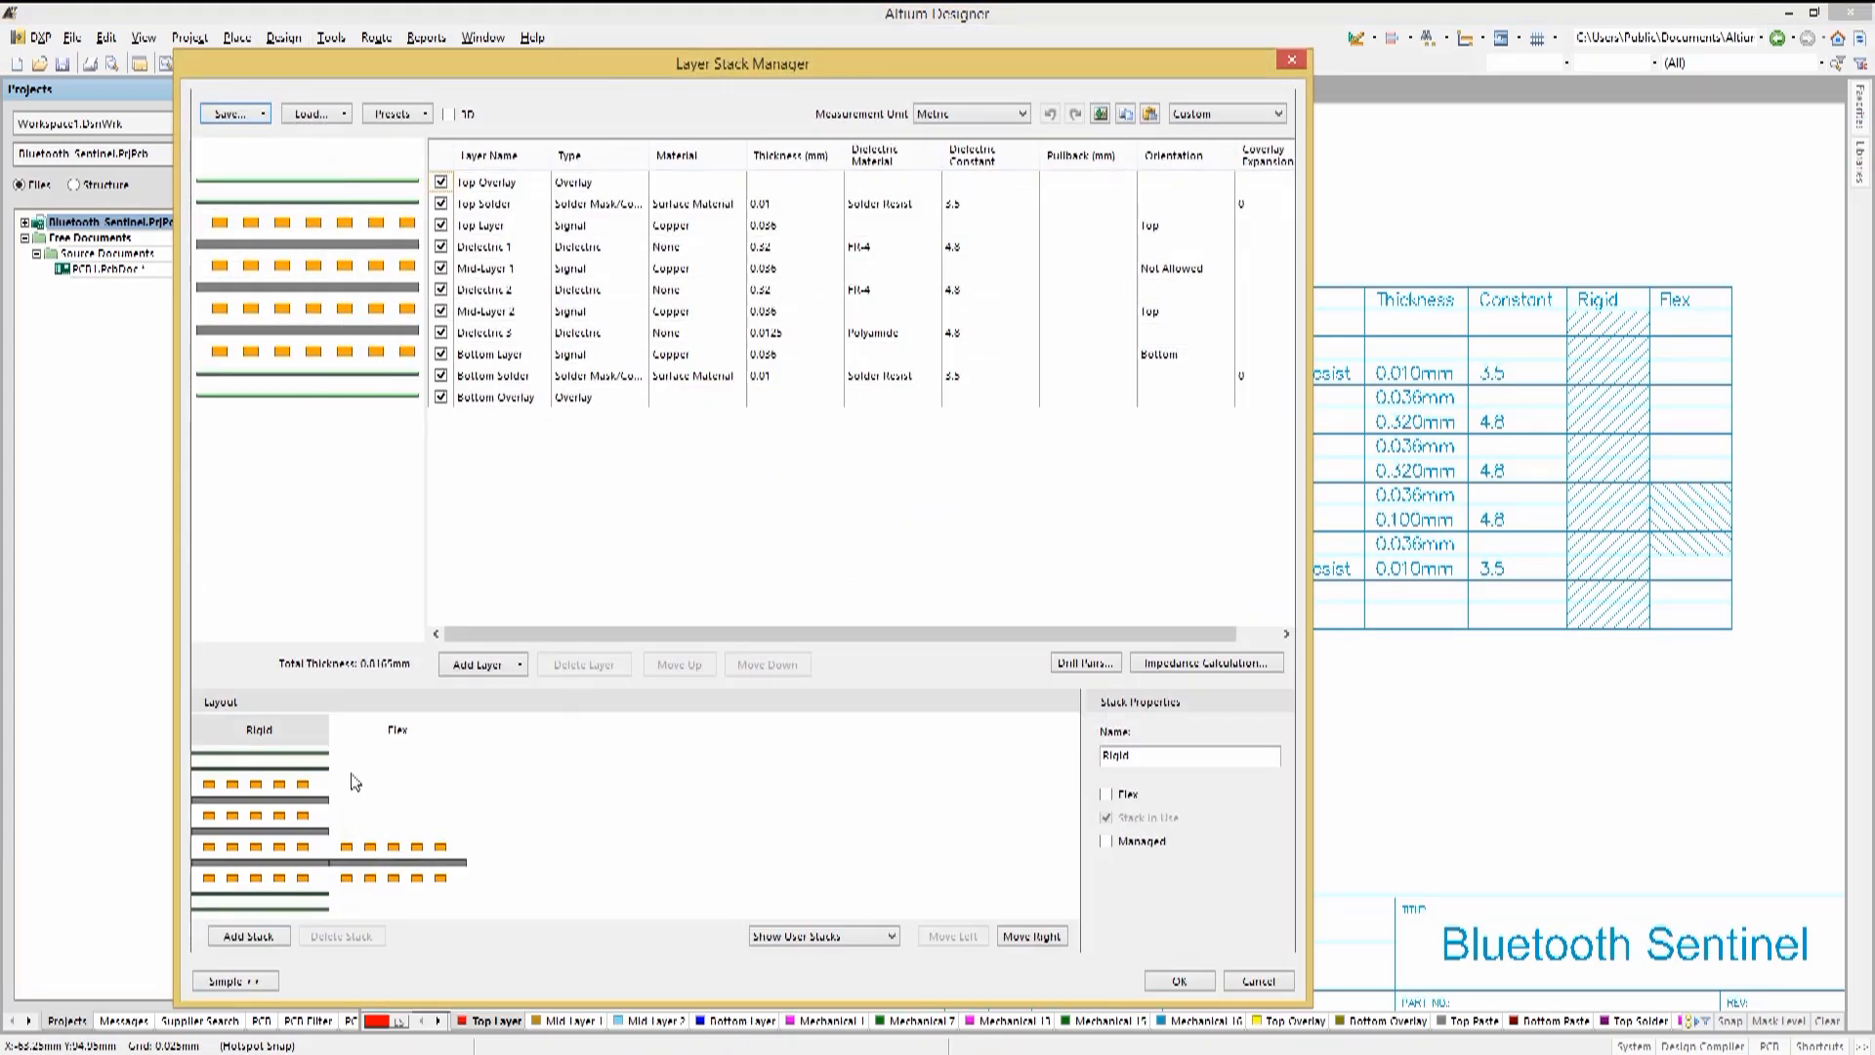
mouse_move(299, 867)
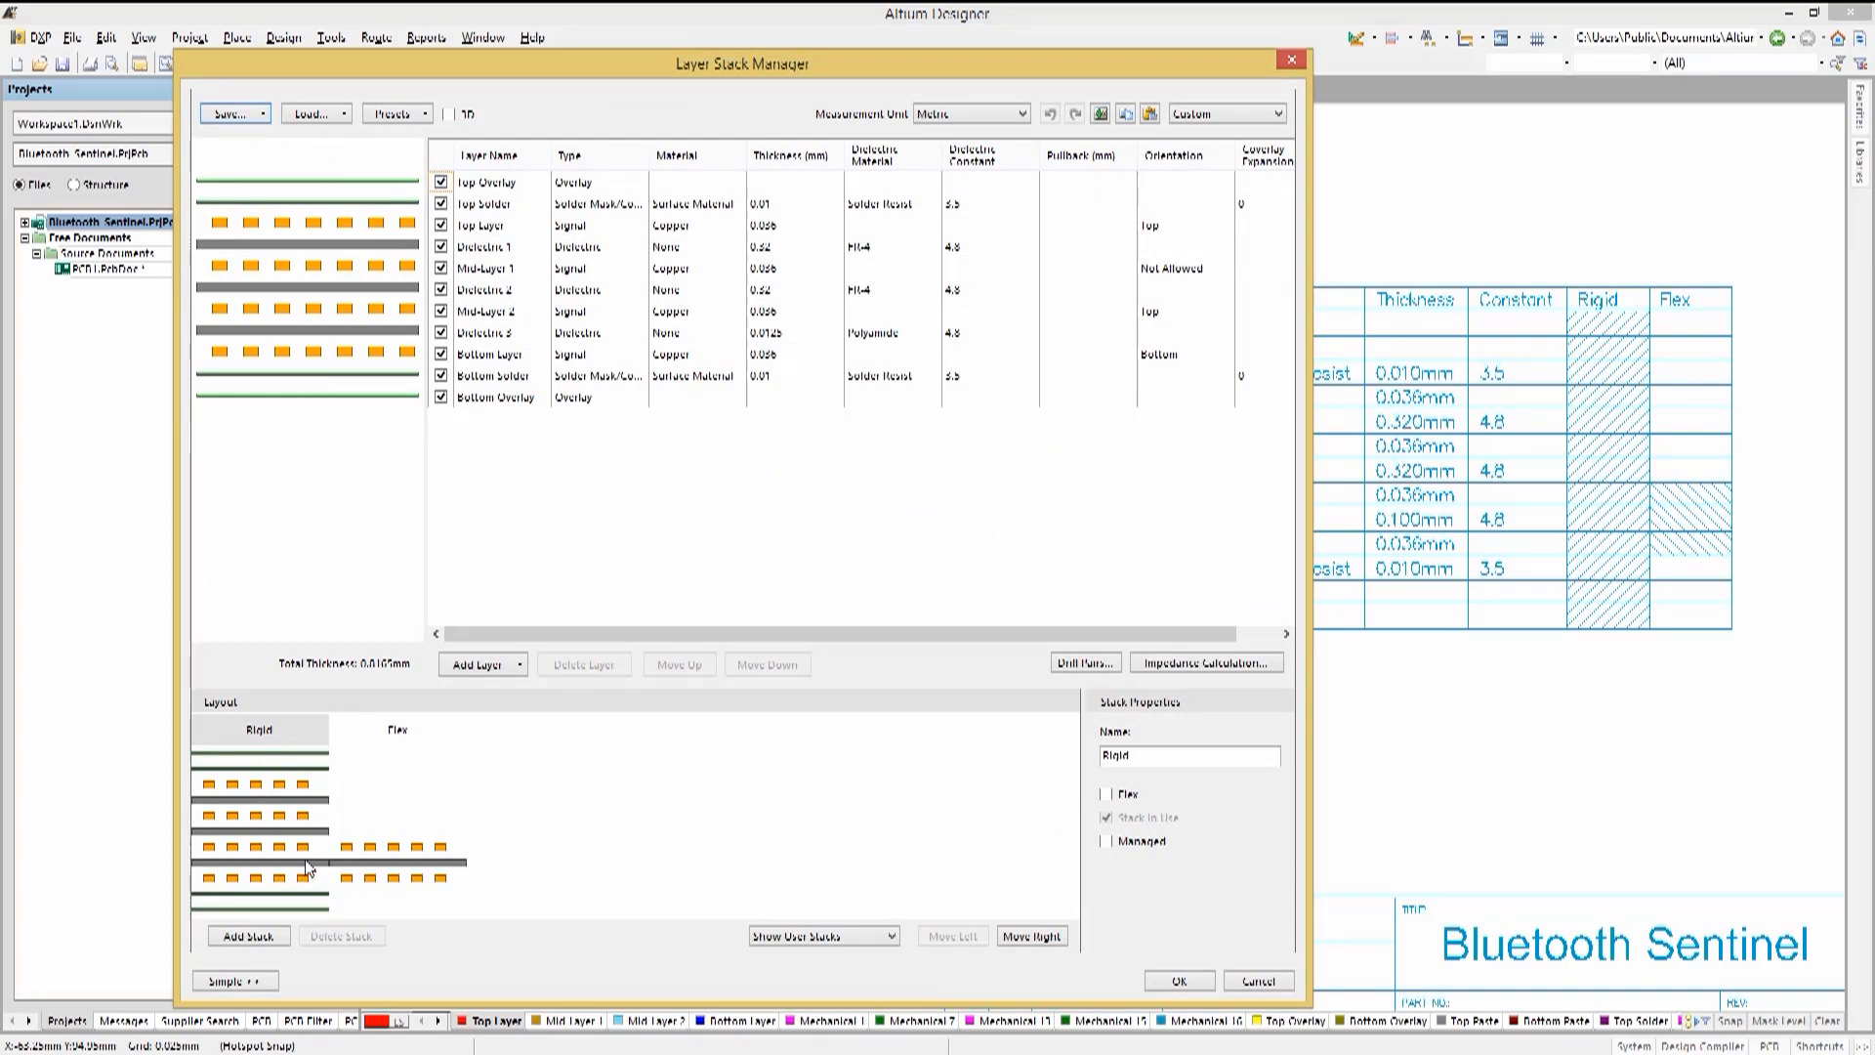
mouse_move(398, 885)
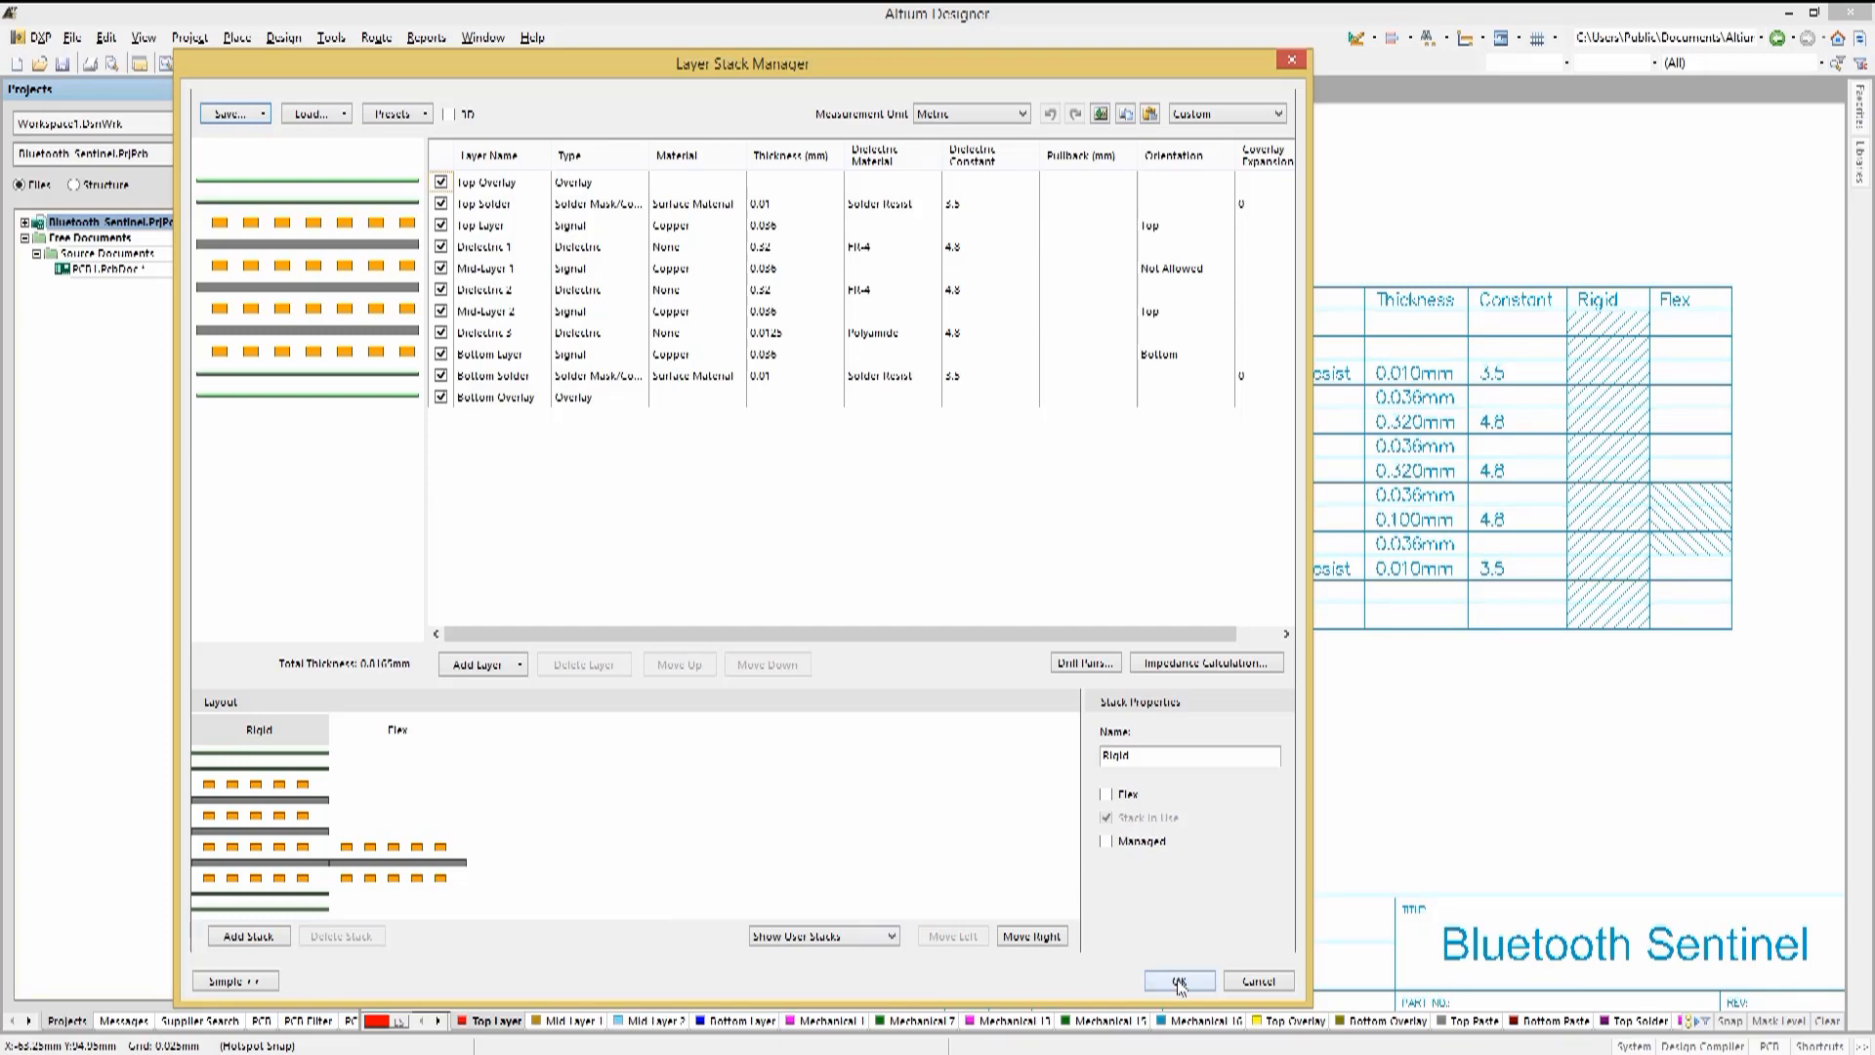
left_click(1176, 979)
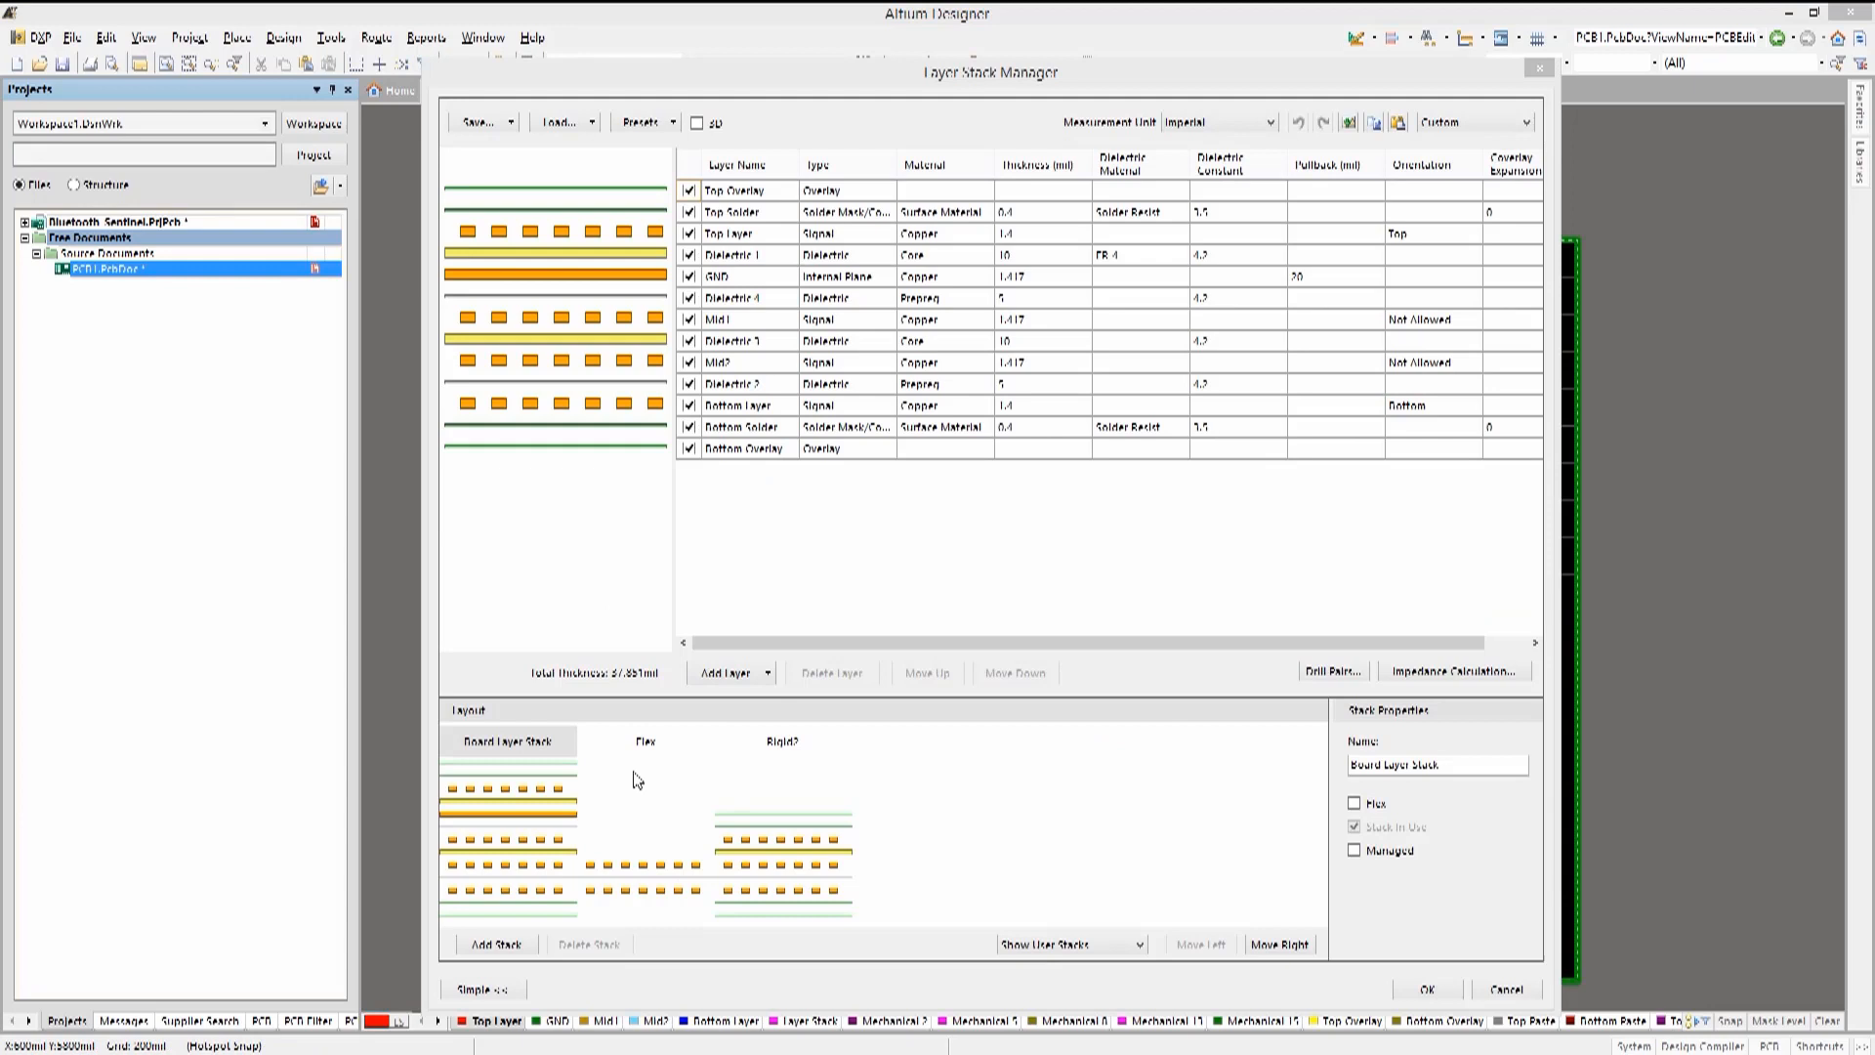
left_click(782, 740)
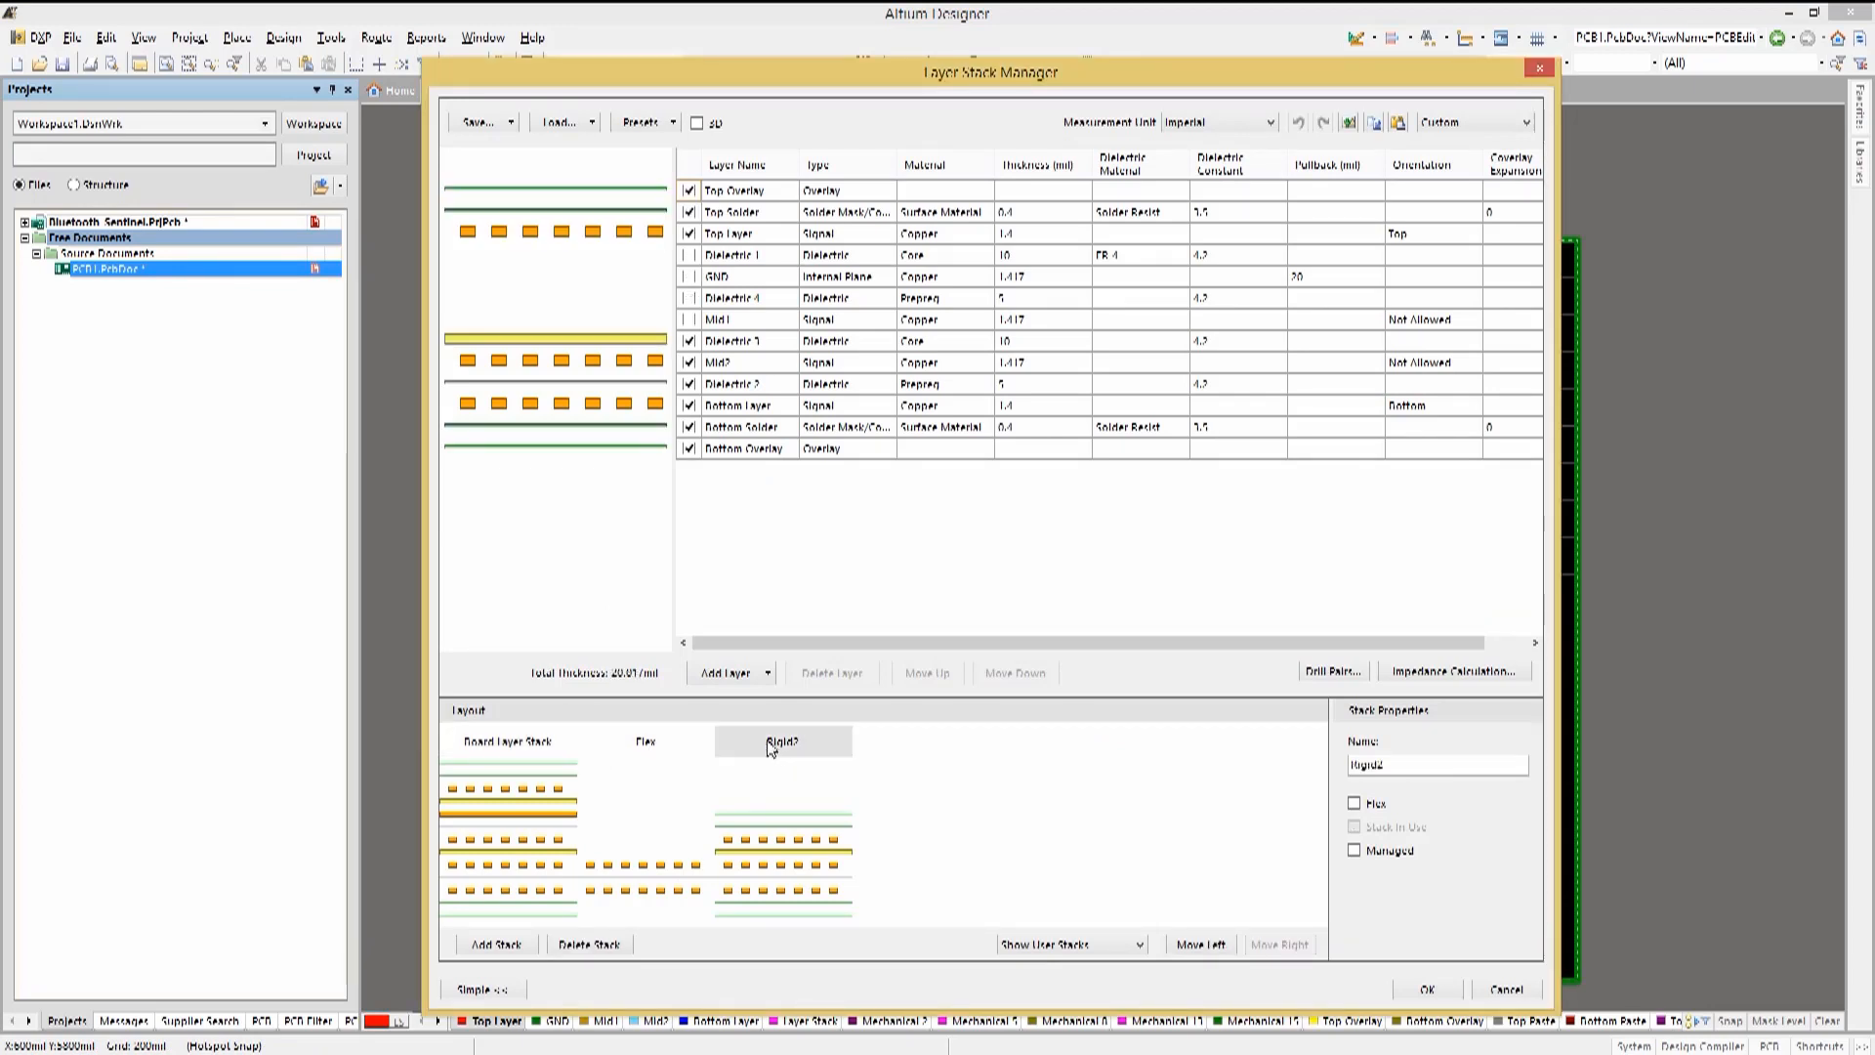
left_click(508, 740)
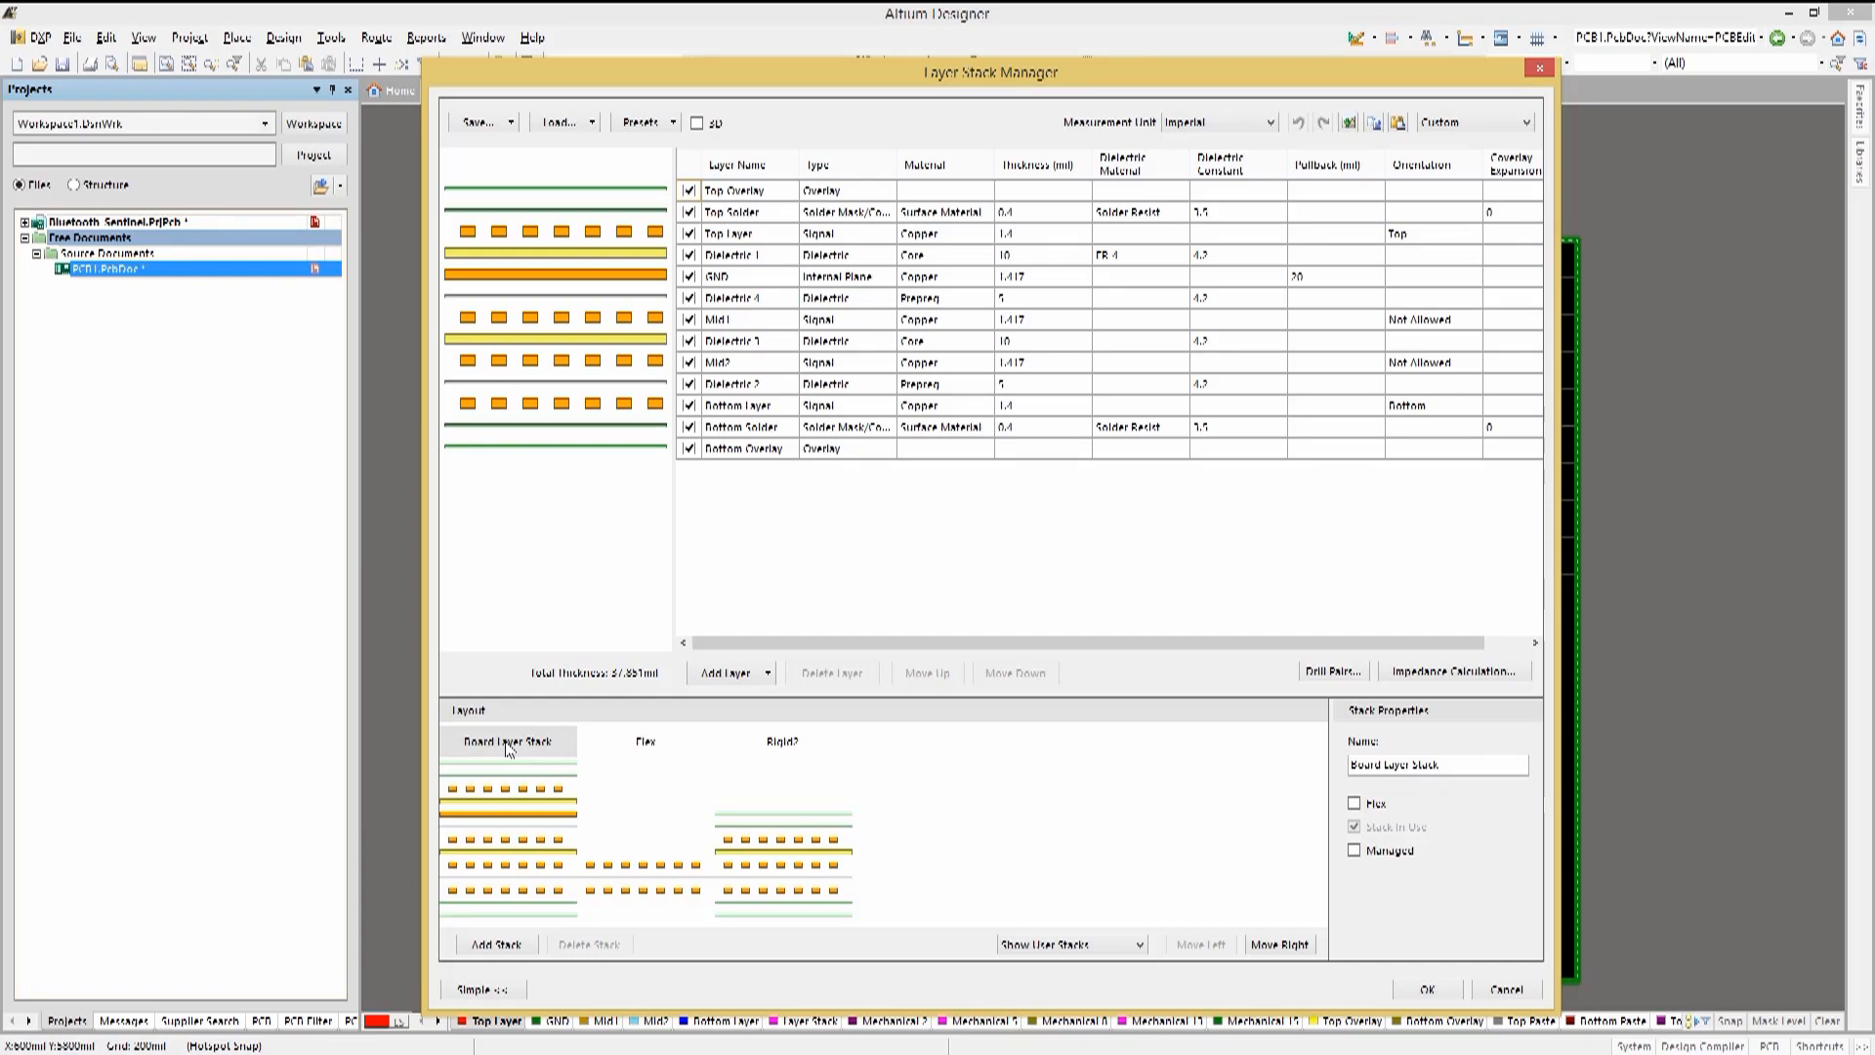
mouse_move(729, 797)
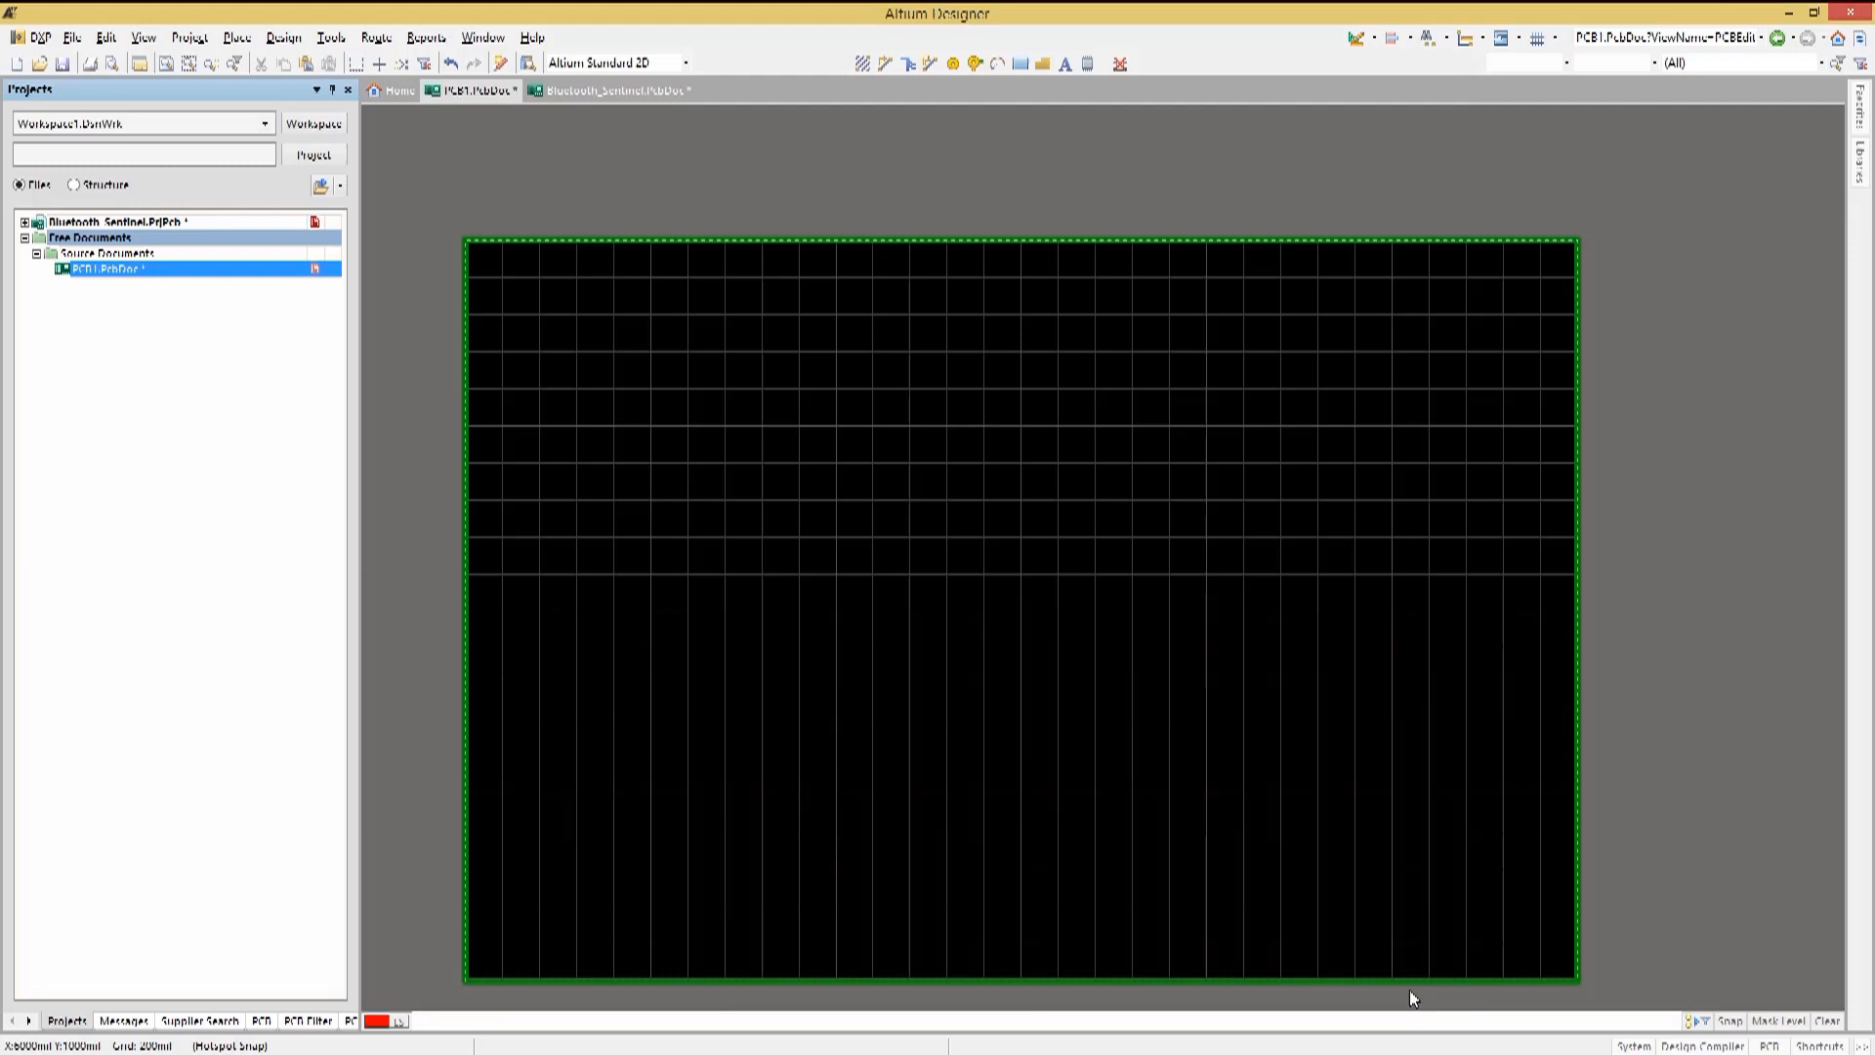
Place a layer stack table with Draw Board Map enabled beside the board outline
left_click(236, 37)
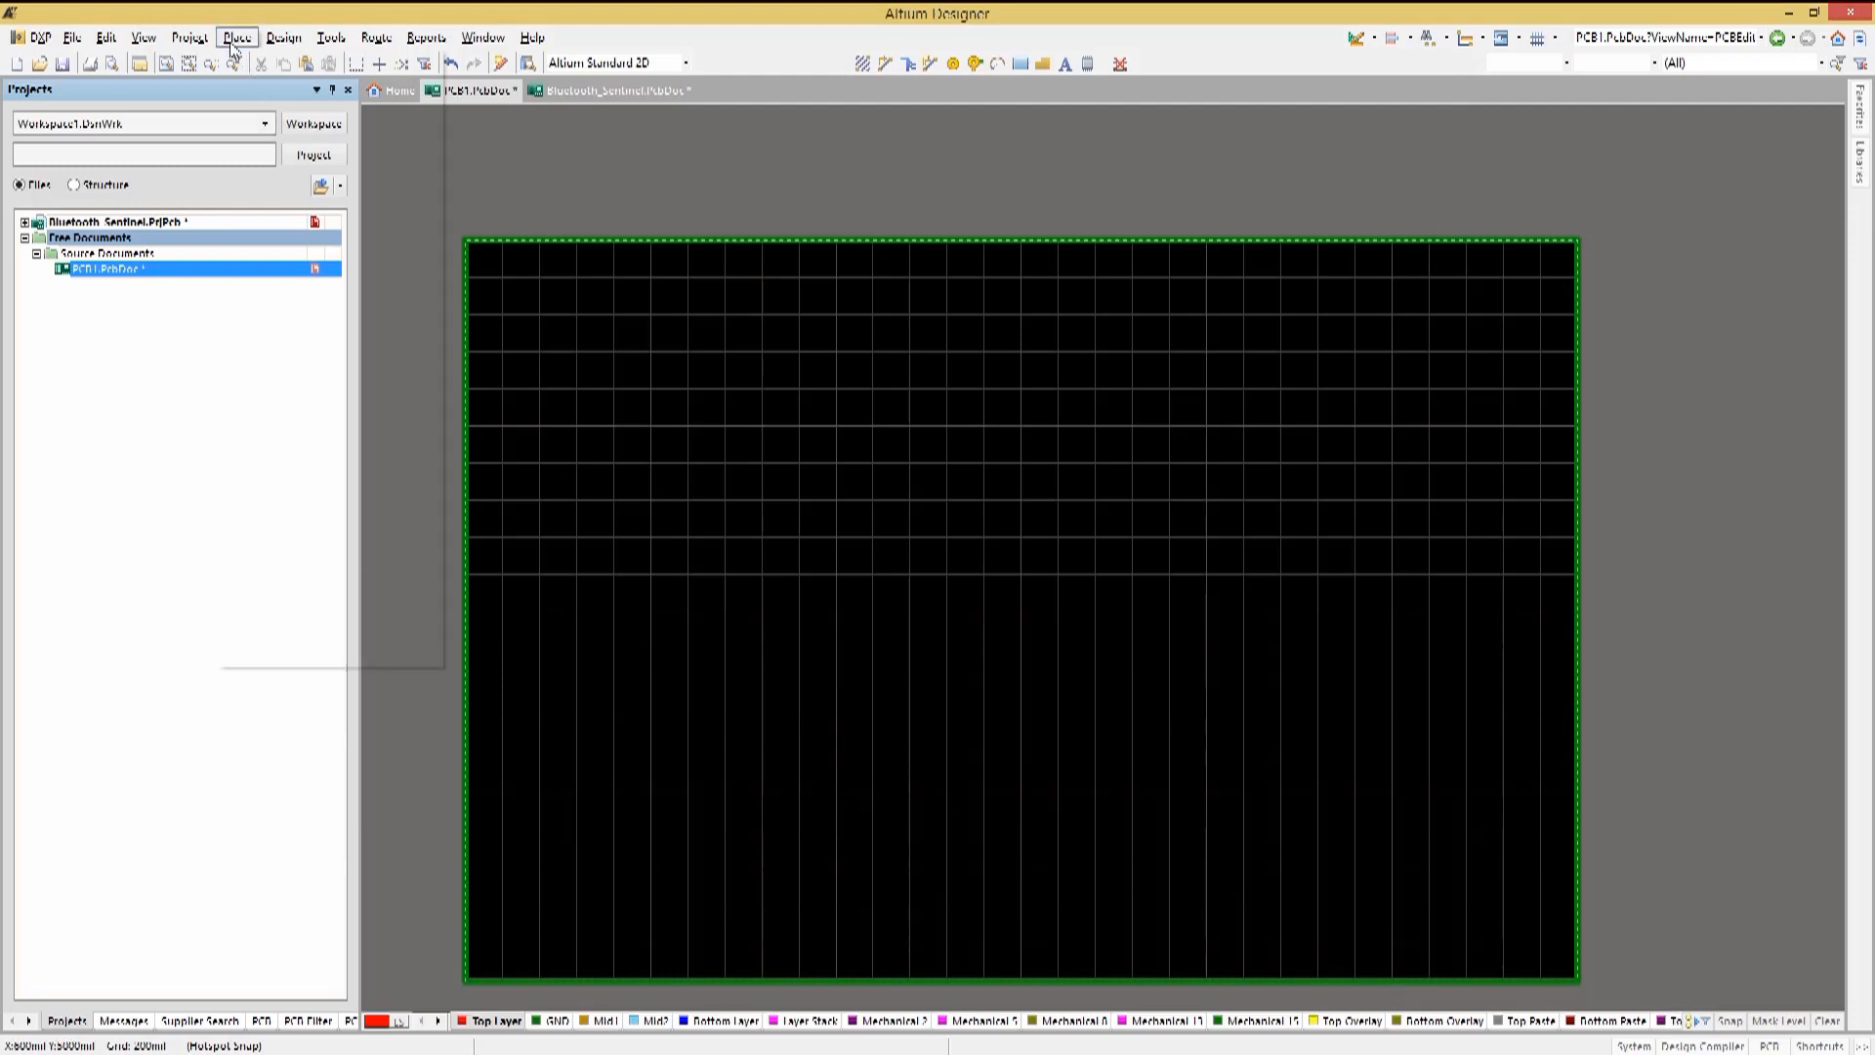
left_click(237, 38)
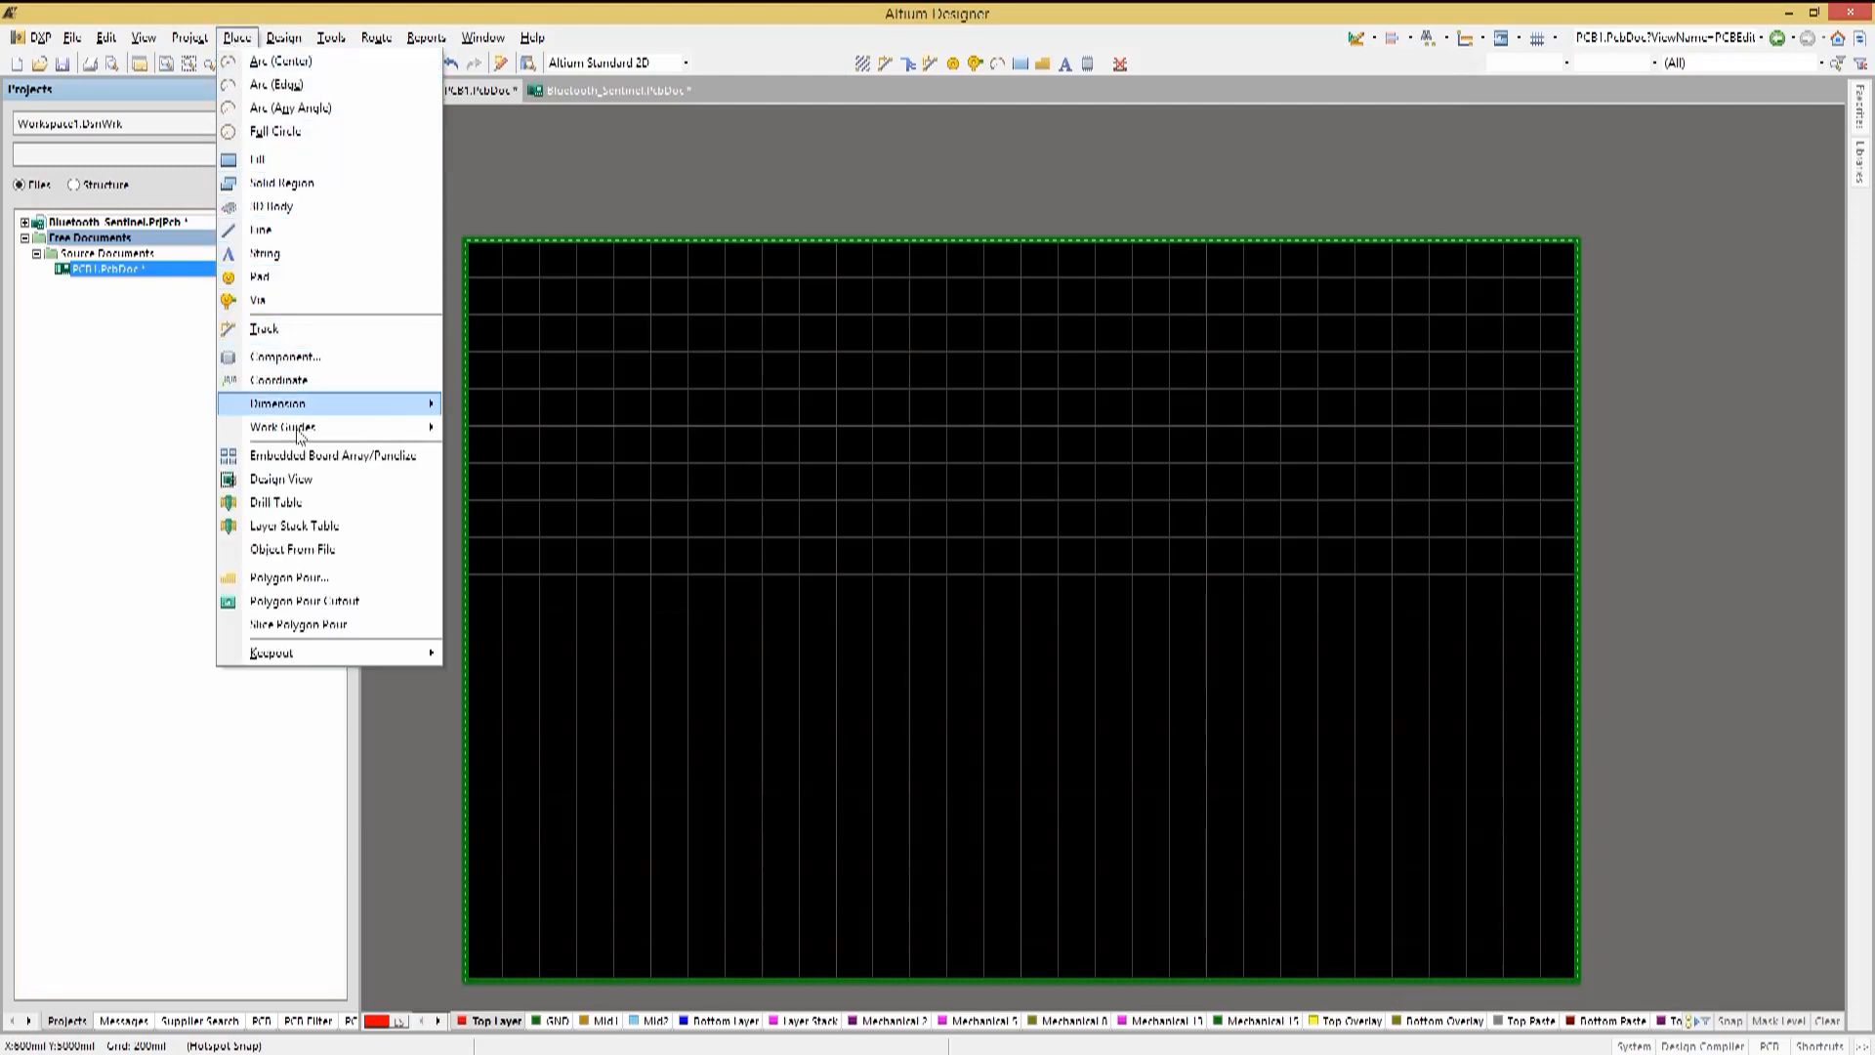
left_click(293, 526)
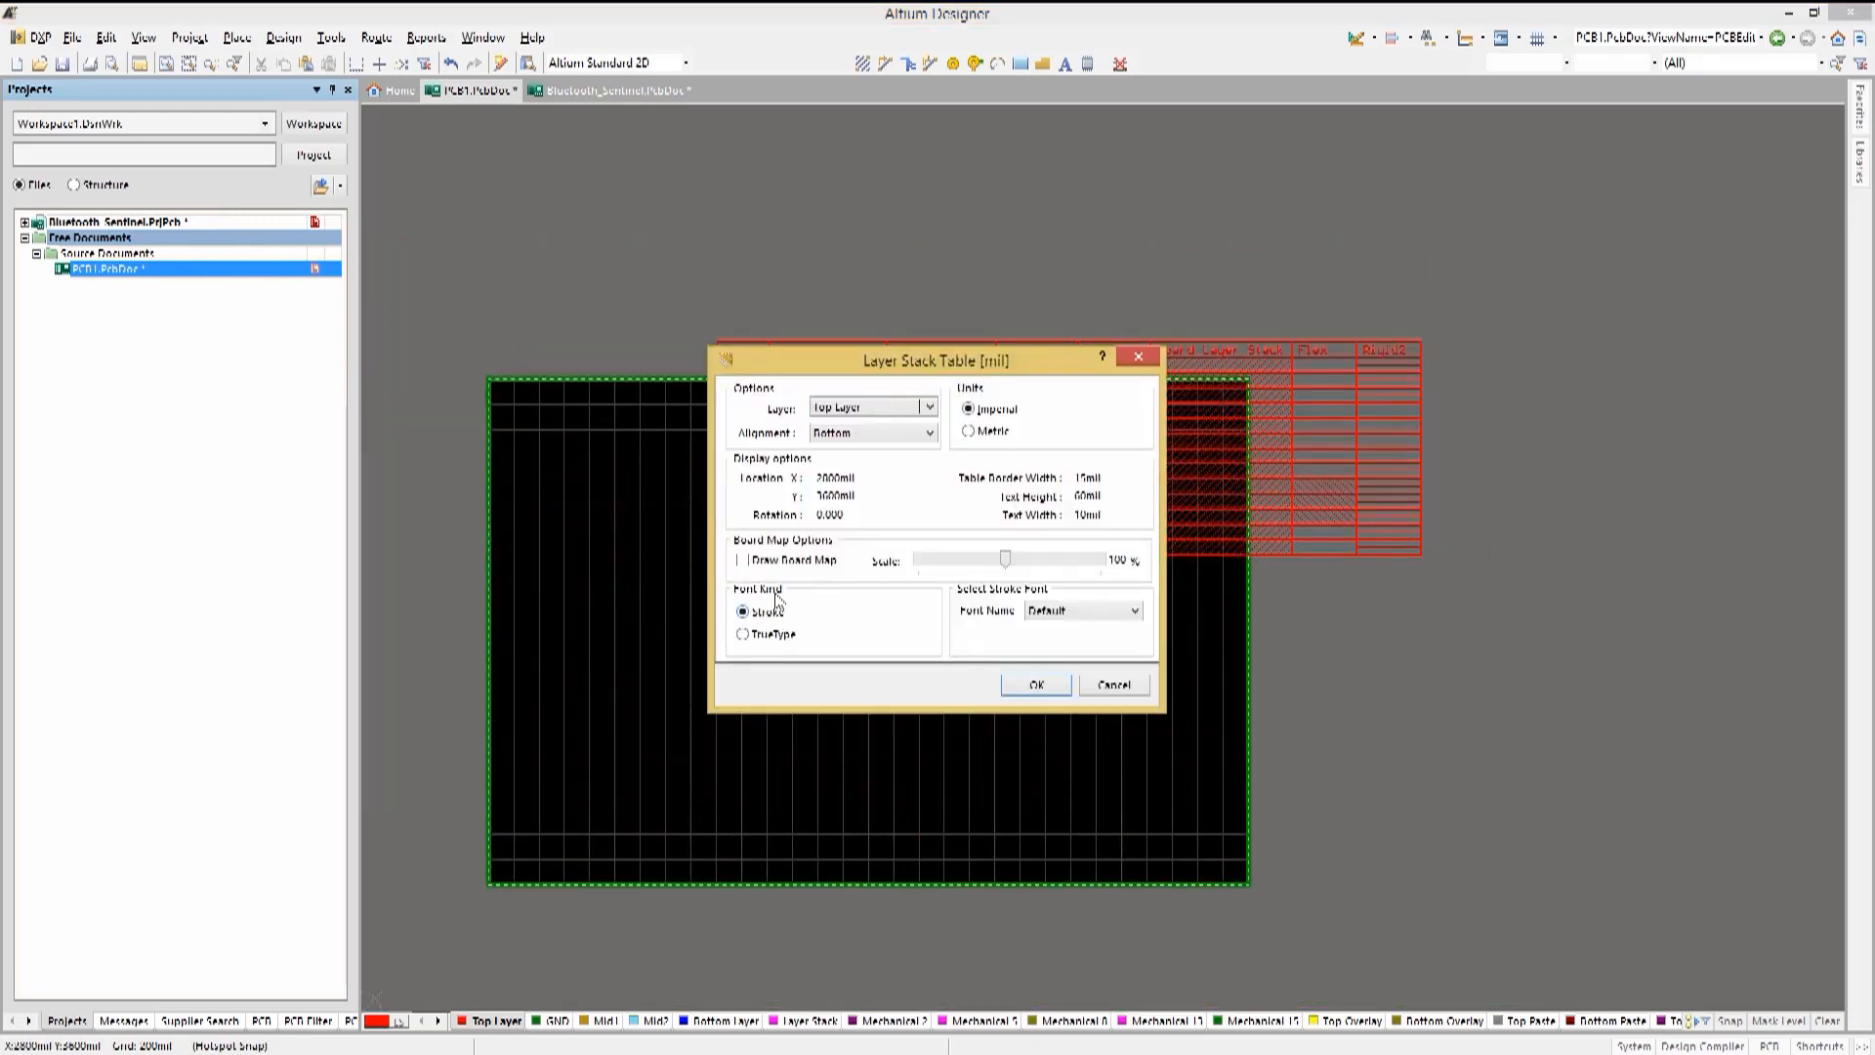
left_click(742, 561)
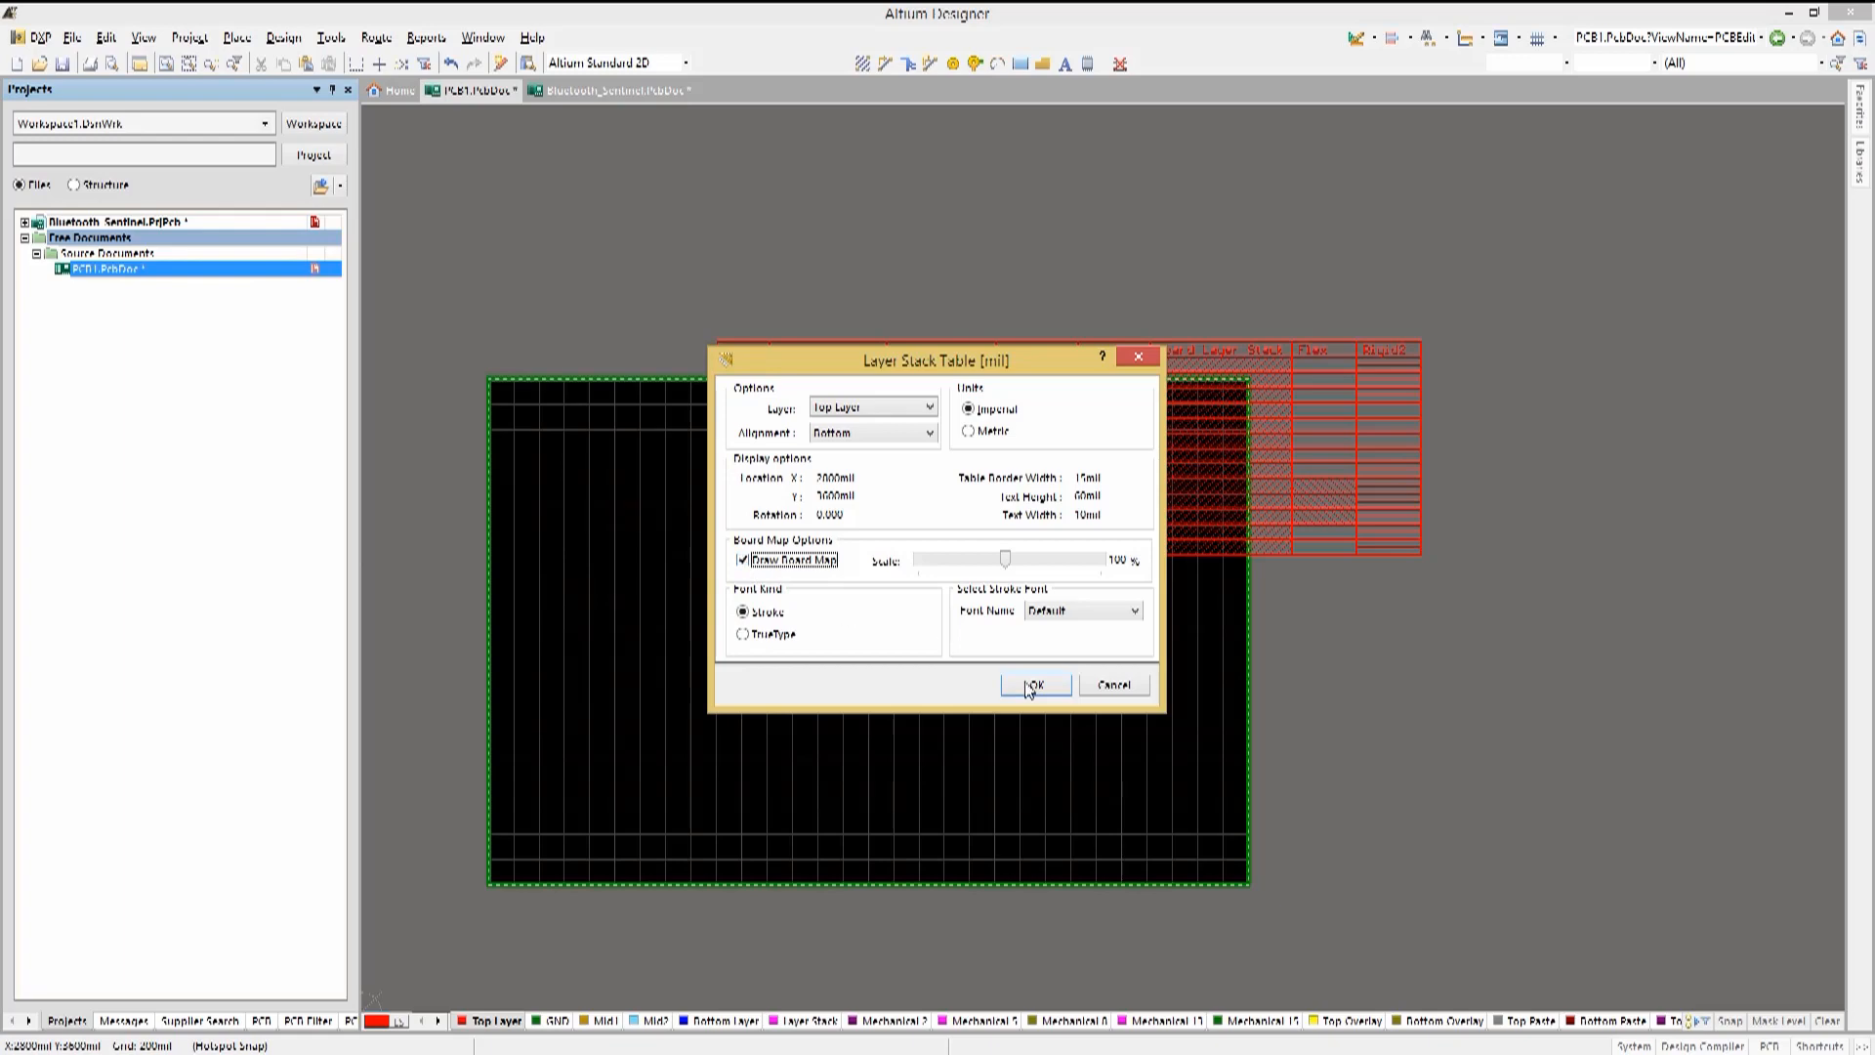
left_click(1033, 684)
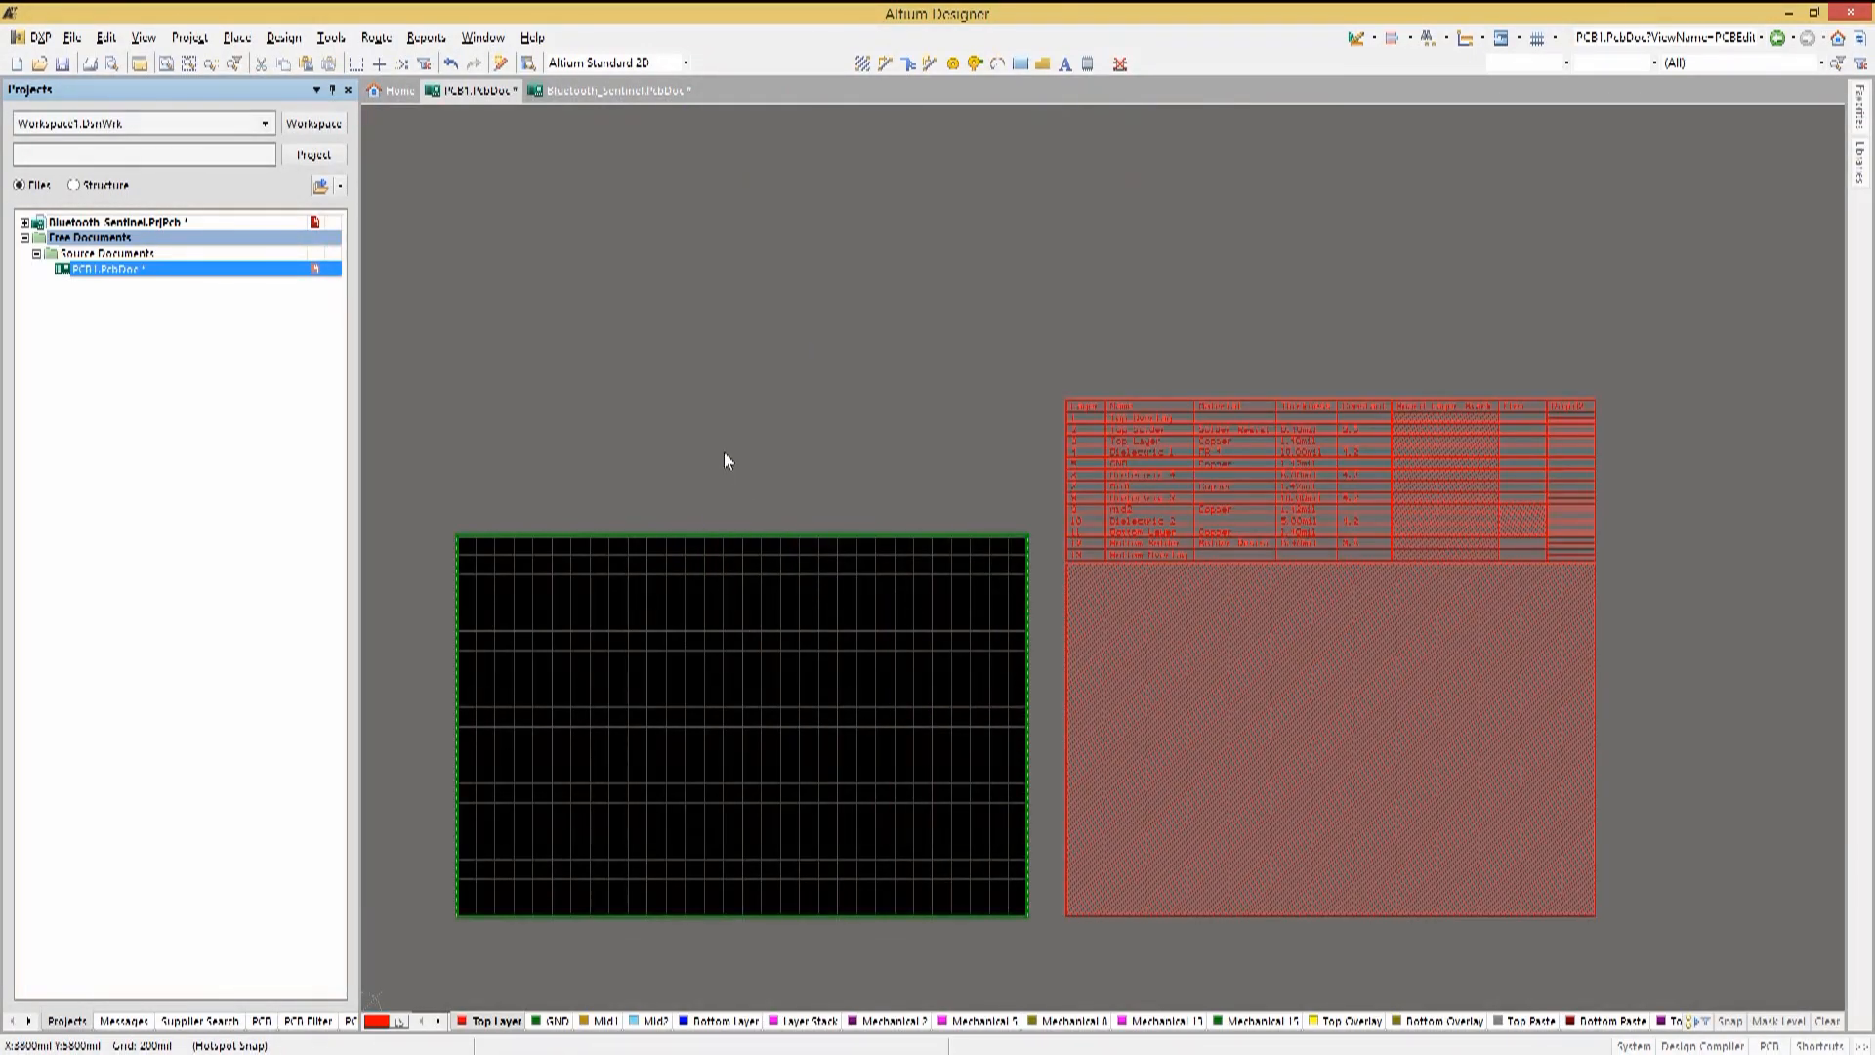
mouse_move(1325, 649)
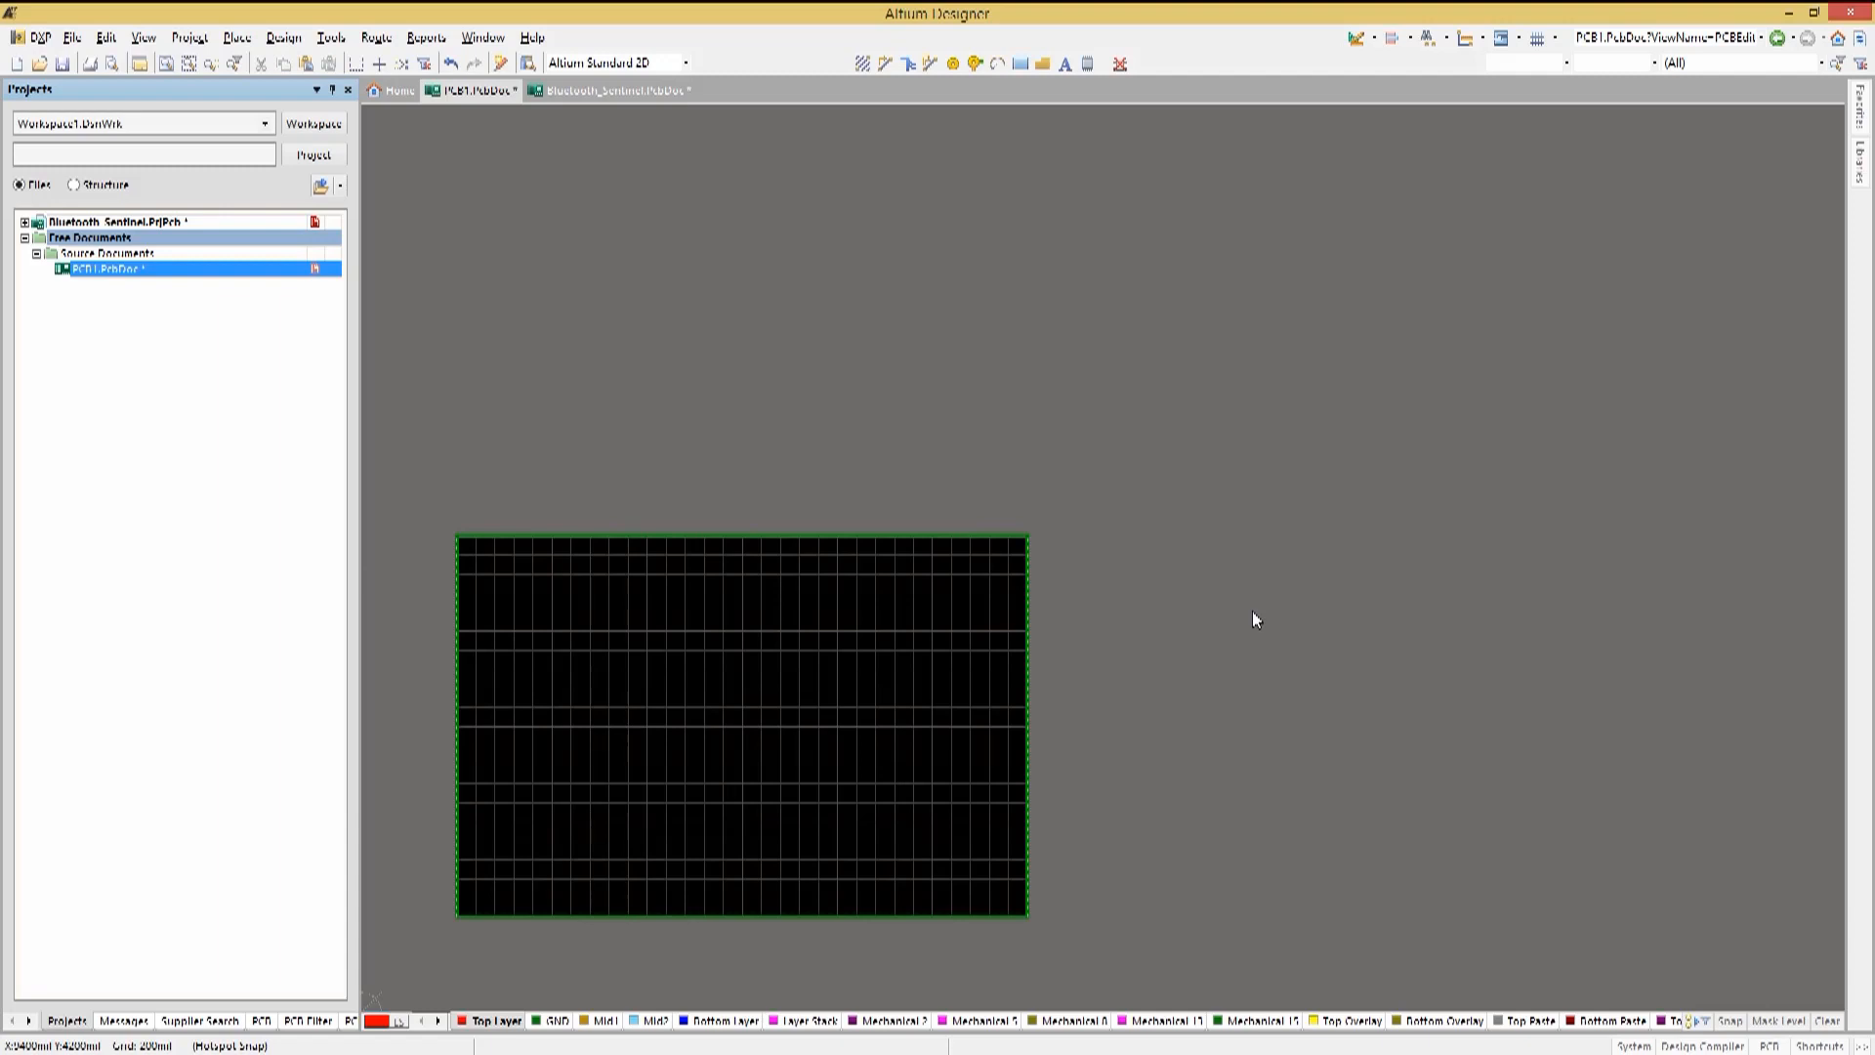
mouse_move(1170, 609)
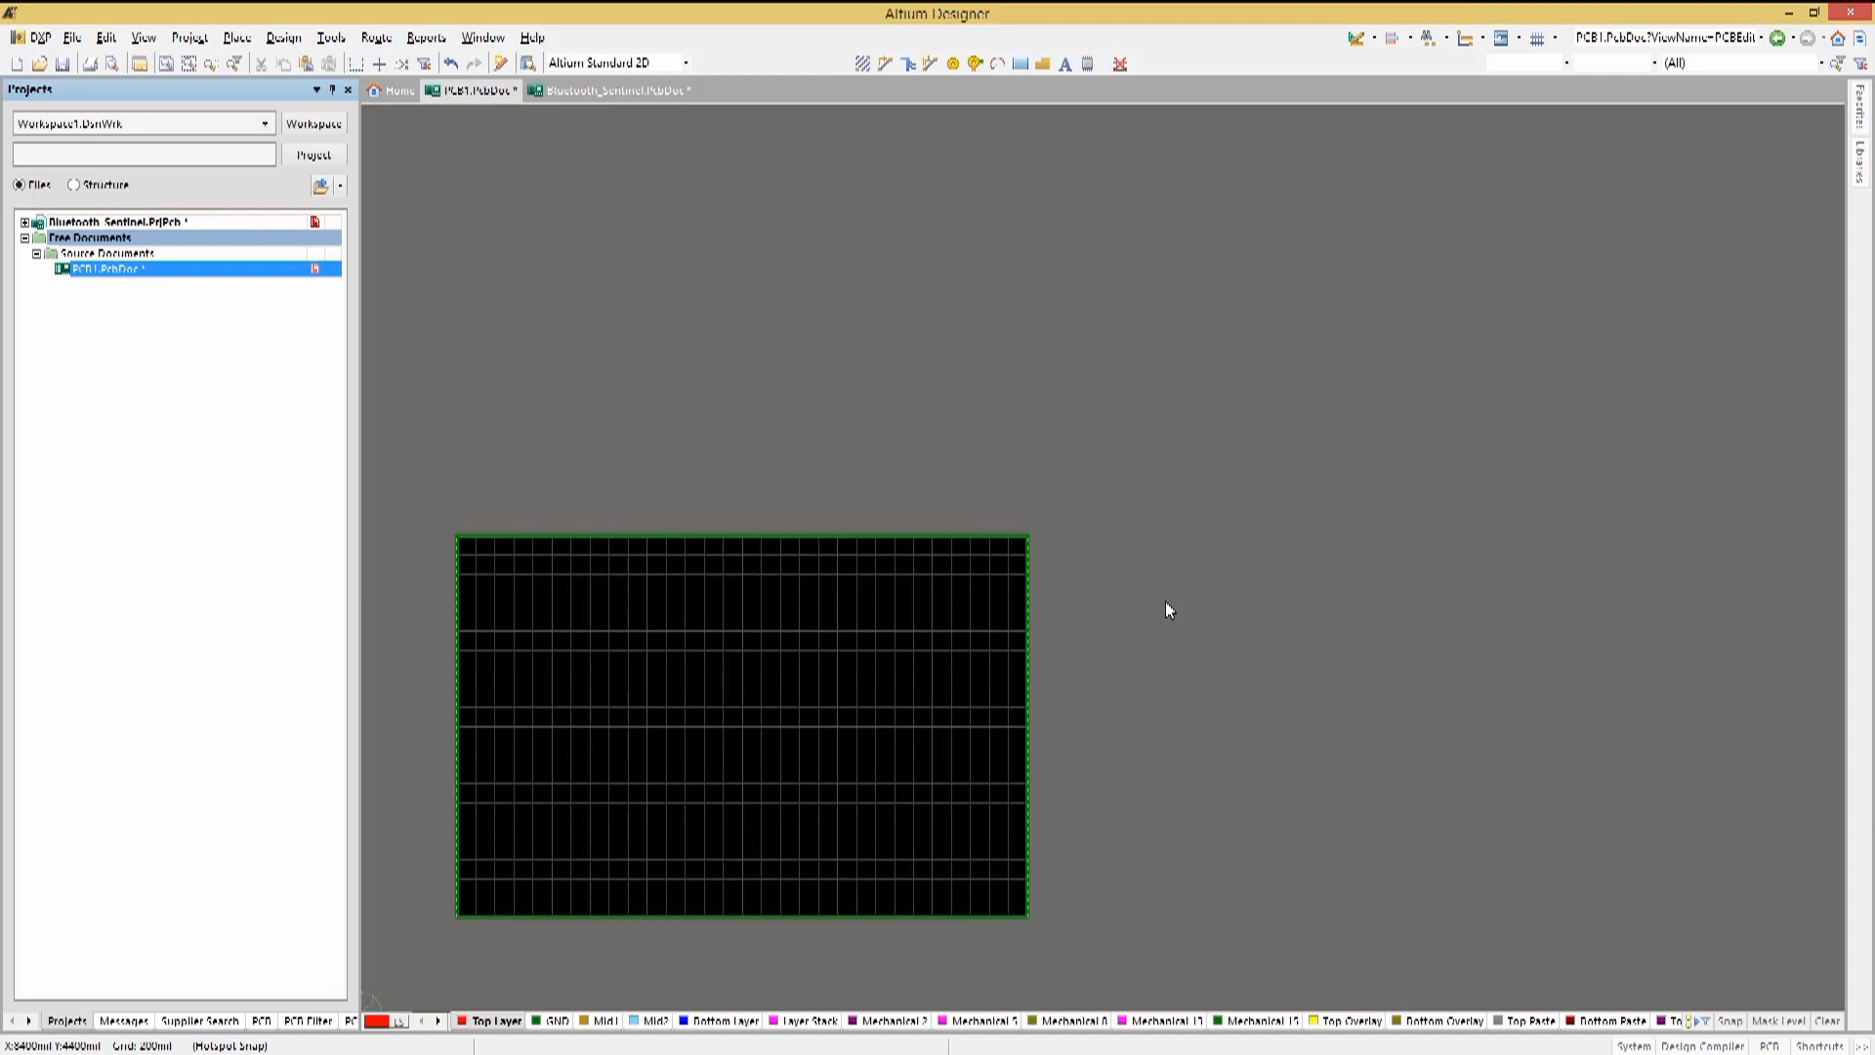
mouse_move(563, 461)
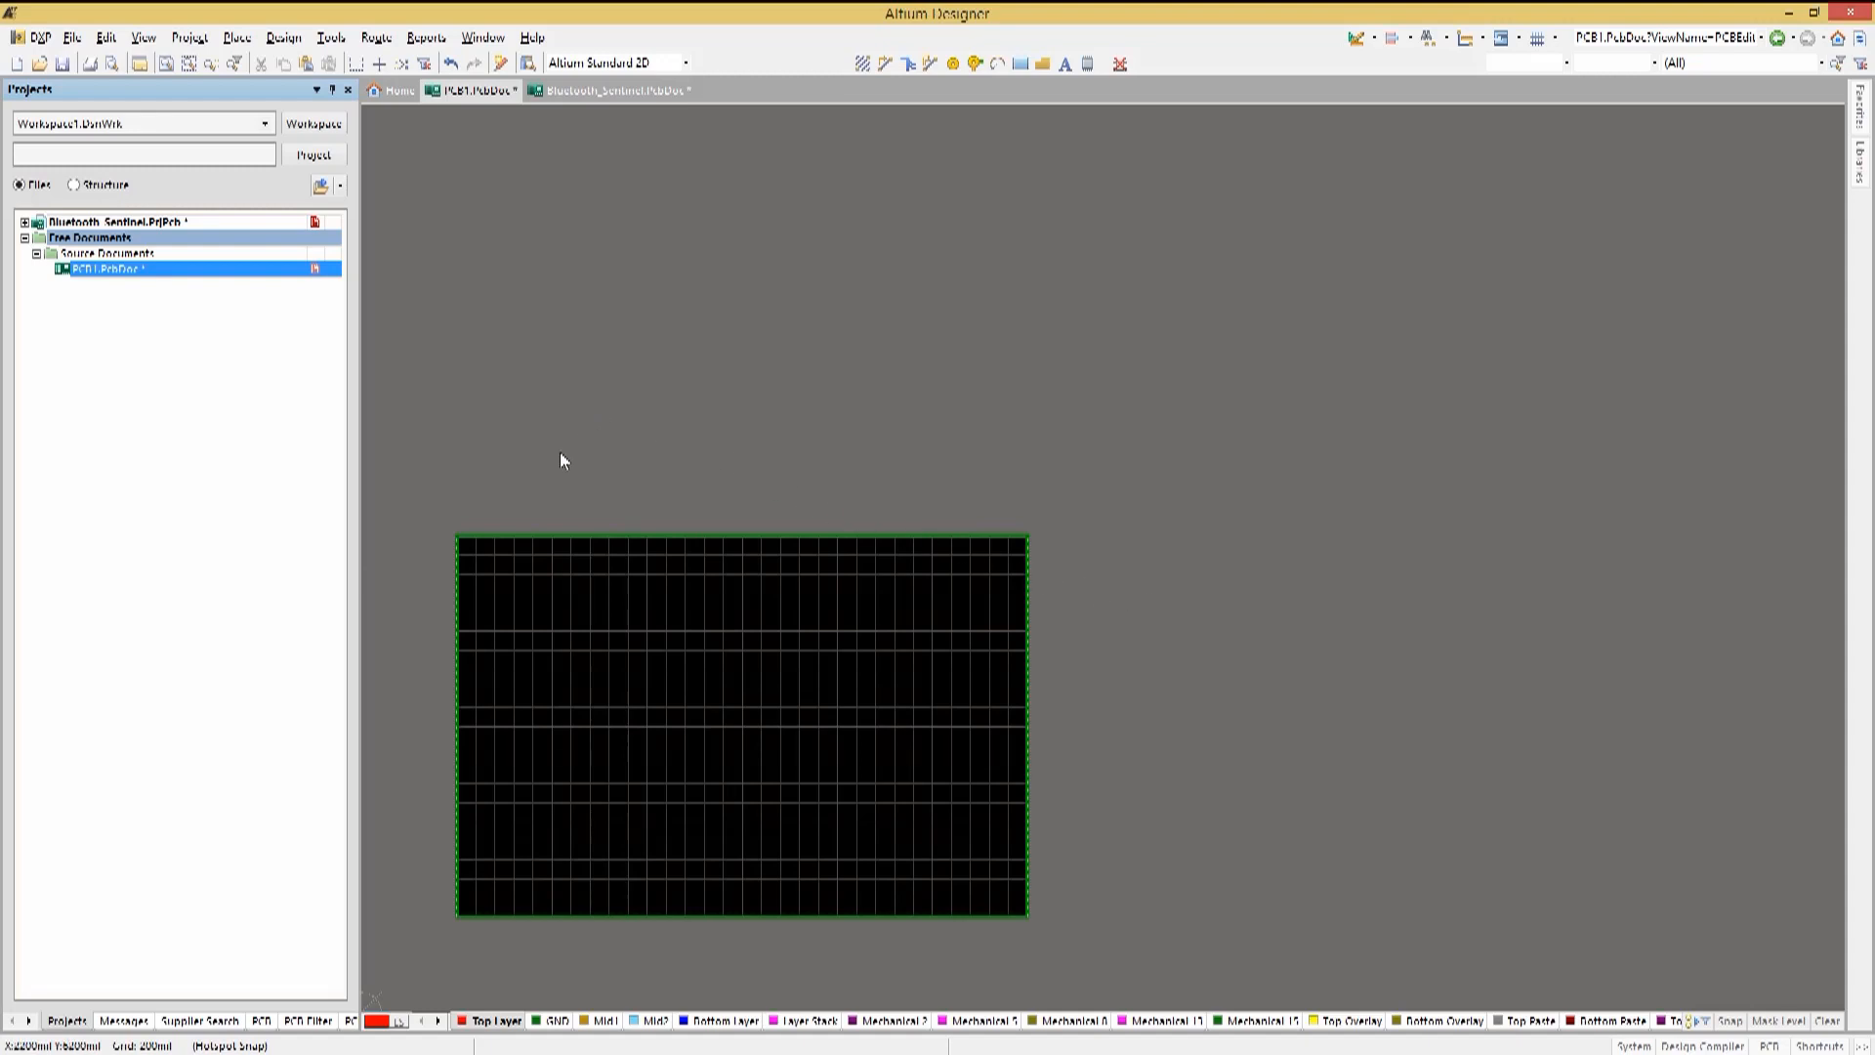
mouse_move(338, 207)
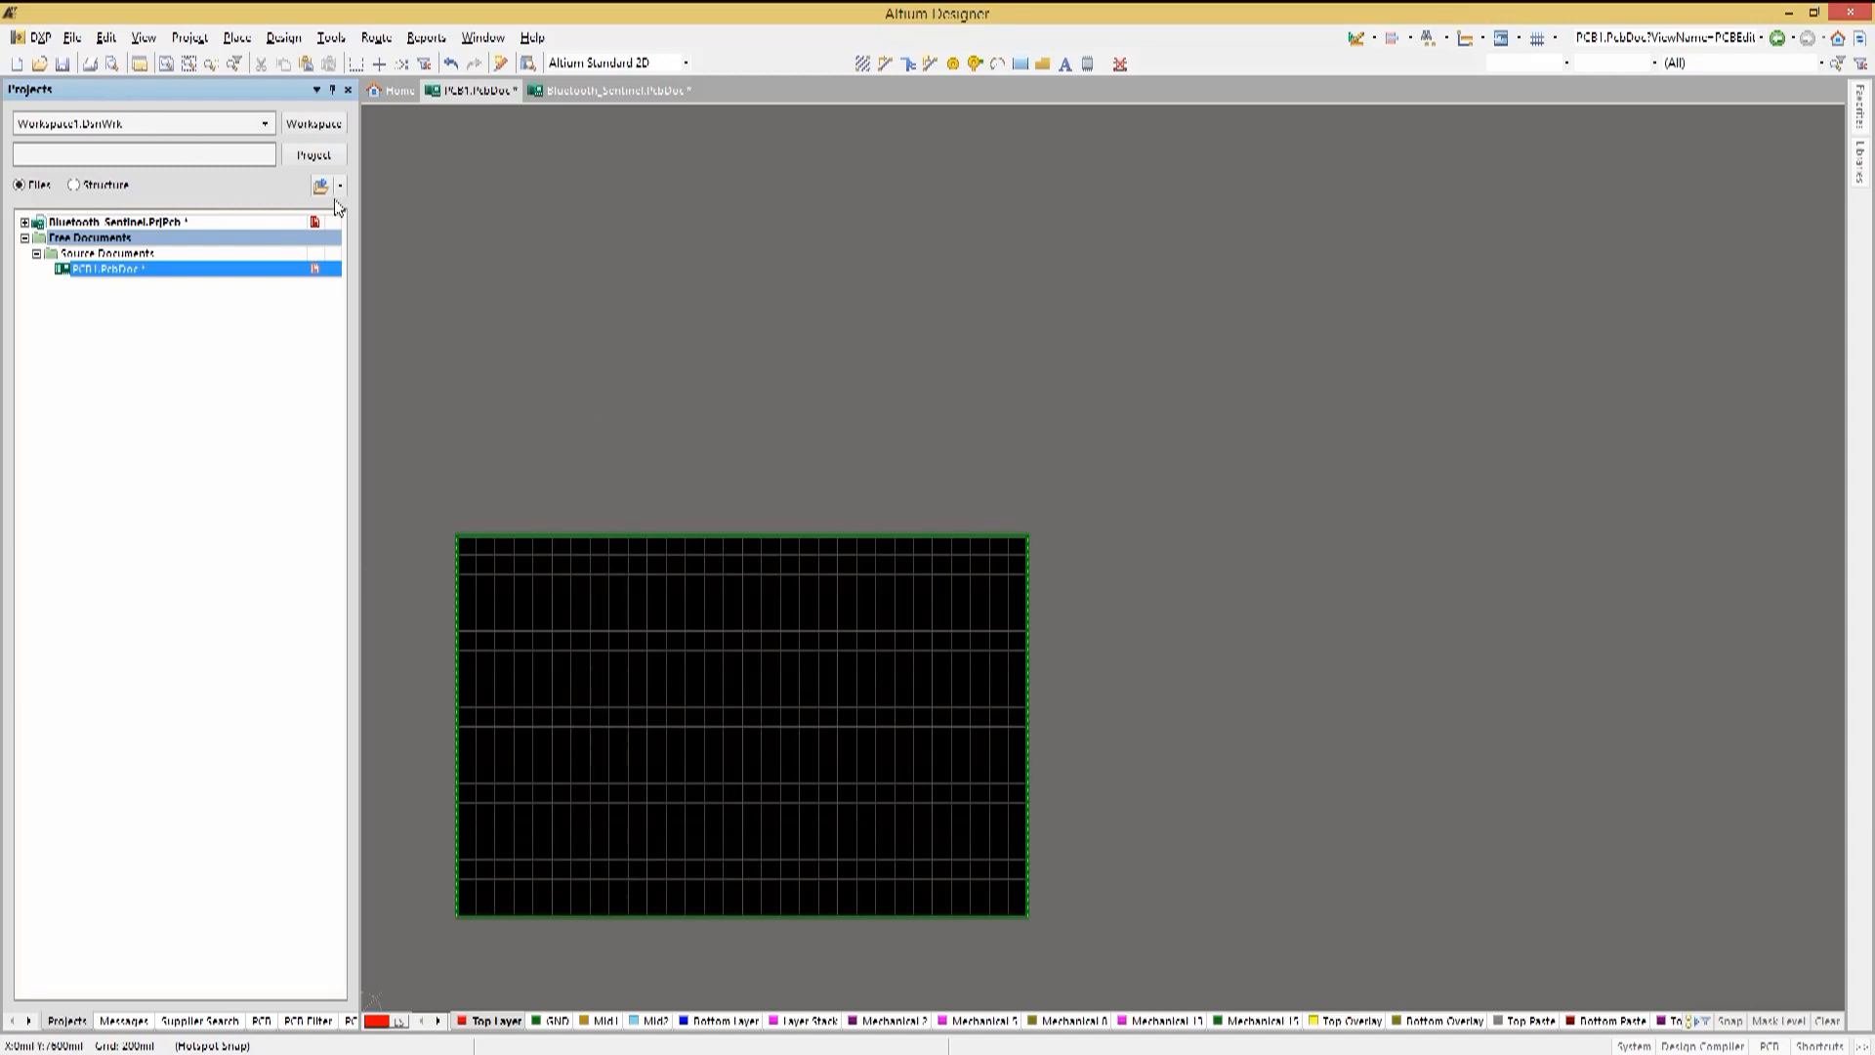
mouse_move(846, 682)
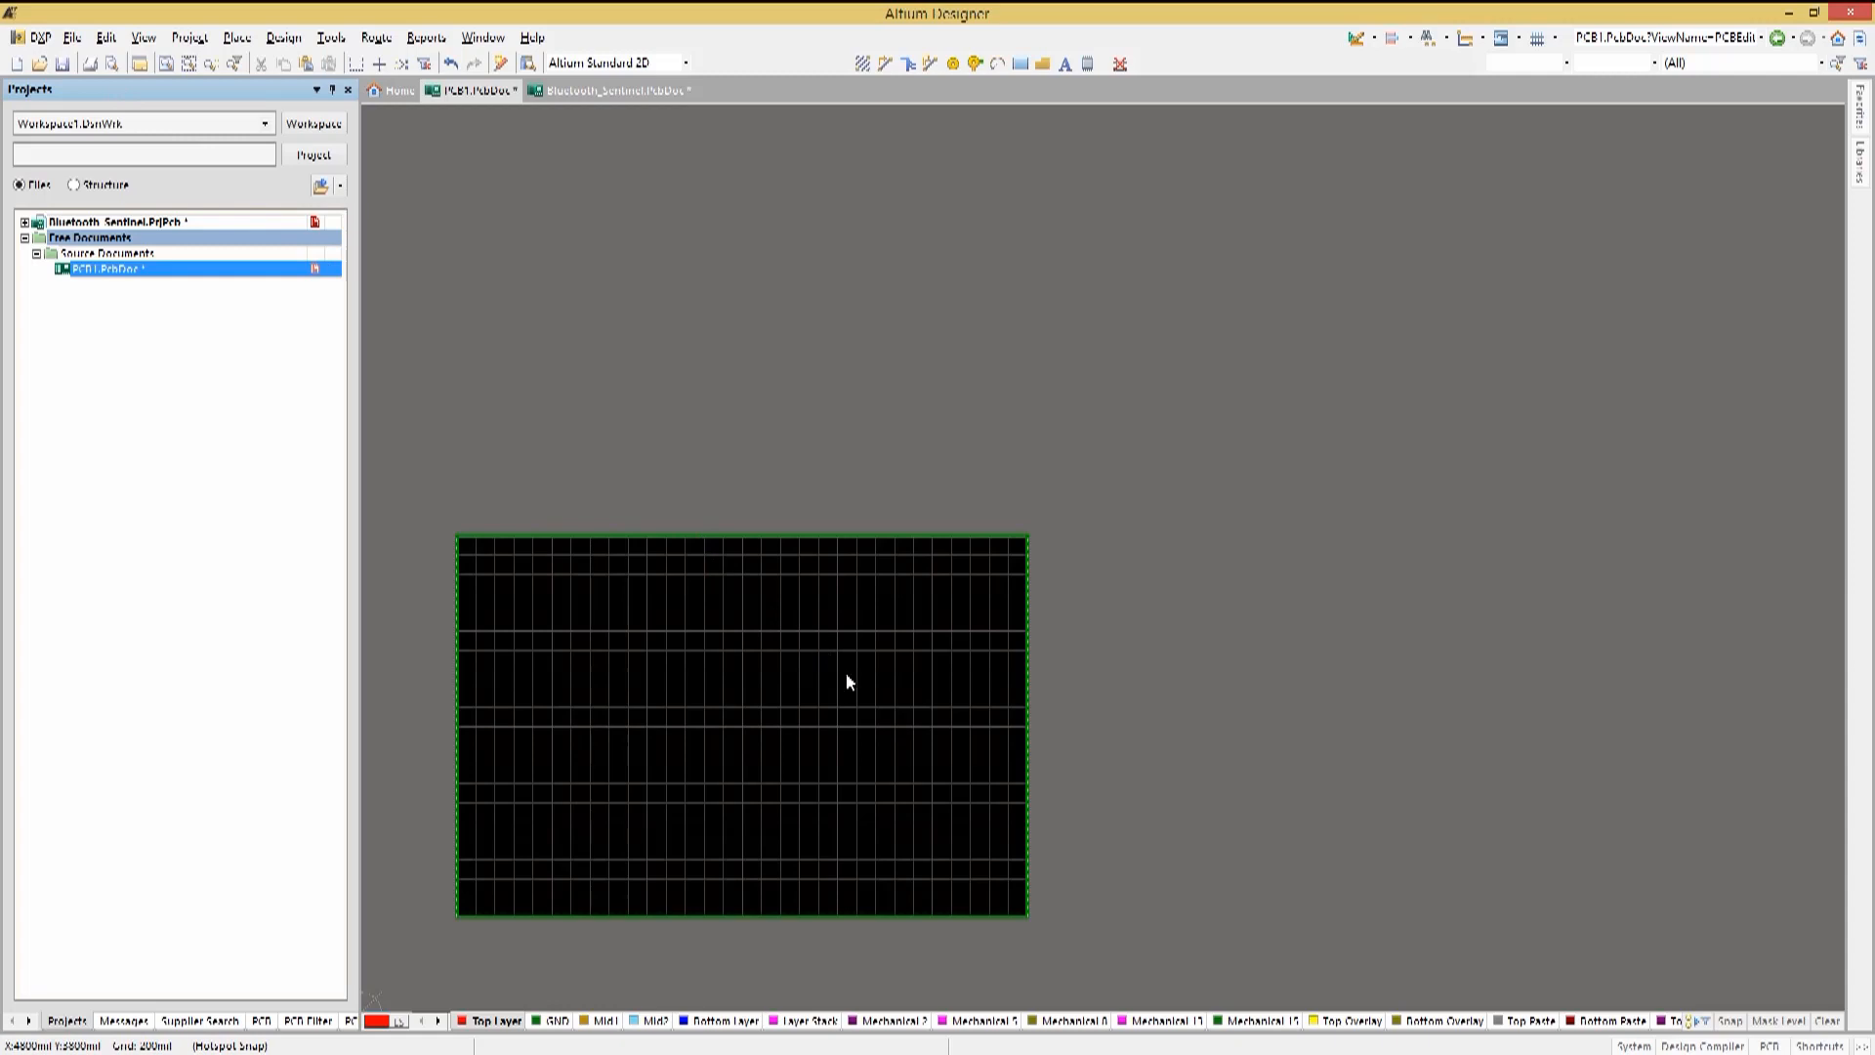
mouse_move(981, 752)
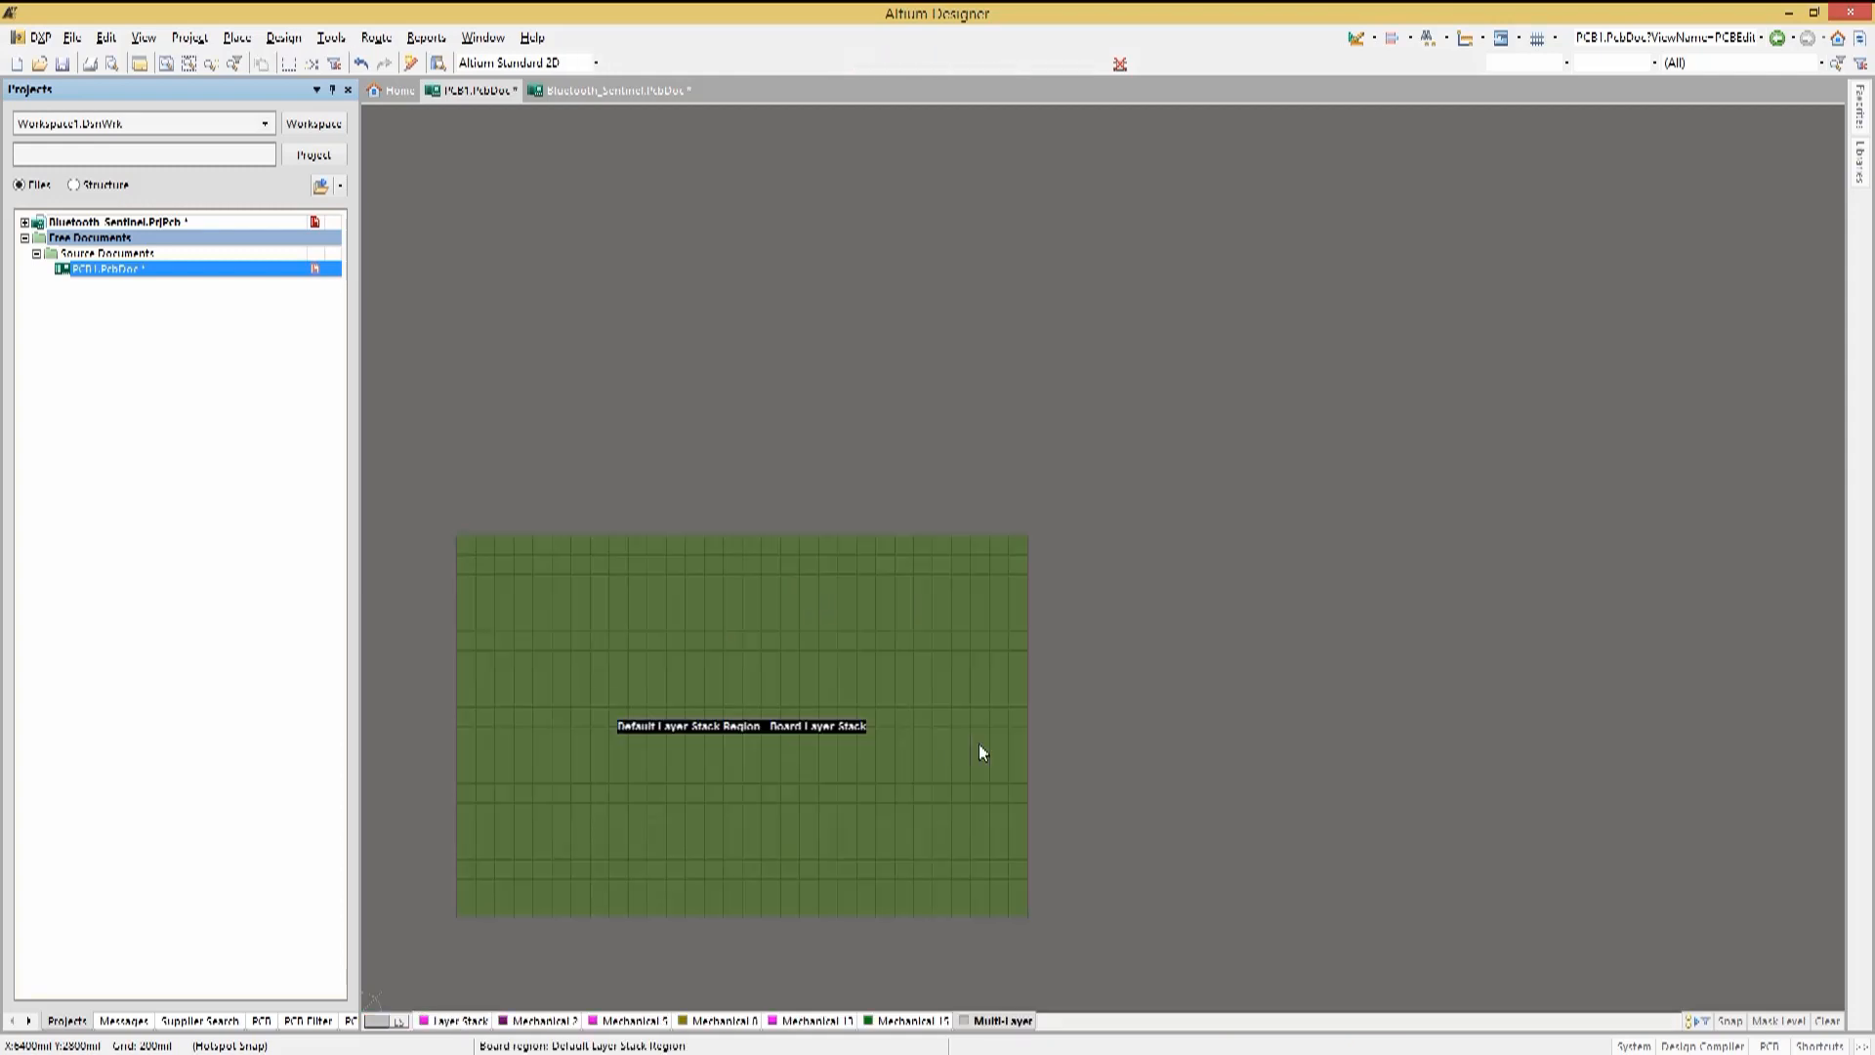
mouse_move(949, 754)
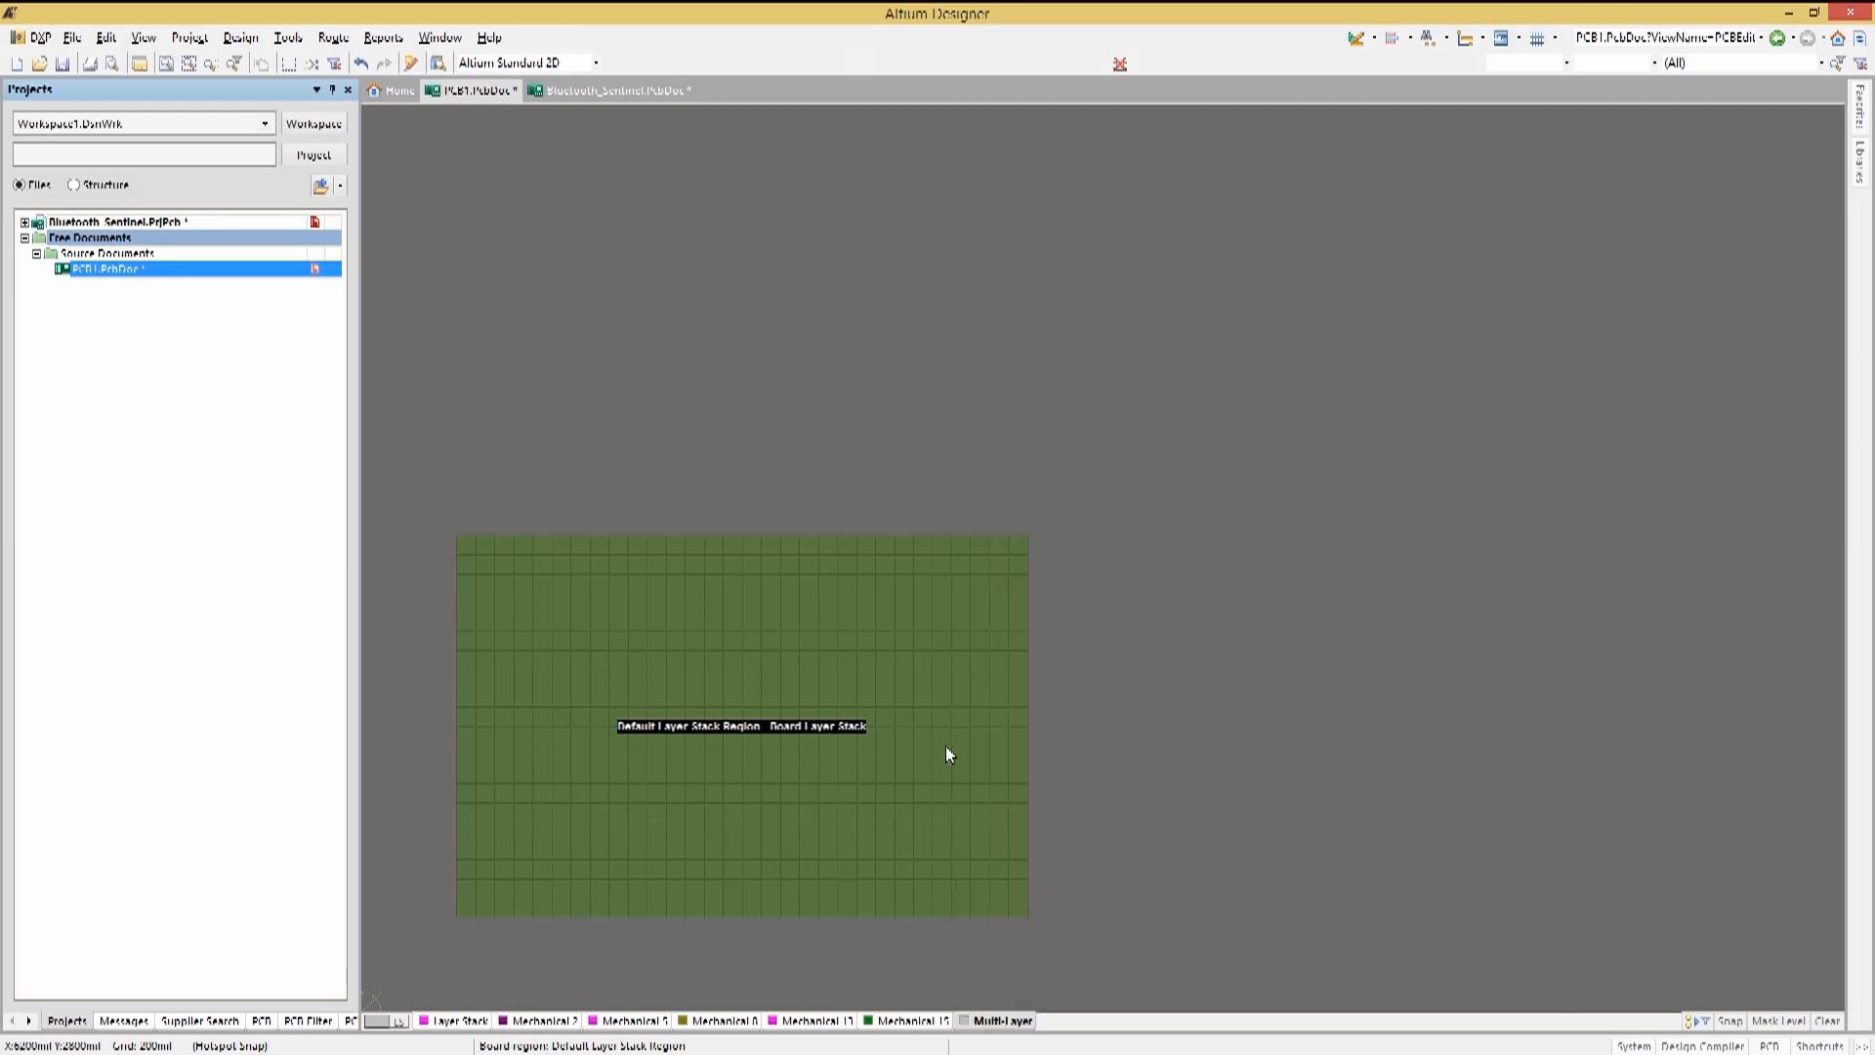
Add vertical split lines via Design > Define Split Line, dividing the board into four regions
left_click(240, 37)
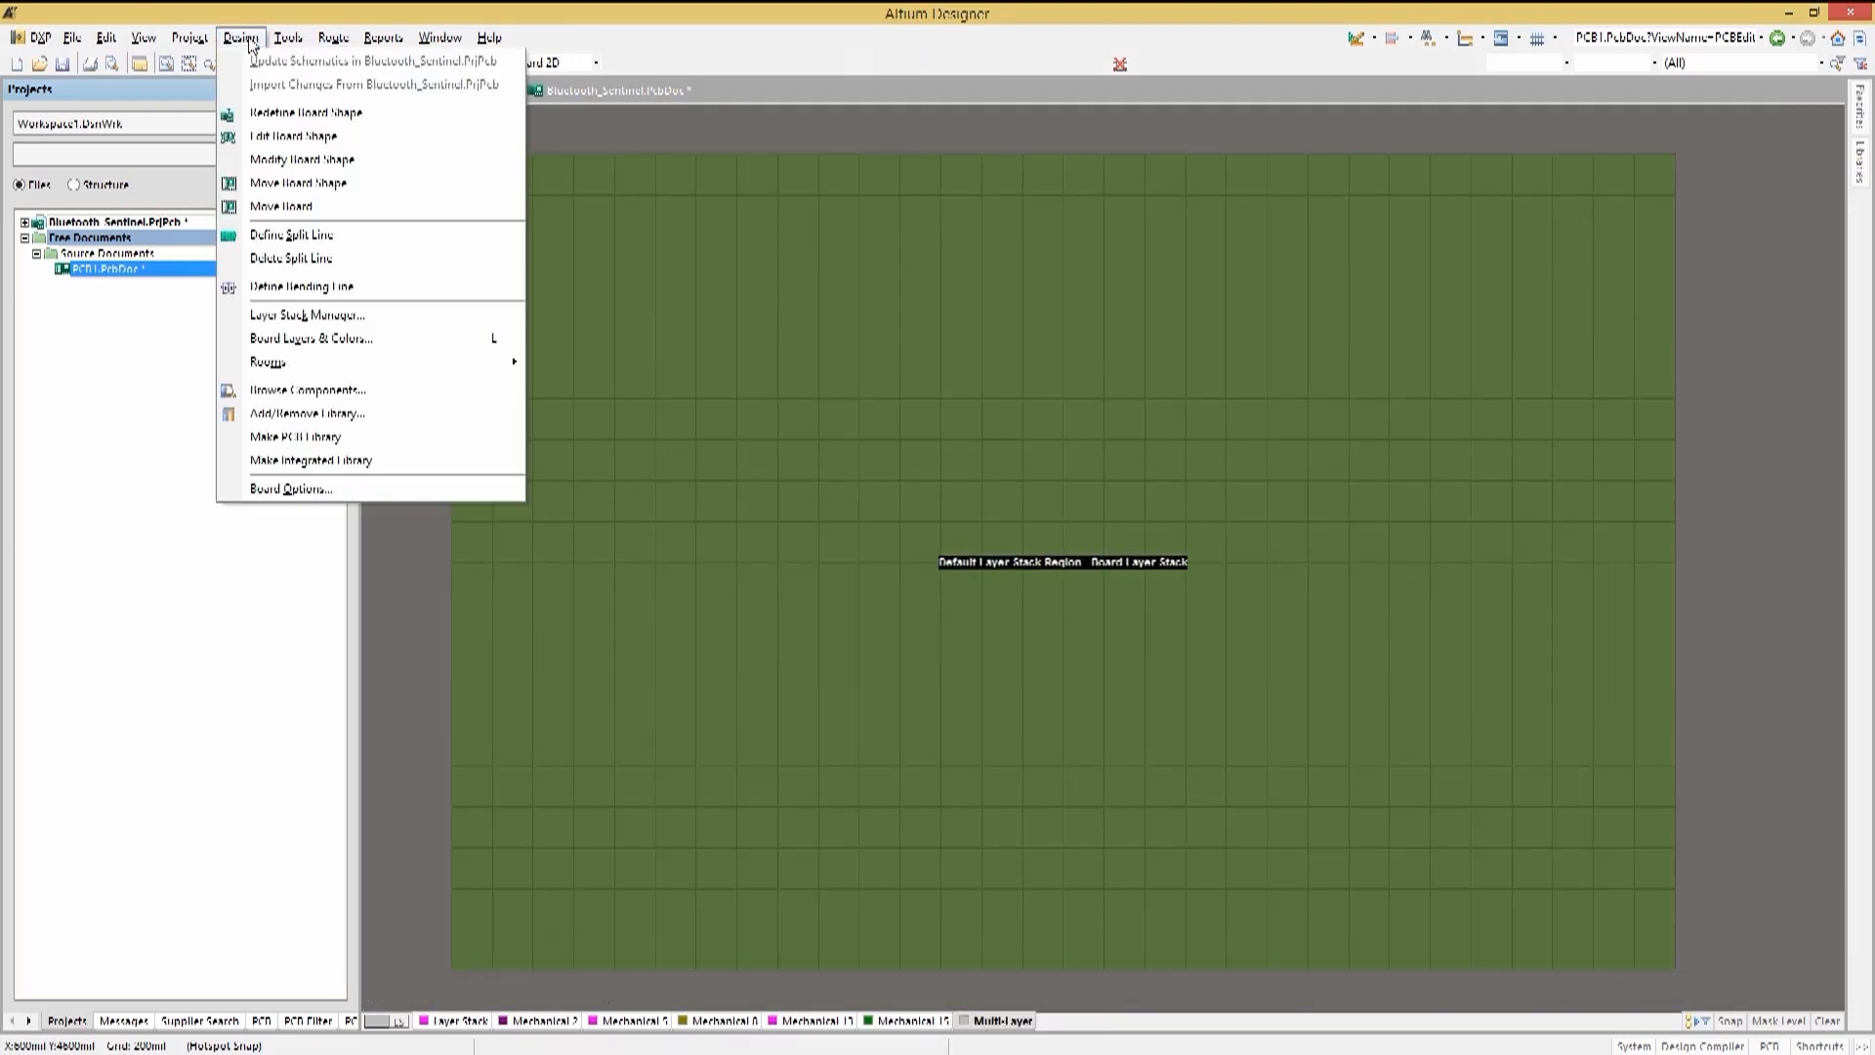
left_click(291, 235)
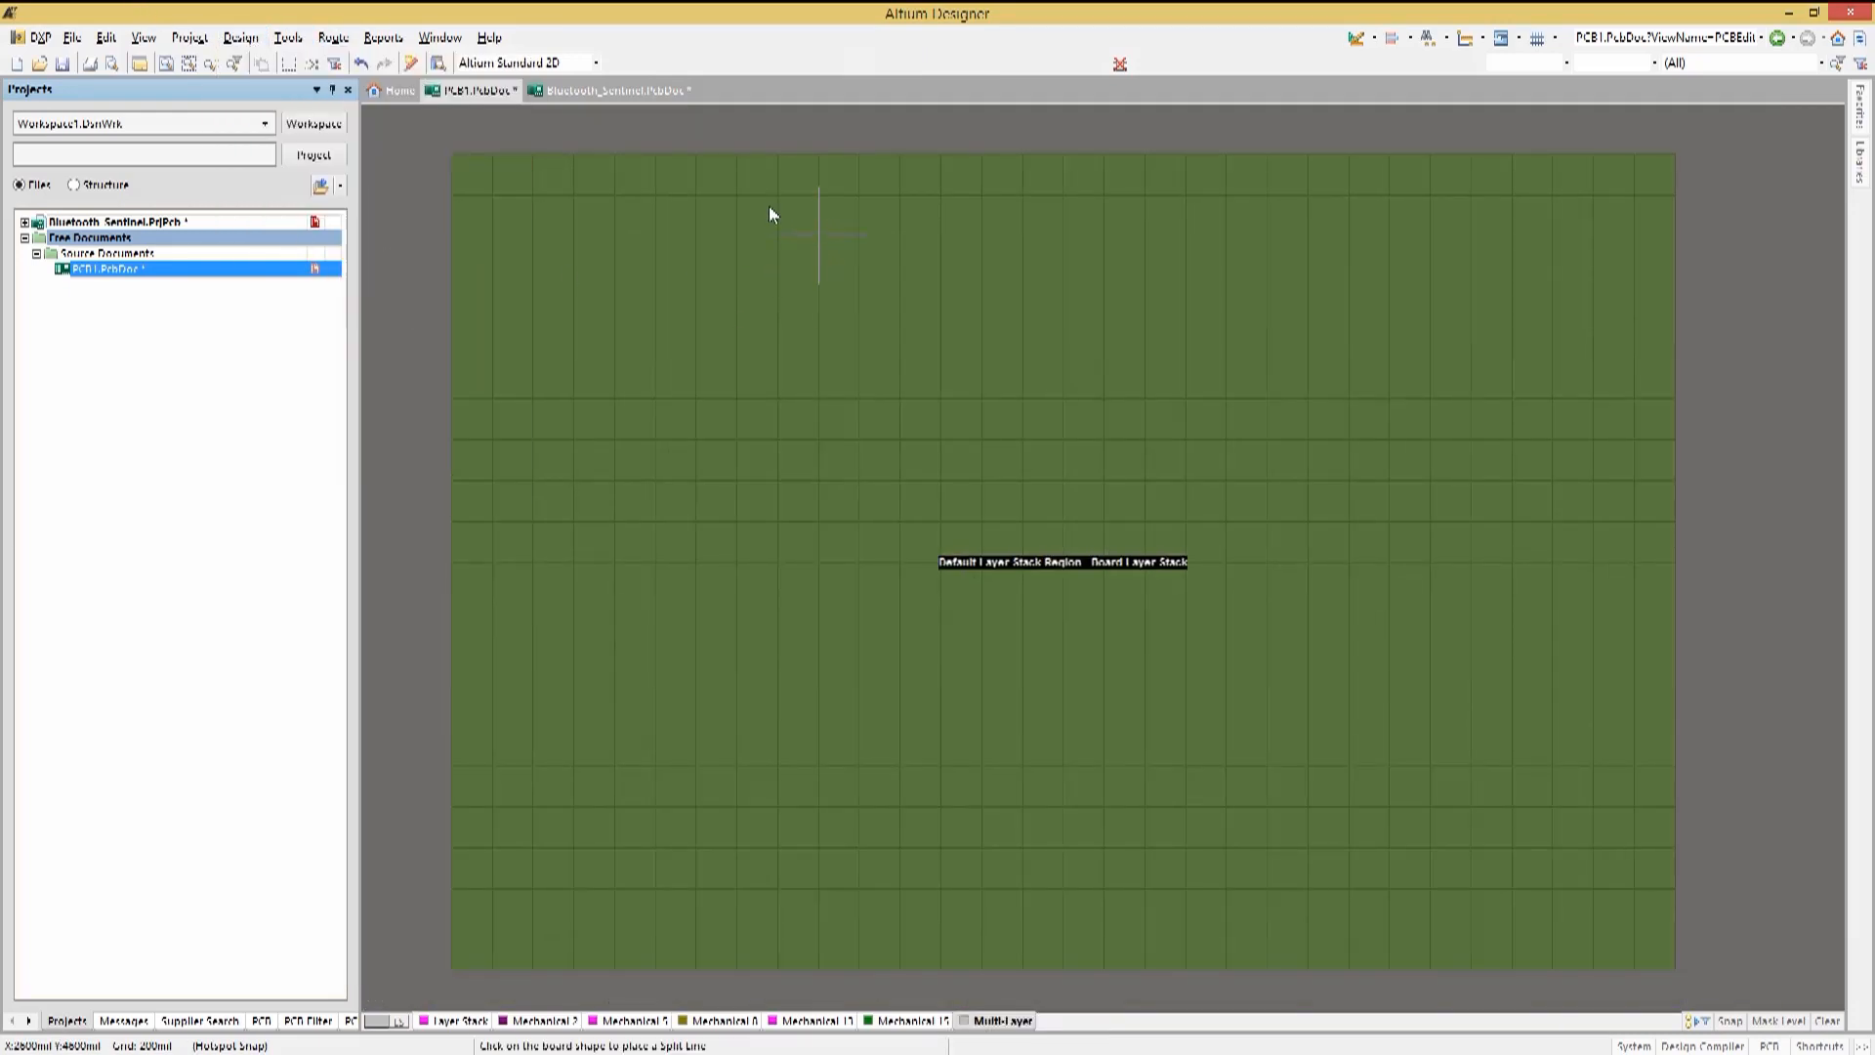
mouse_move(776, 195)
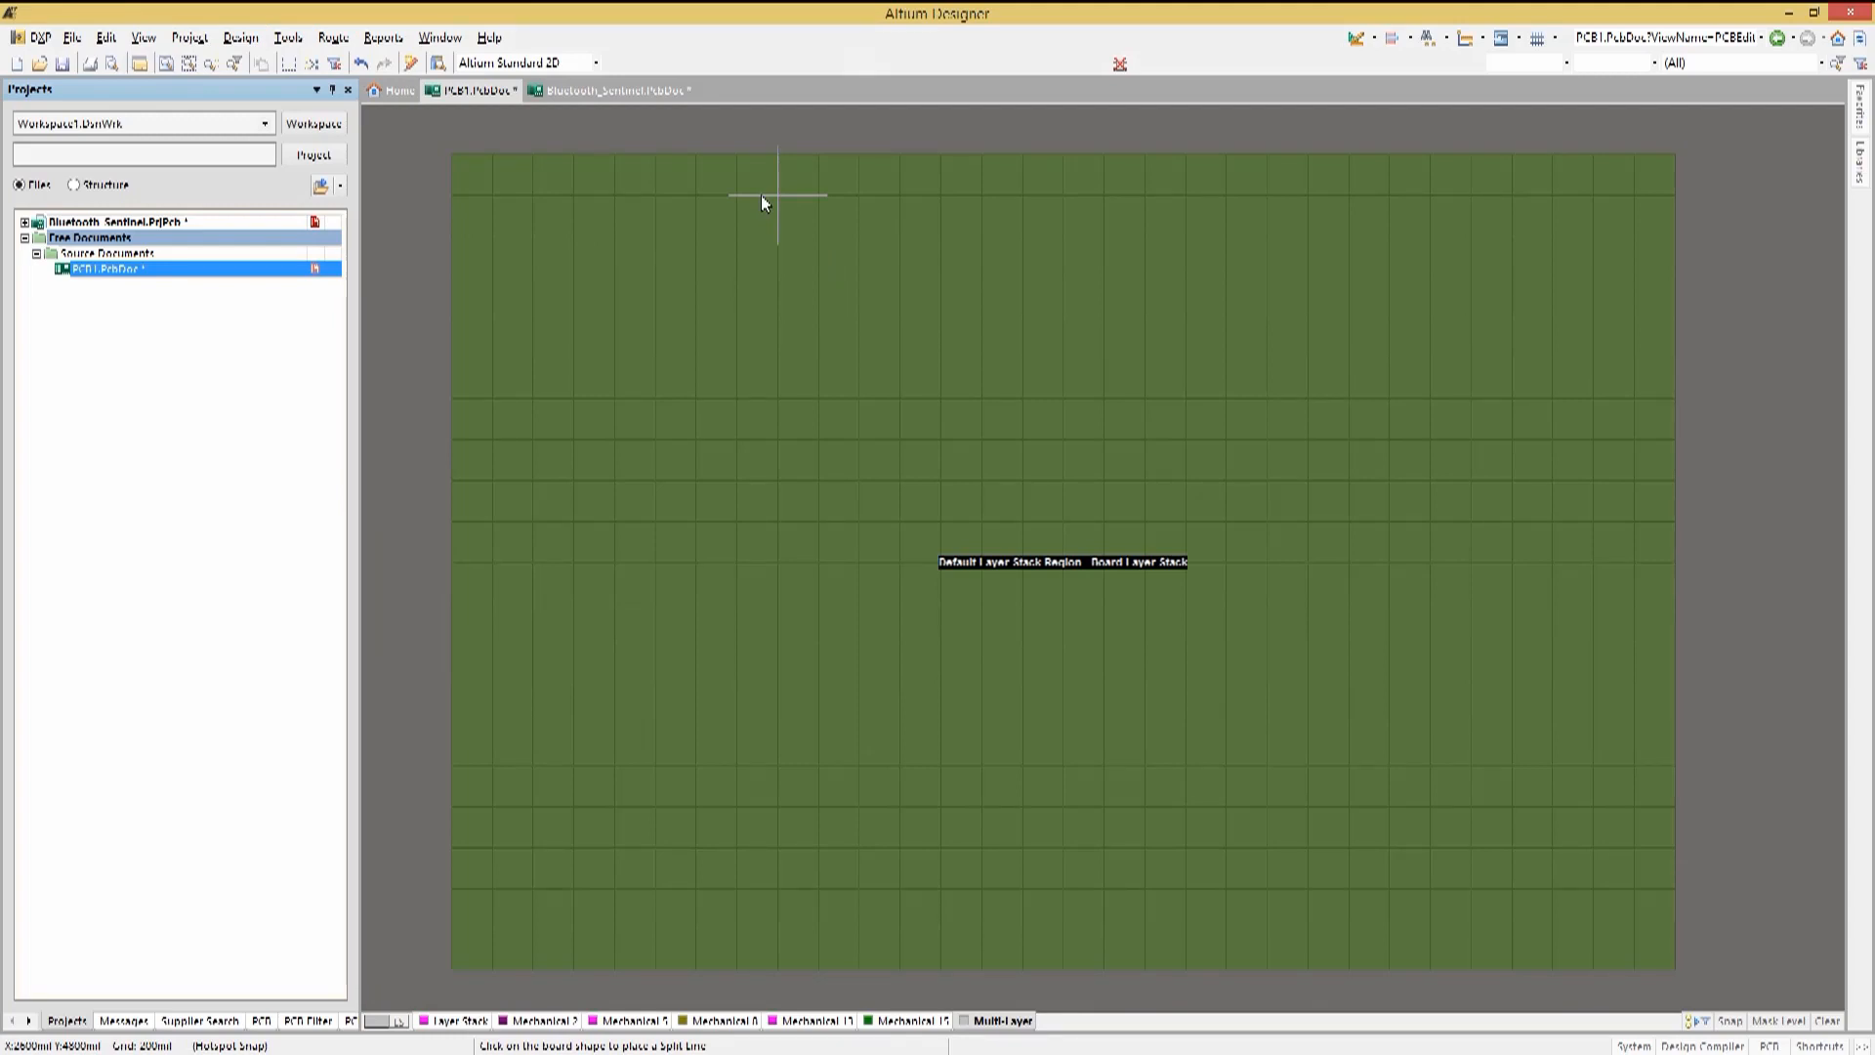
mouse_move(772, 176)
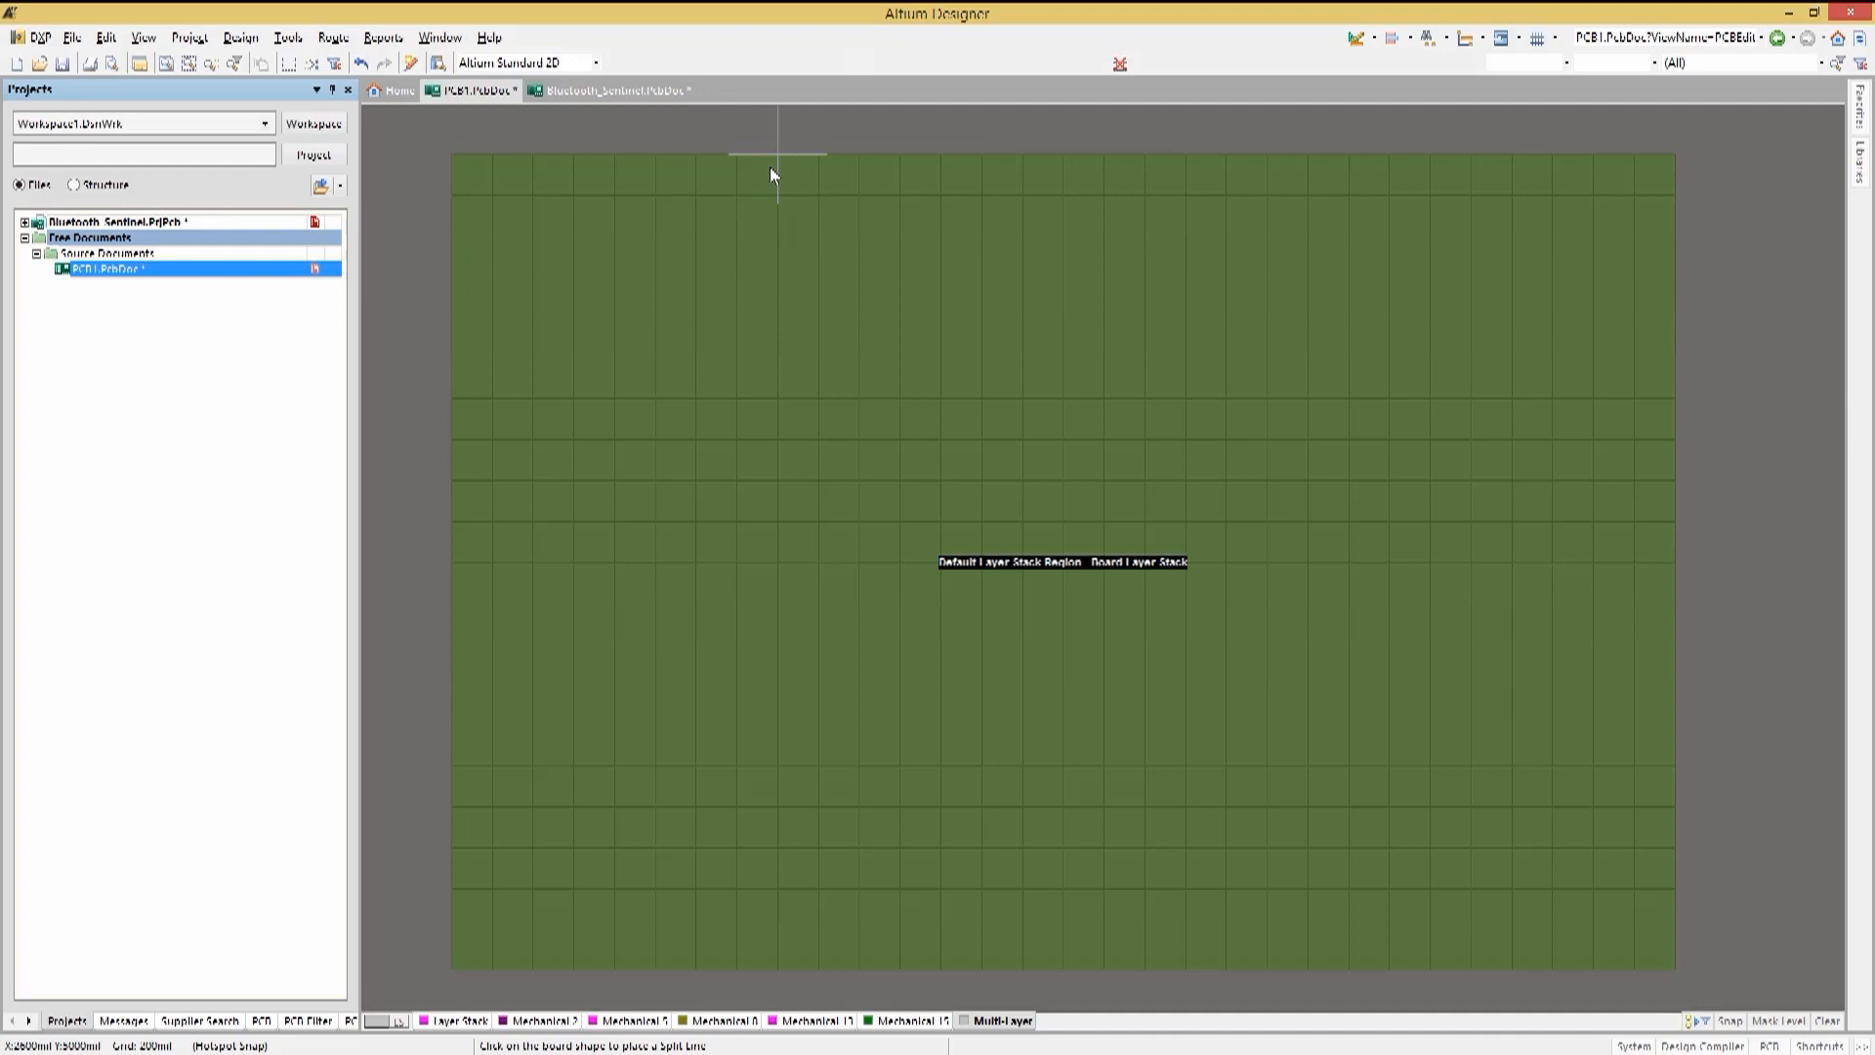
mouse_move(779, 191)
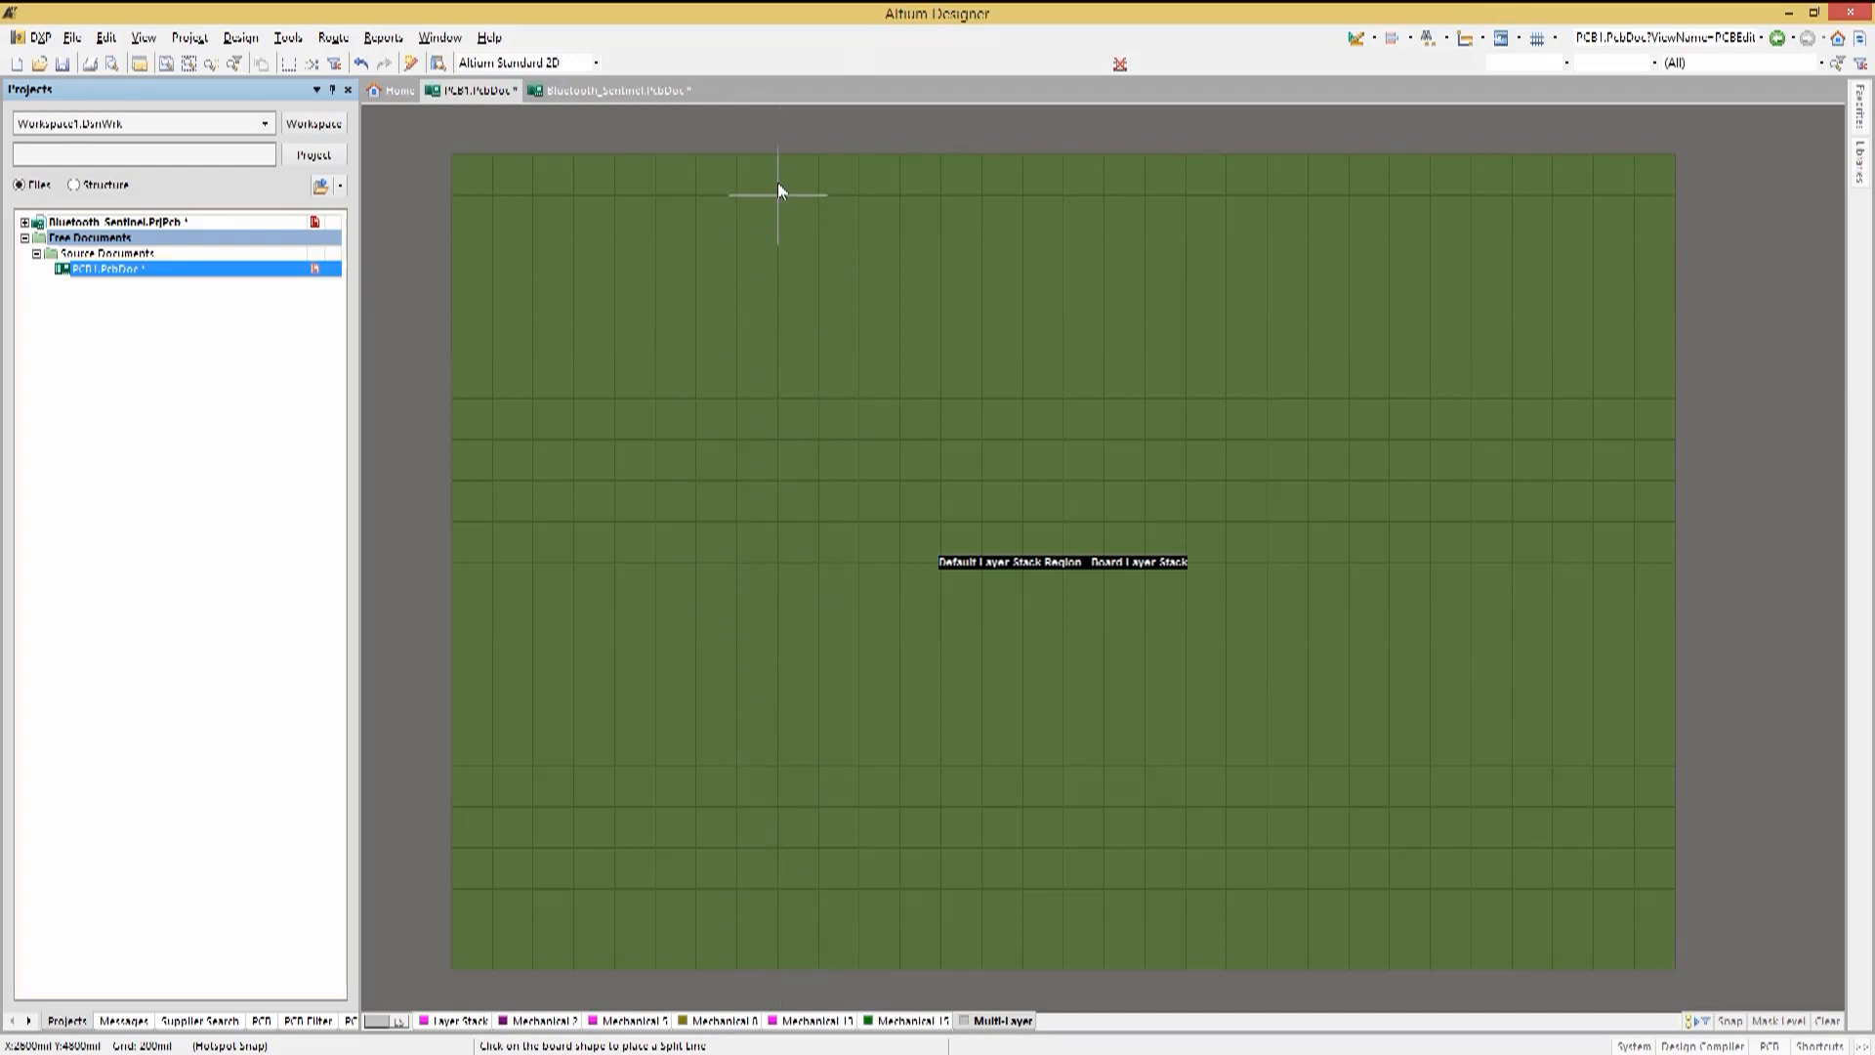
left_click(777, 192)
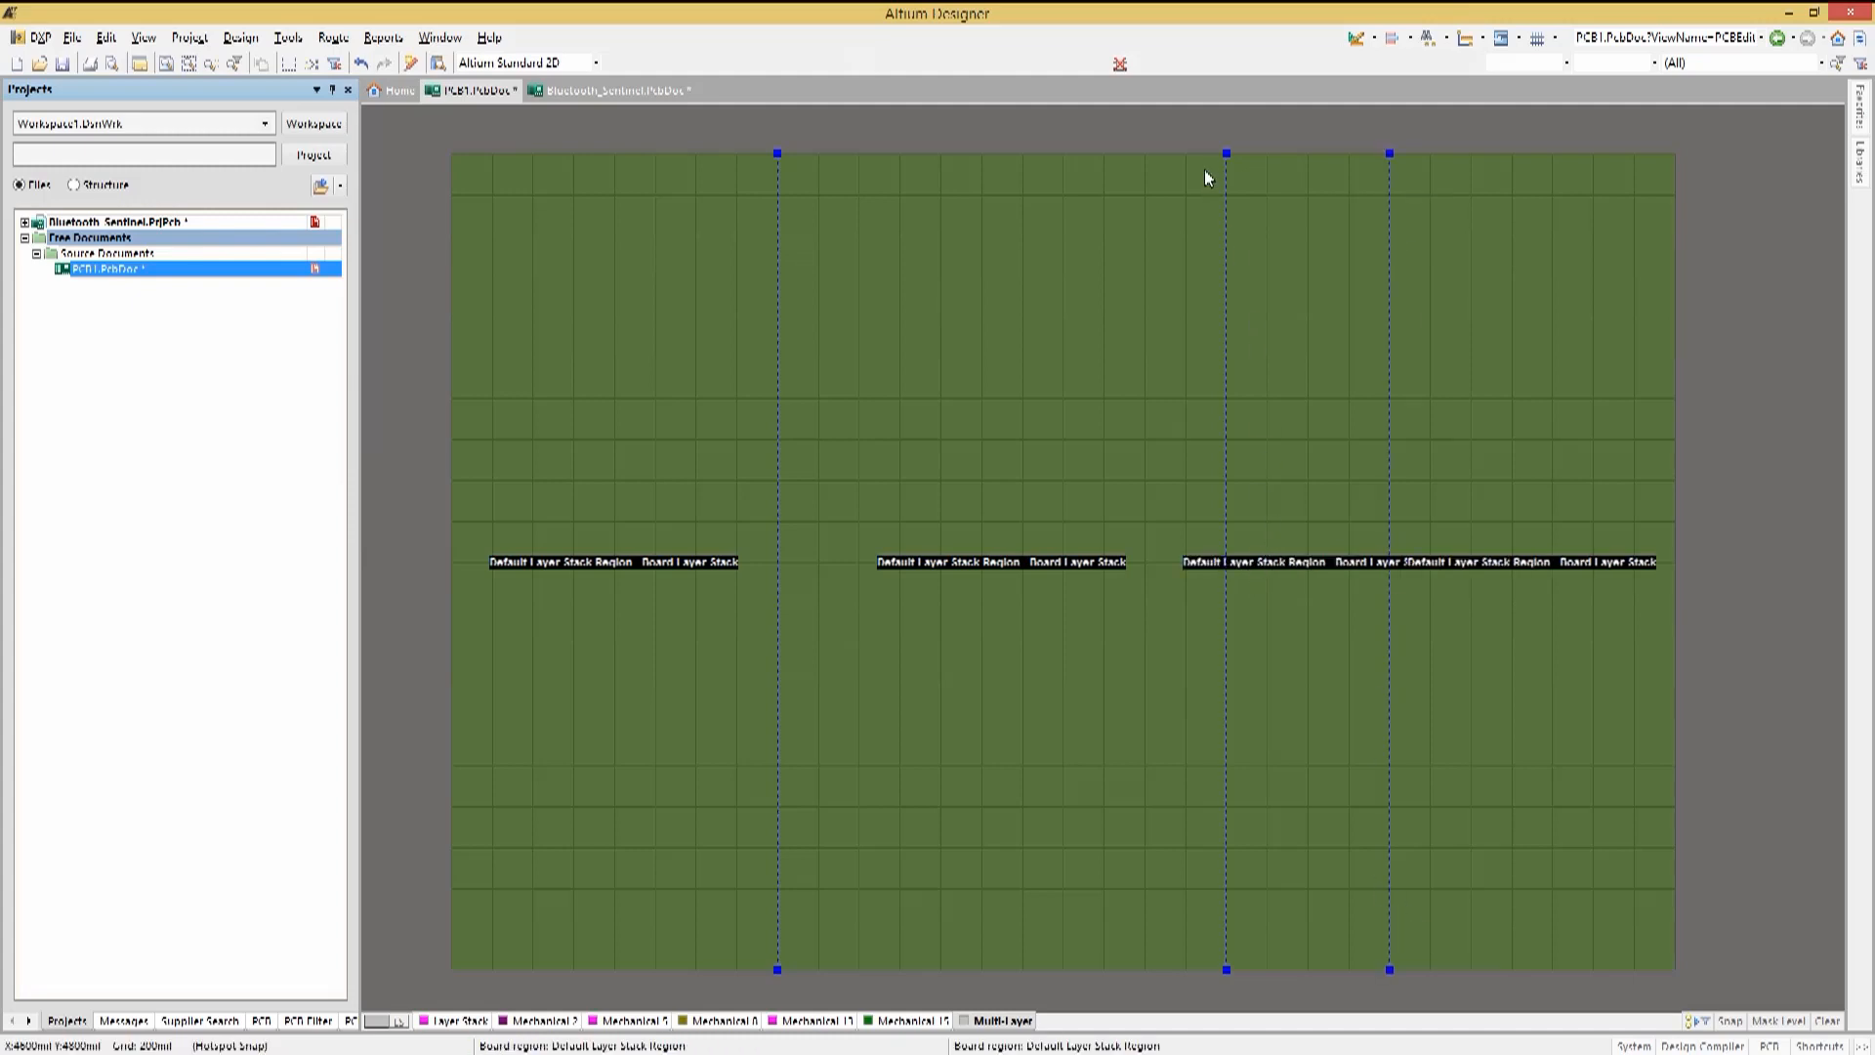
mouse_move(1256, 177)
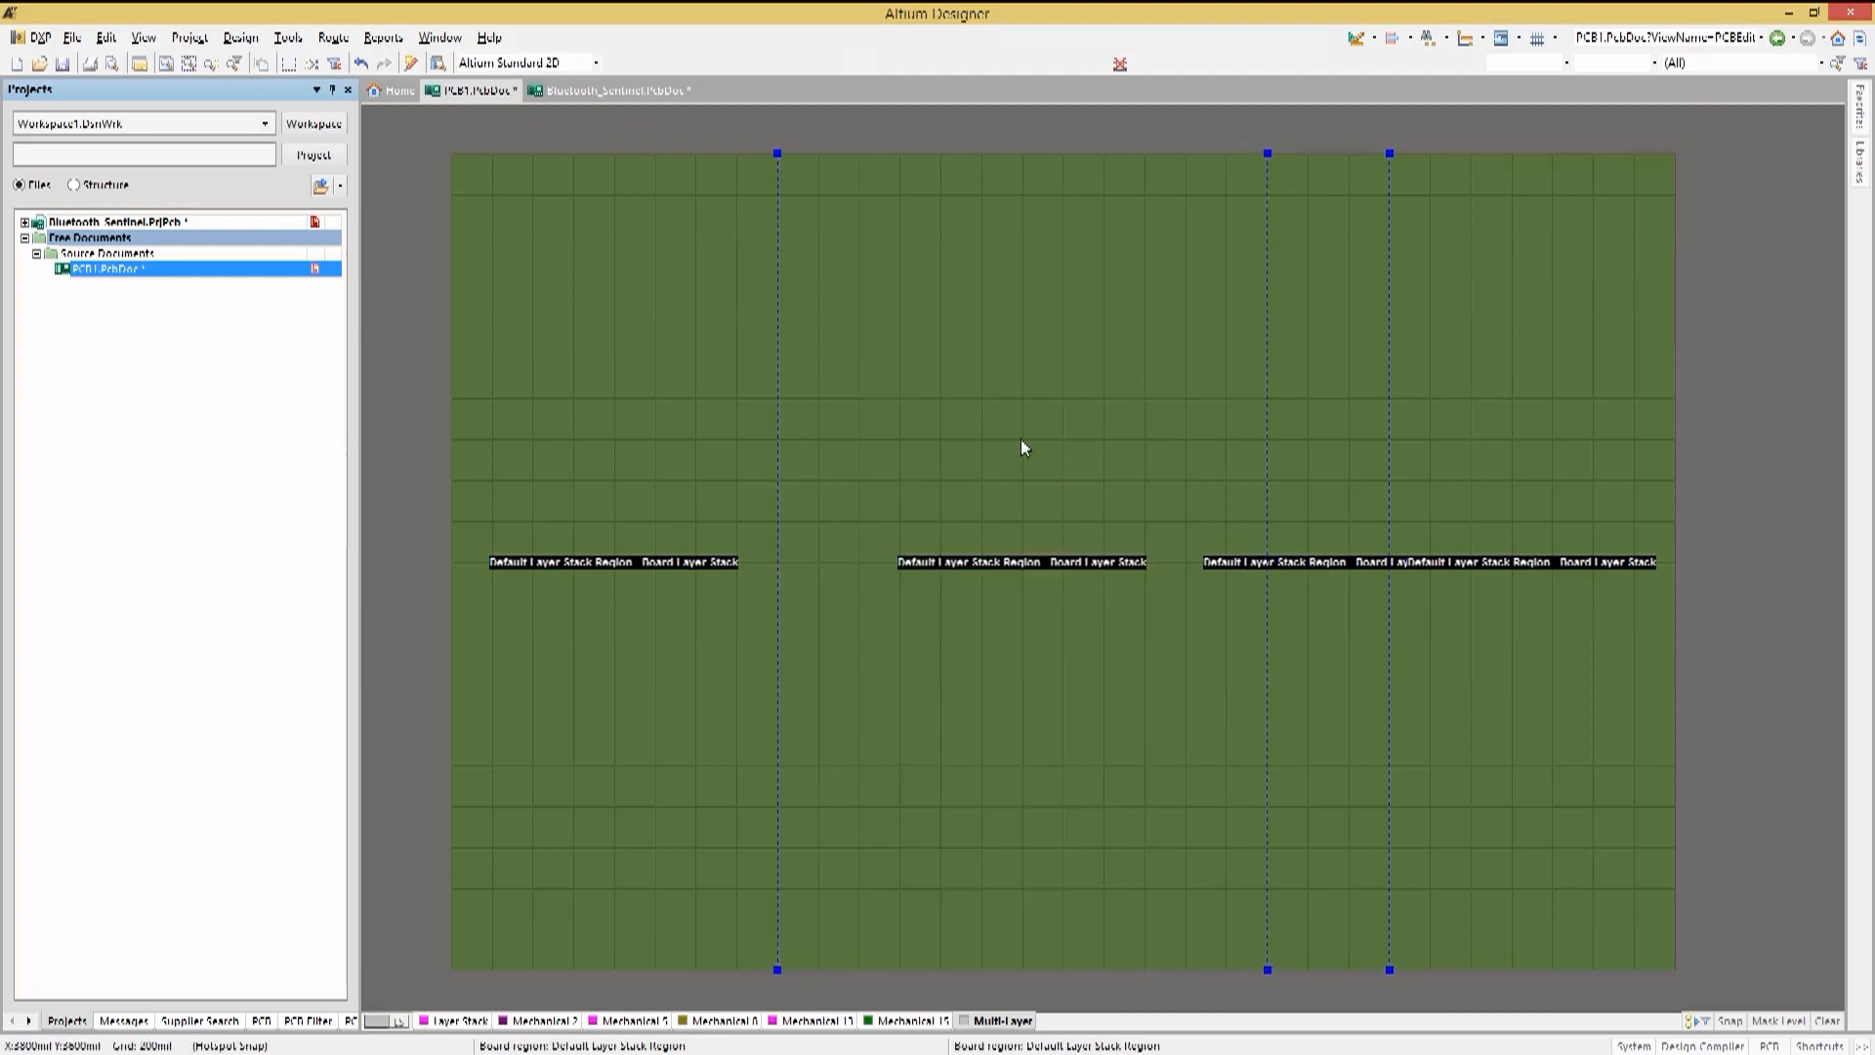
Delete the rightmost split line, leaving three board regions
left_click(241, 38)
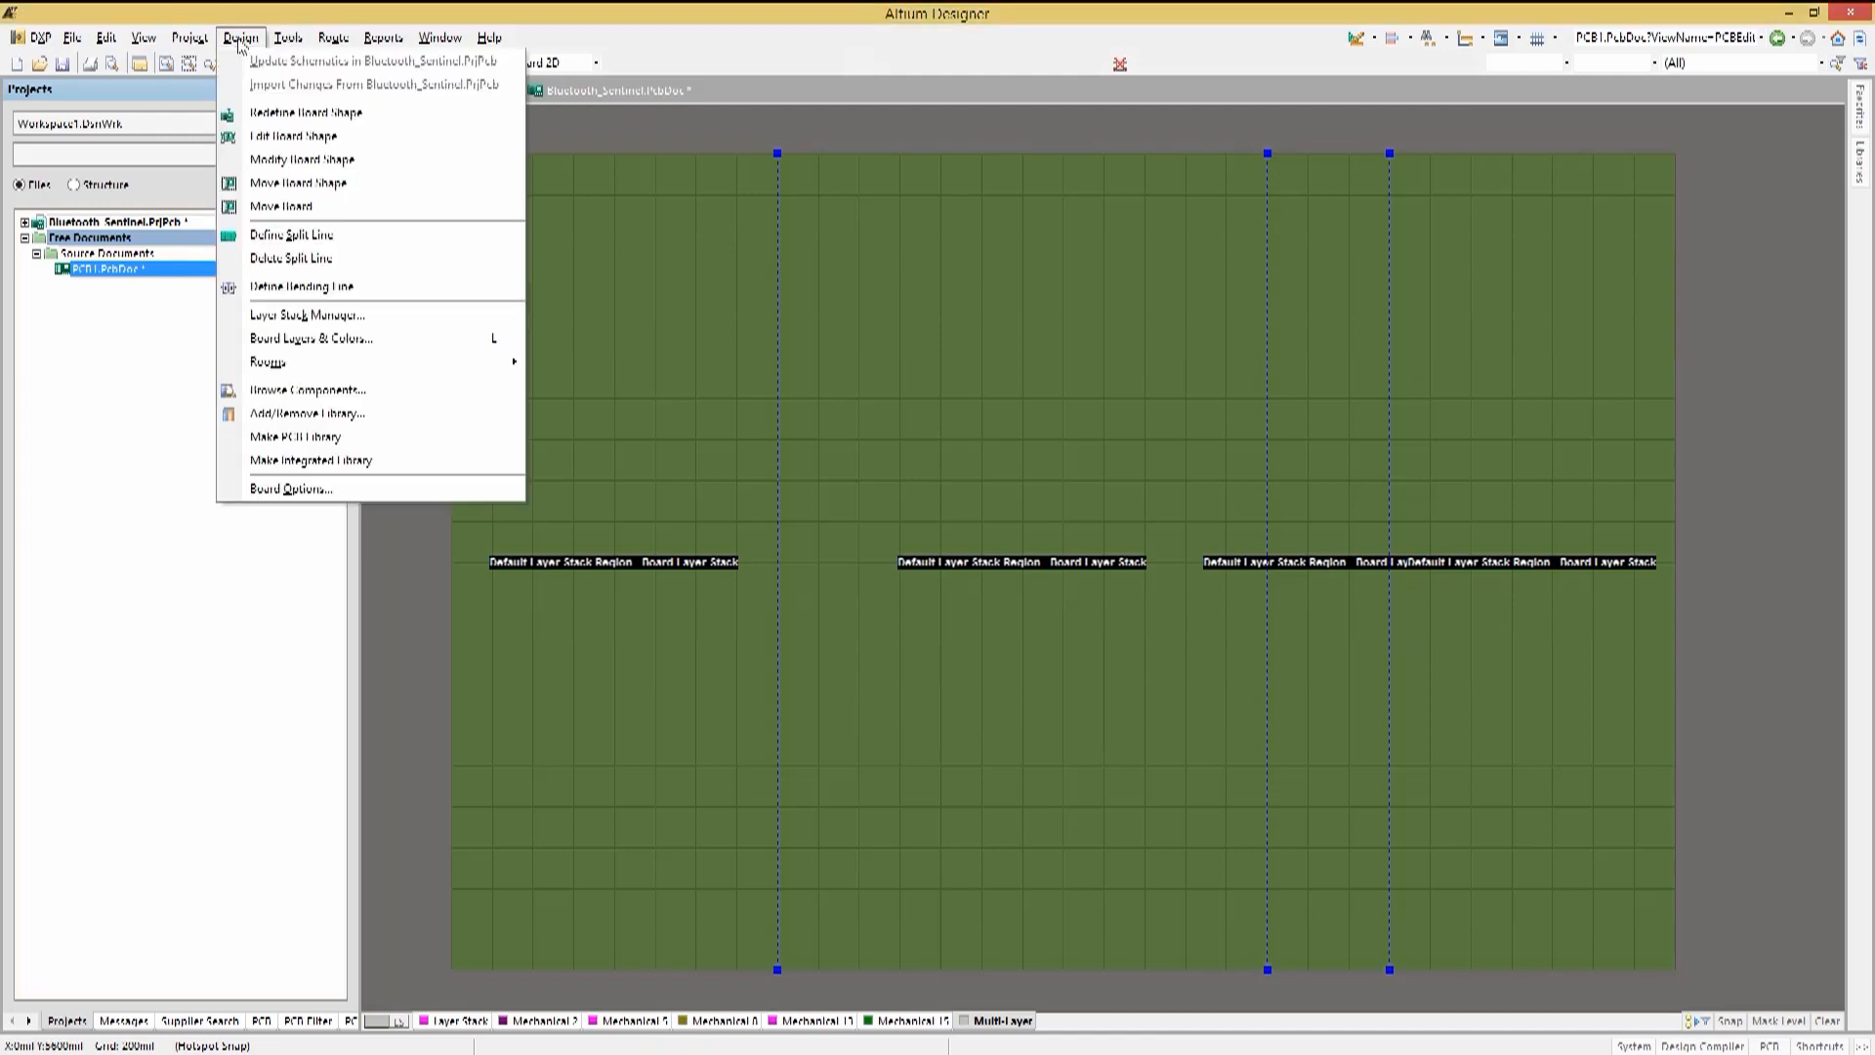
mouse_move(289, 260)
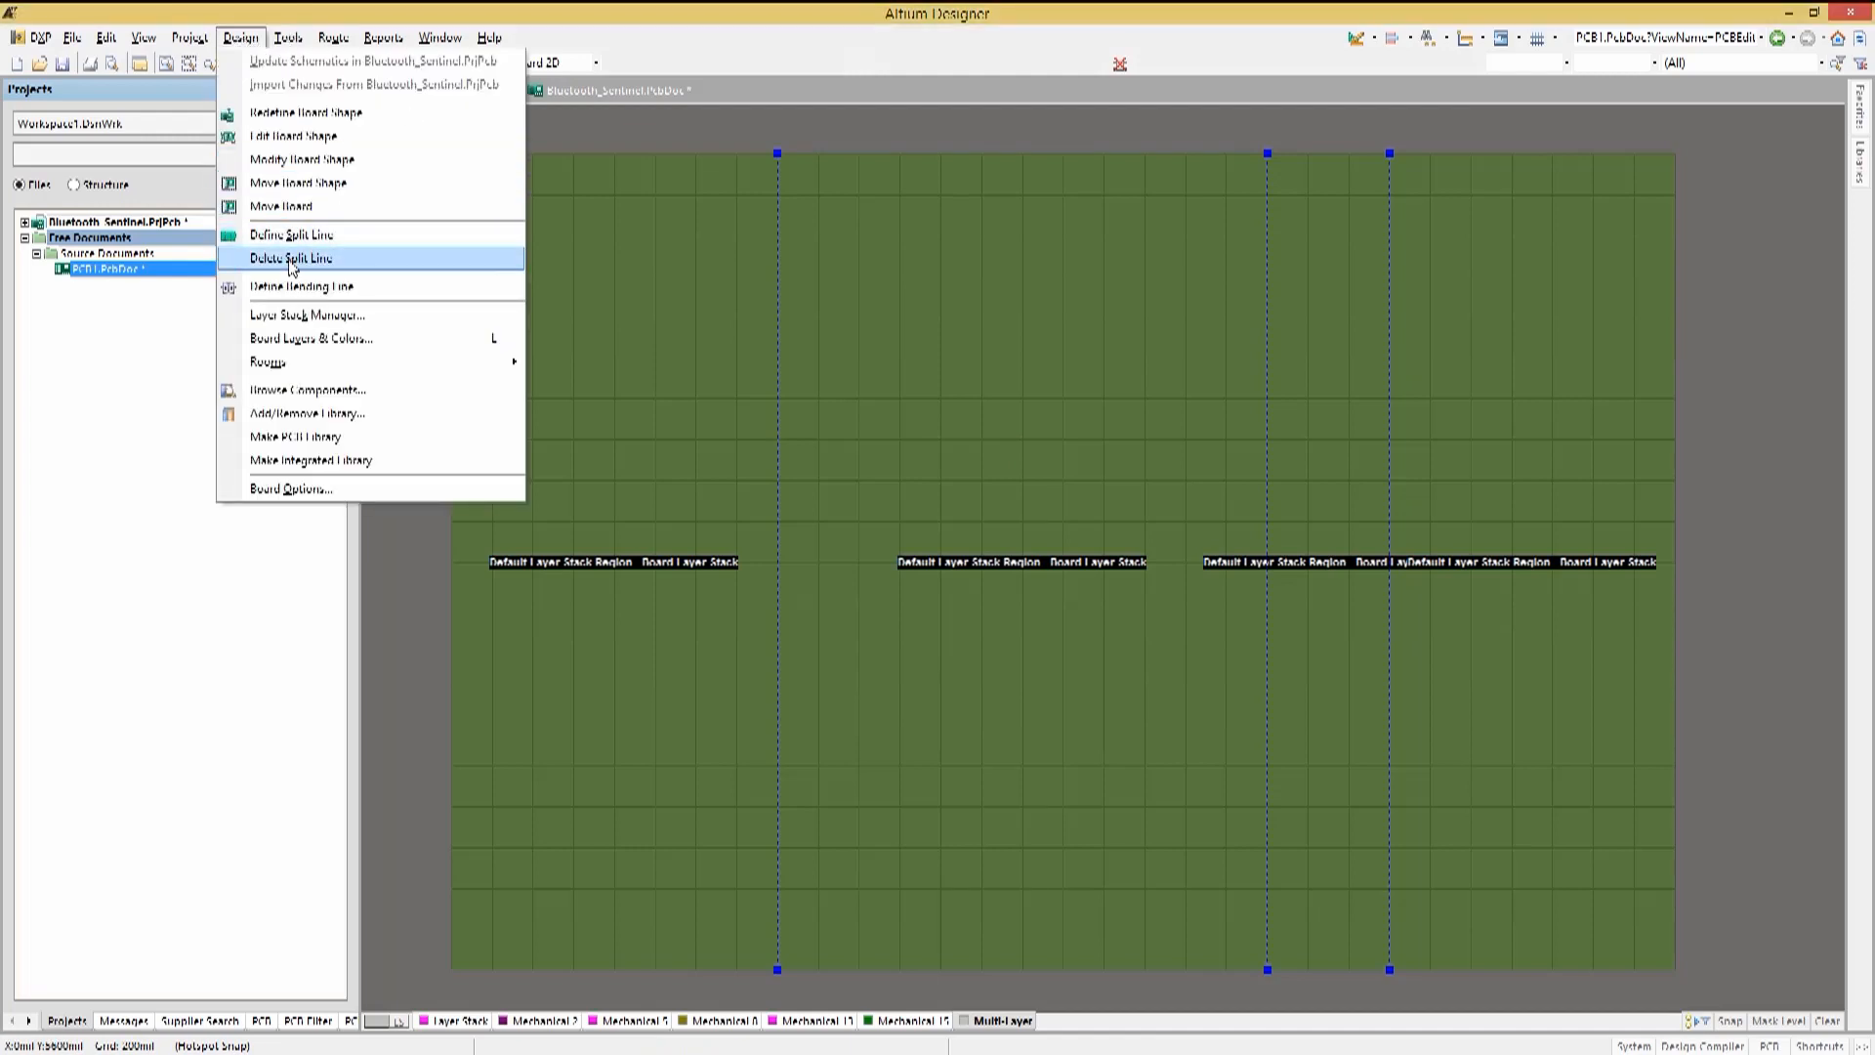
left_click(289, 258)
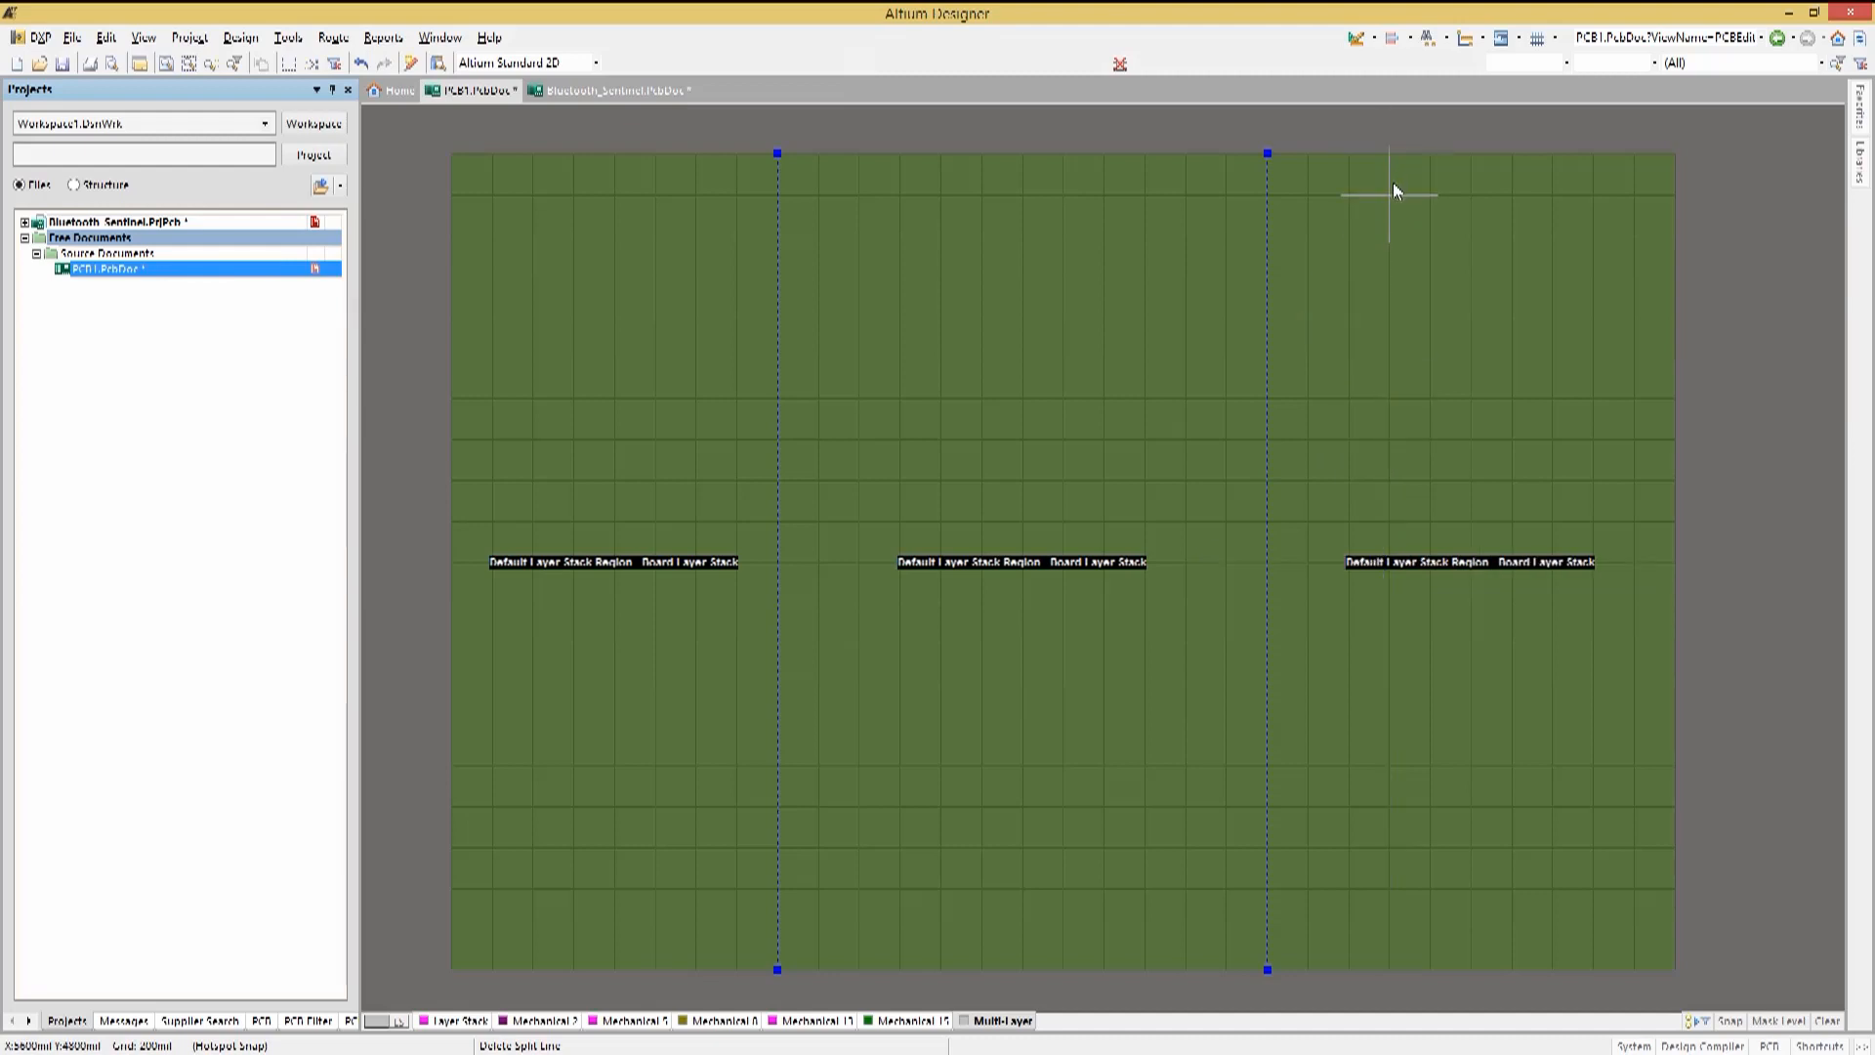
mouse_move(1020, 486)
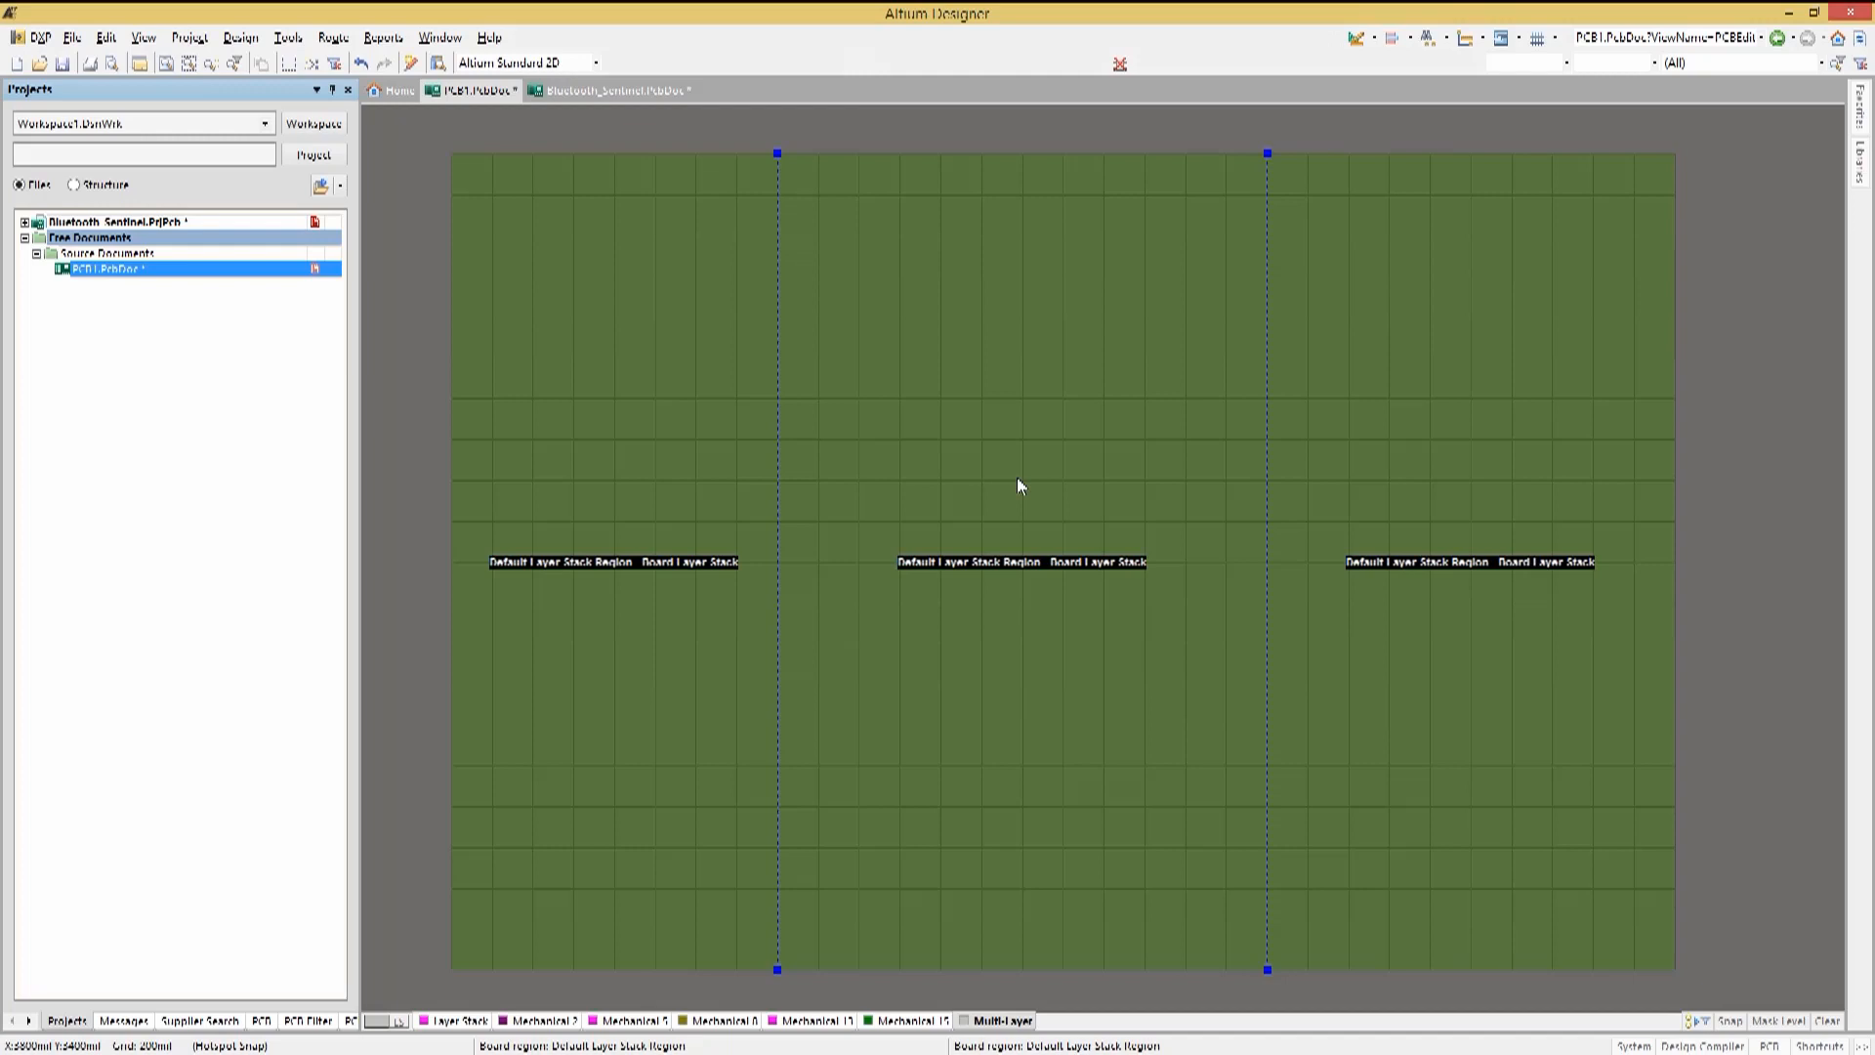
Name the left board region MainBoard, keeping the Board Layer Stack
left_click(598, 449)
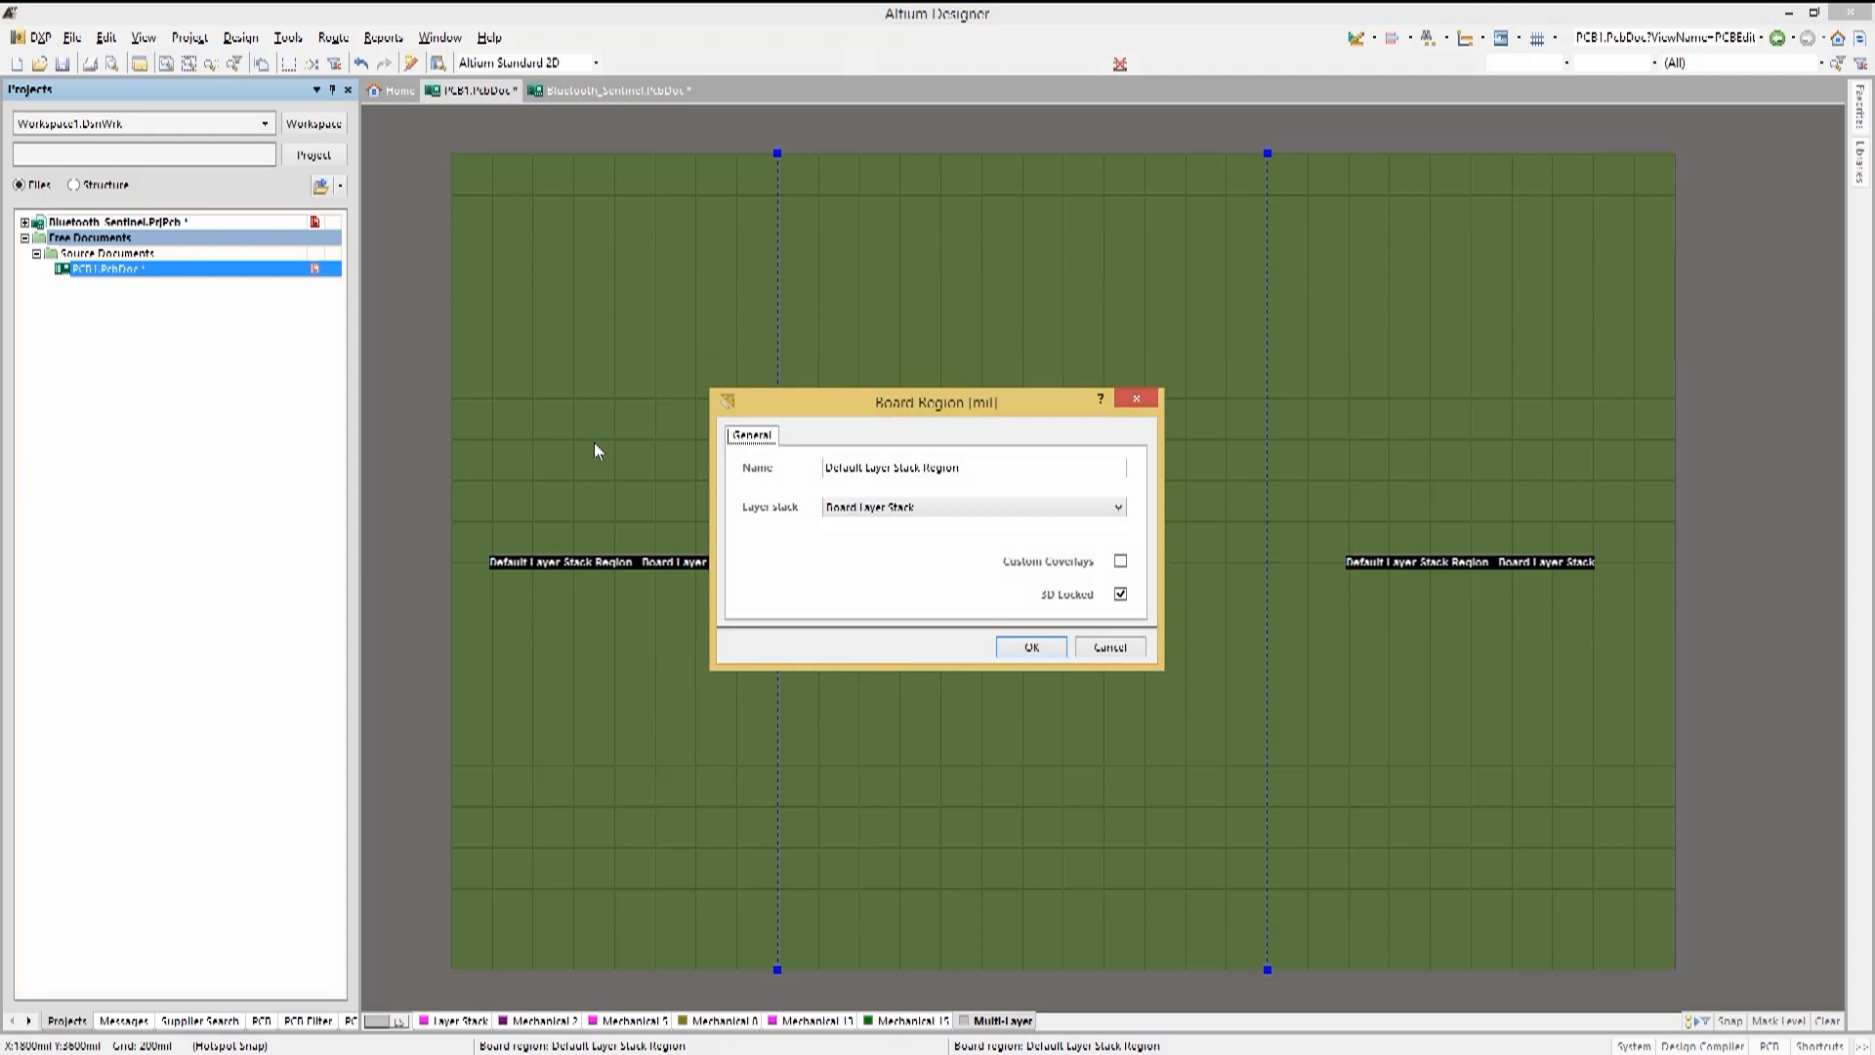
left_click(1116, 506)
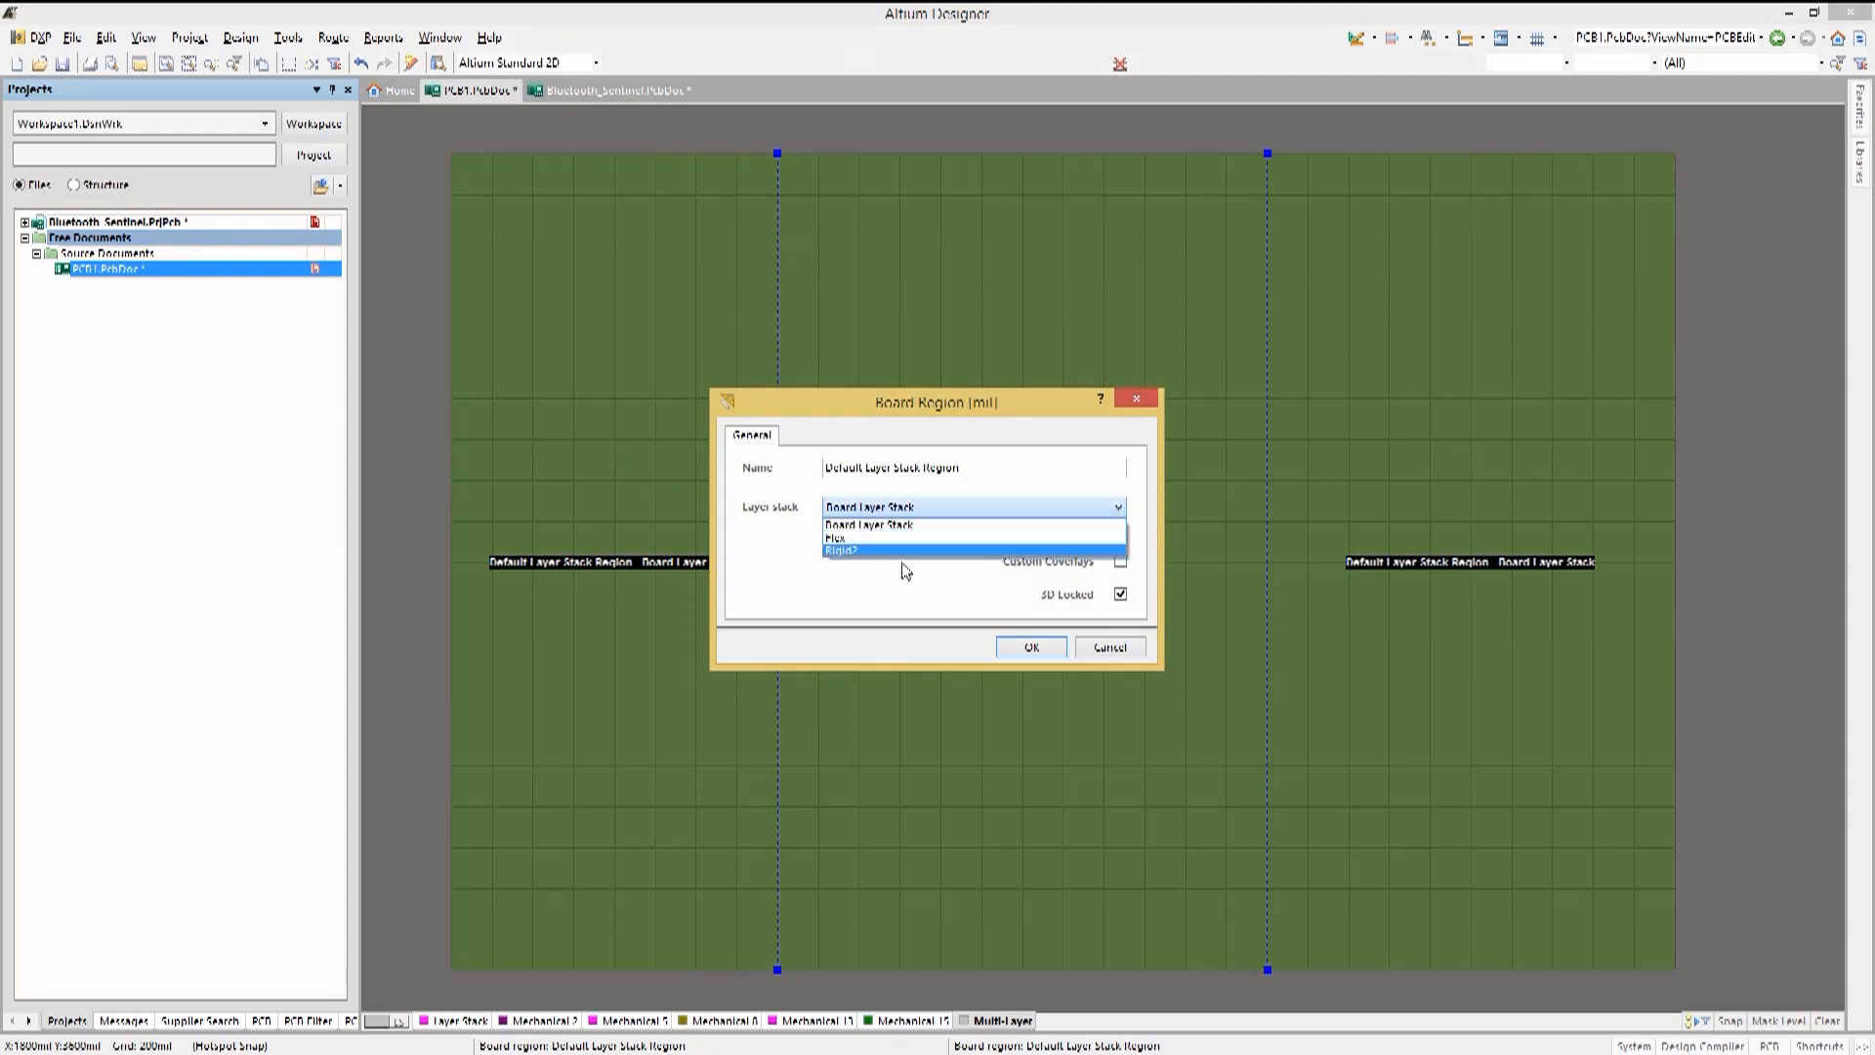
left_click(867, 524)
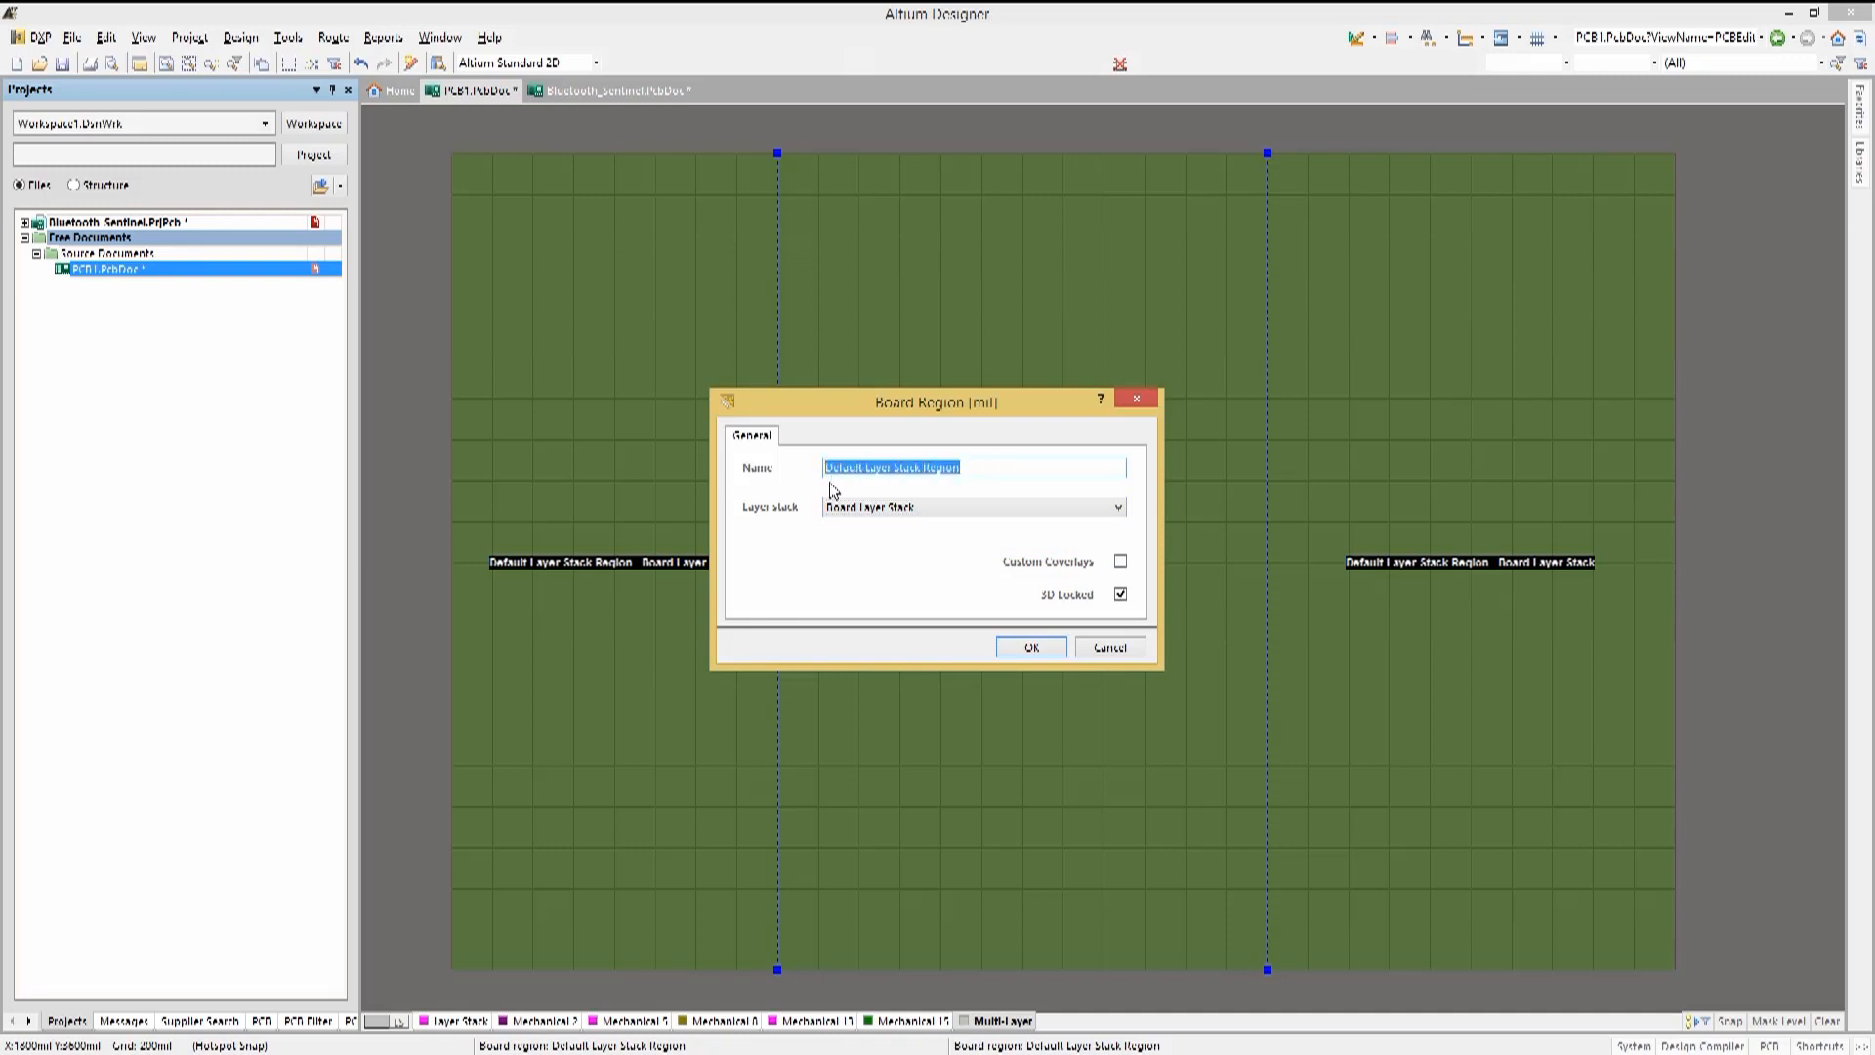
type("MainBoard")
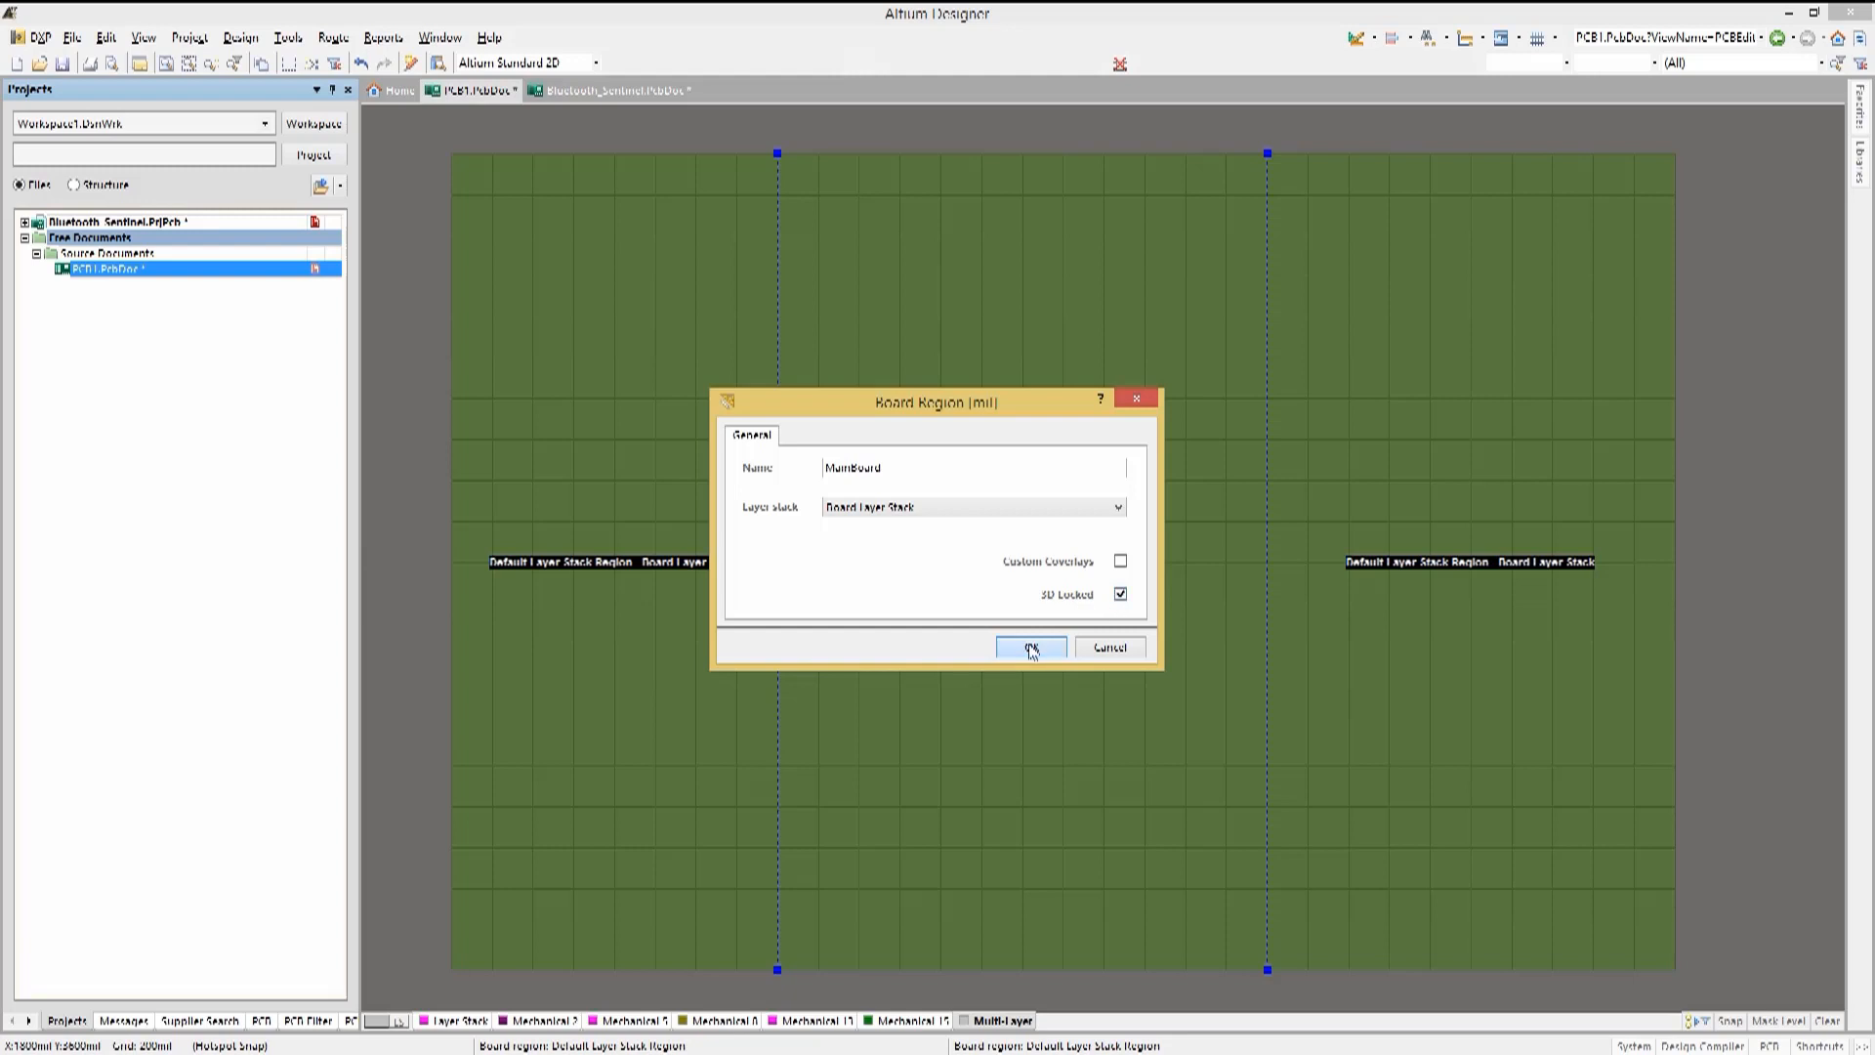
left_click(1029, 647)
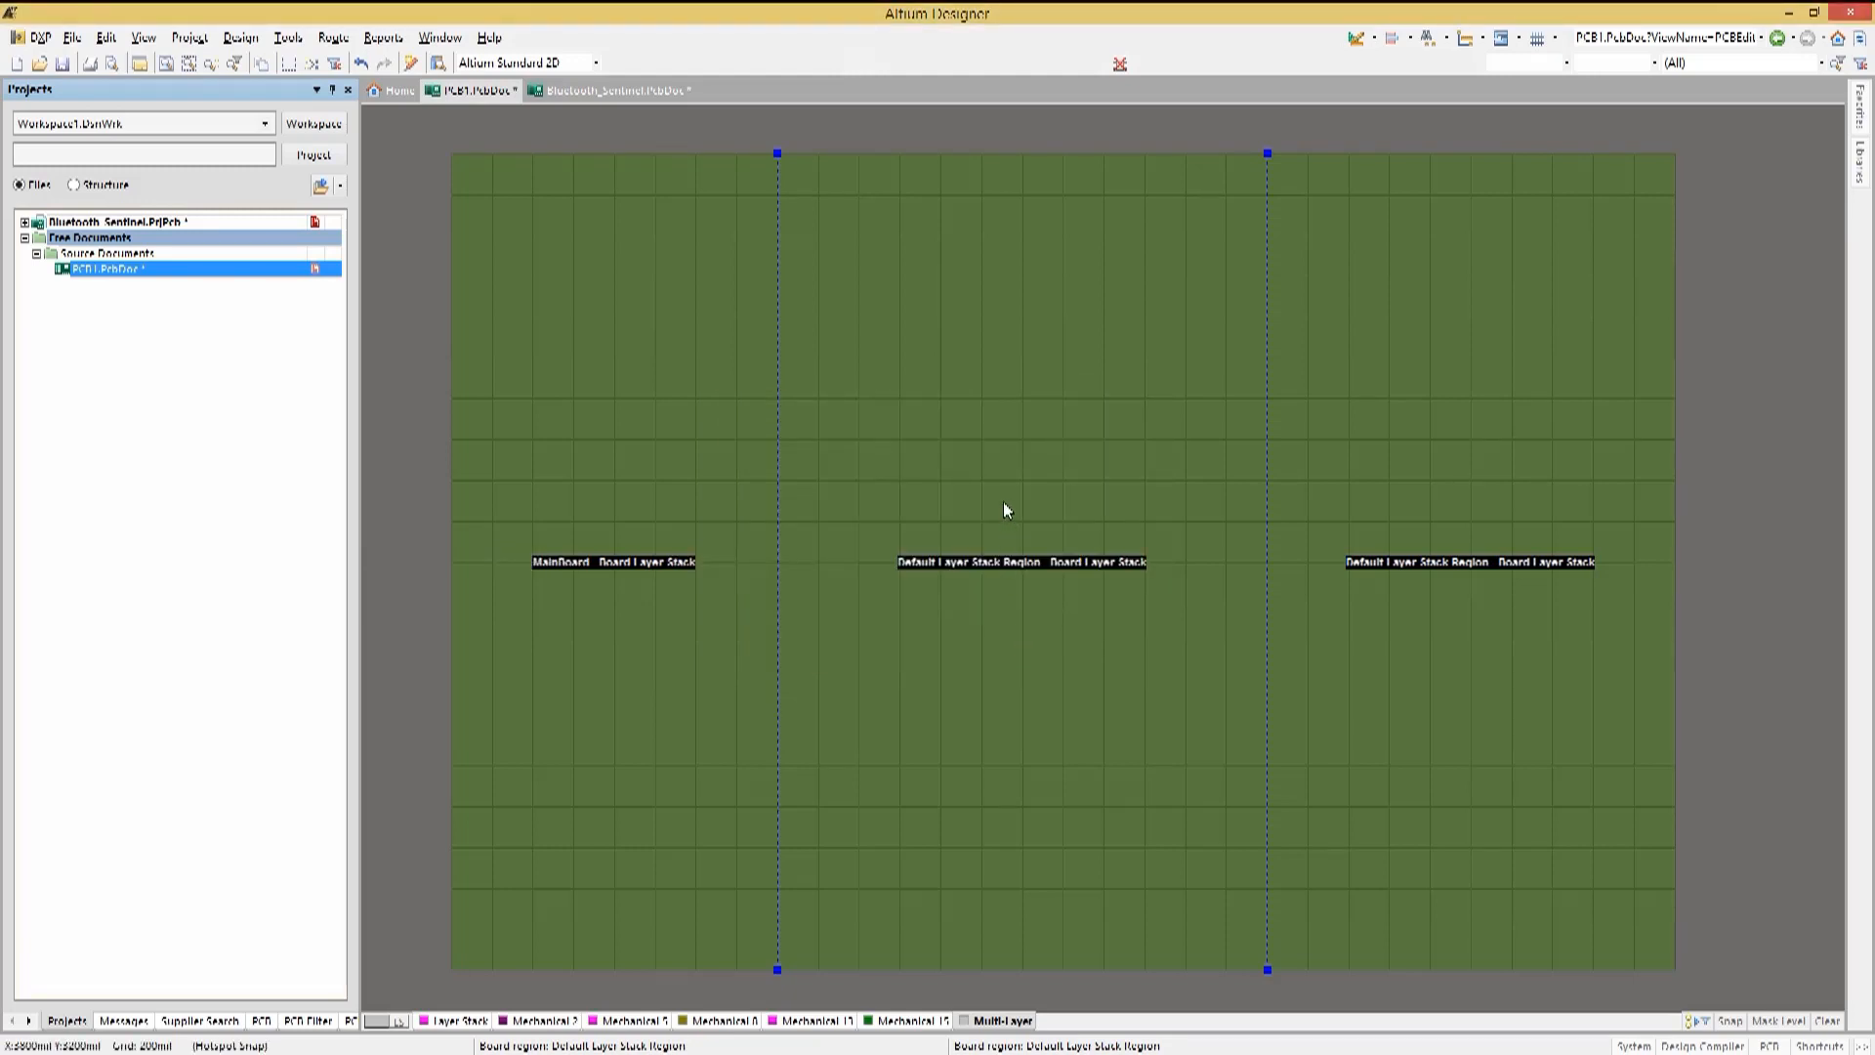
double_click(1004, 510)
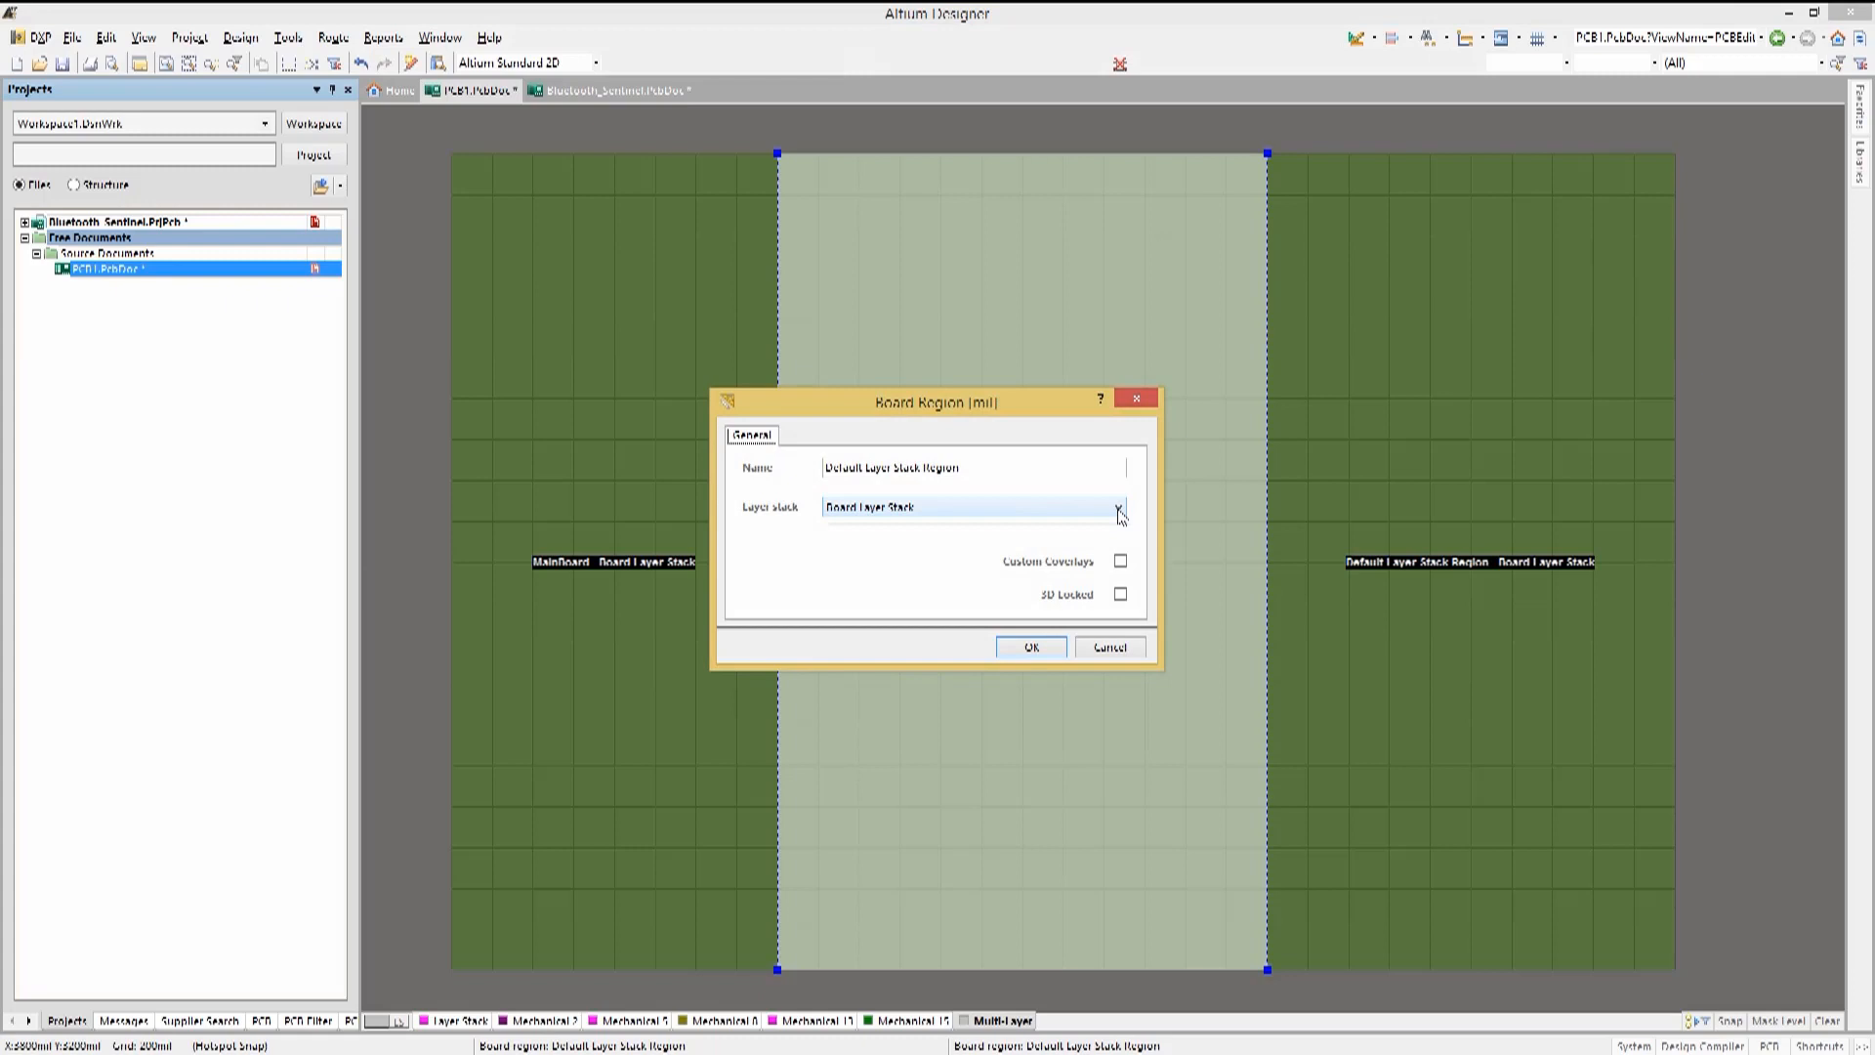
Assign FlexMid to the Flex stack and Display to the Rigid2 stack
left_click(1116, 506)
type("Fl")
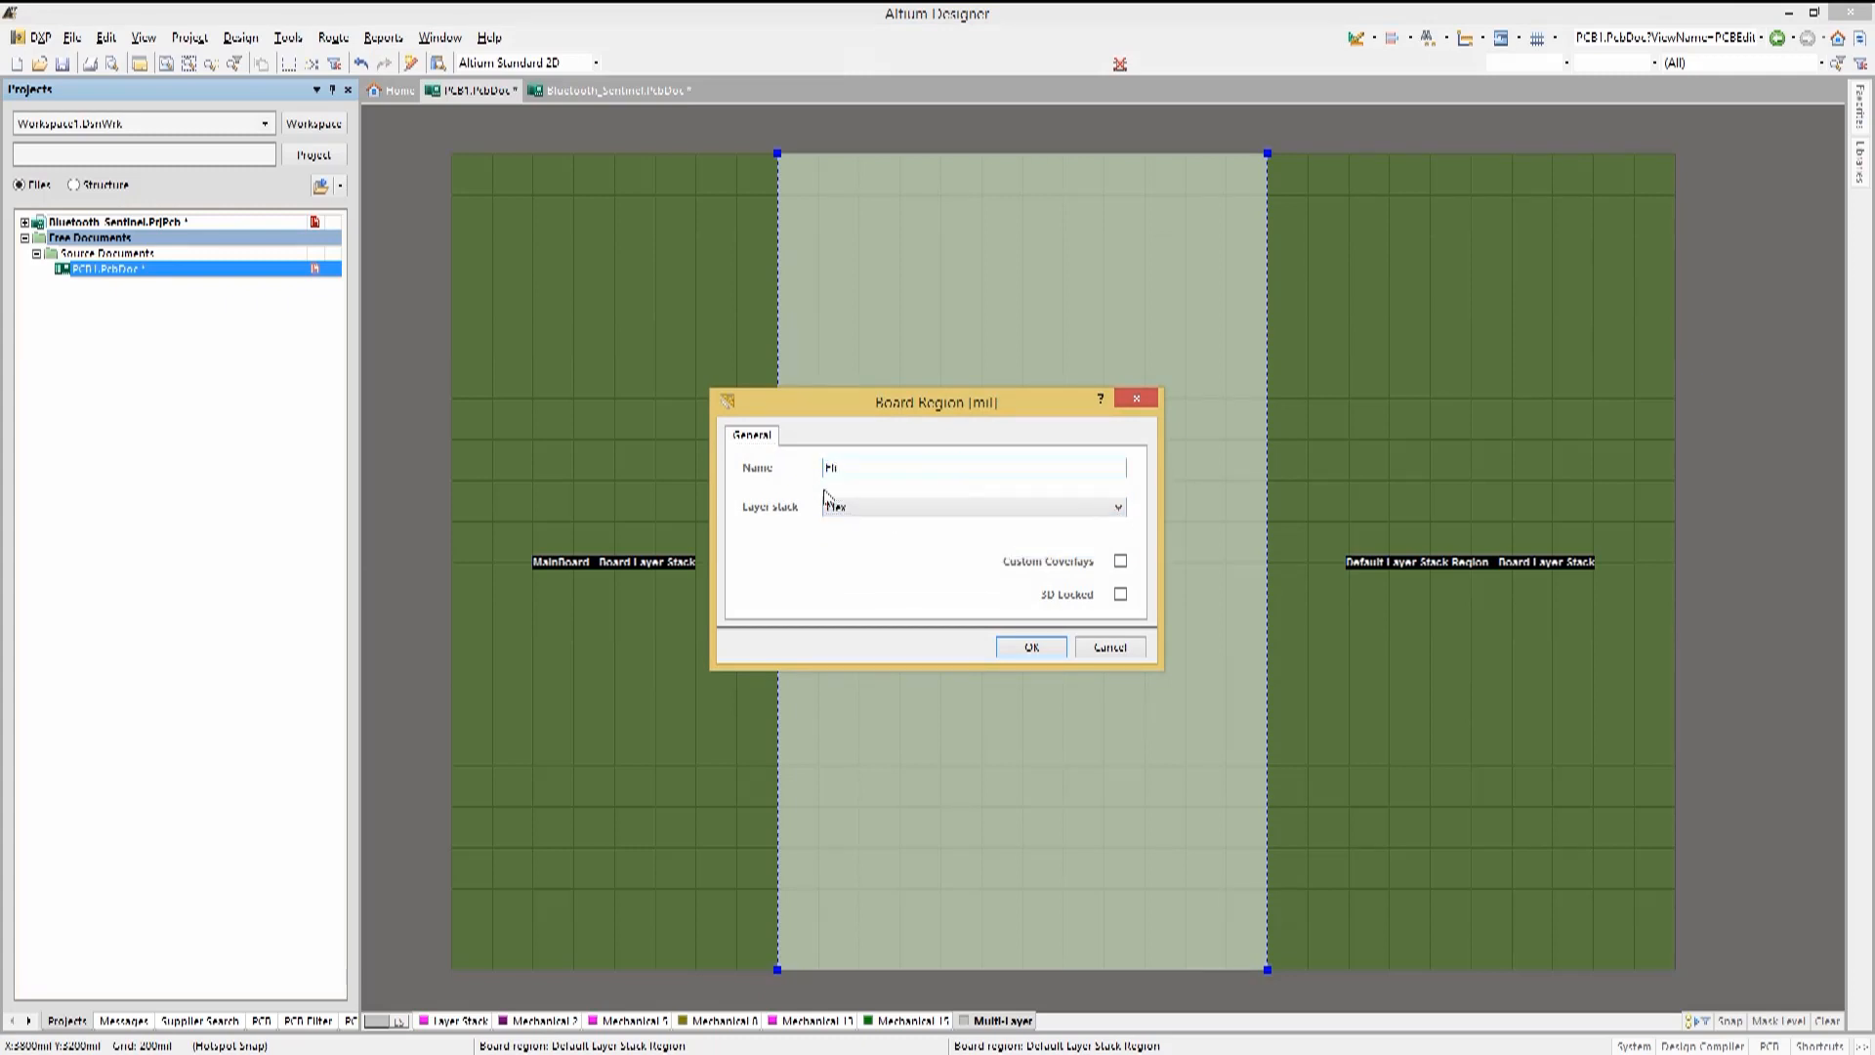
left_click(1030, 647)
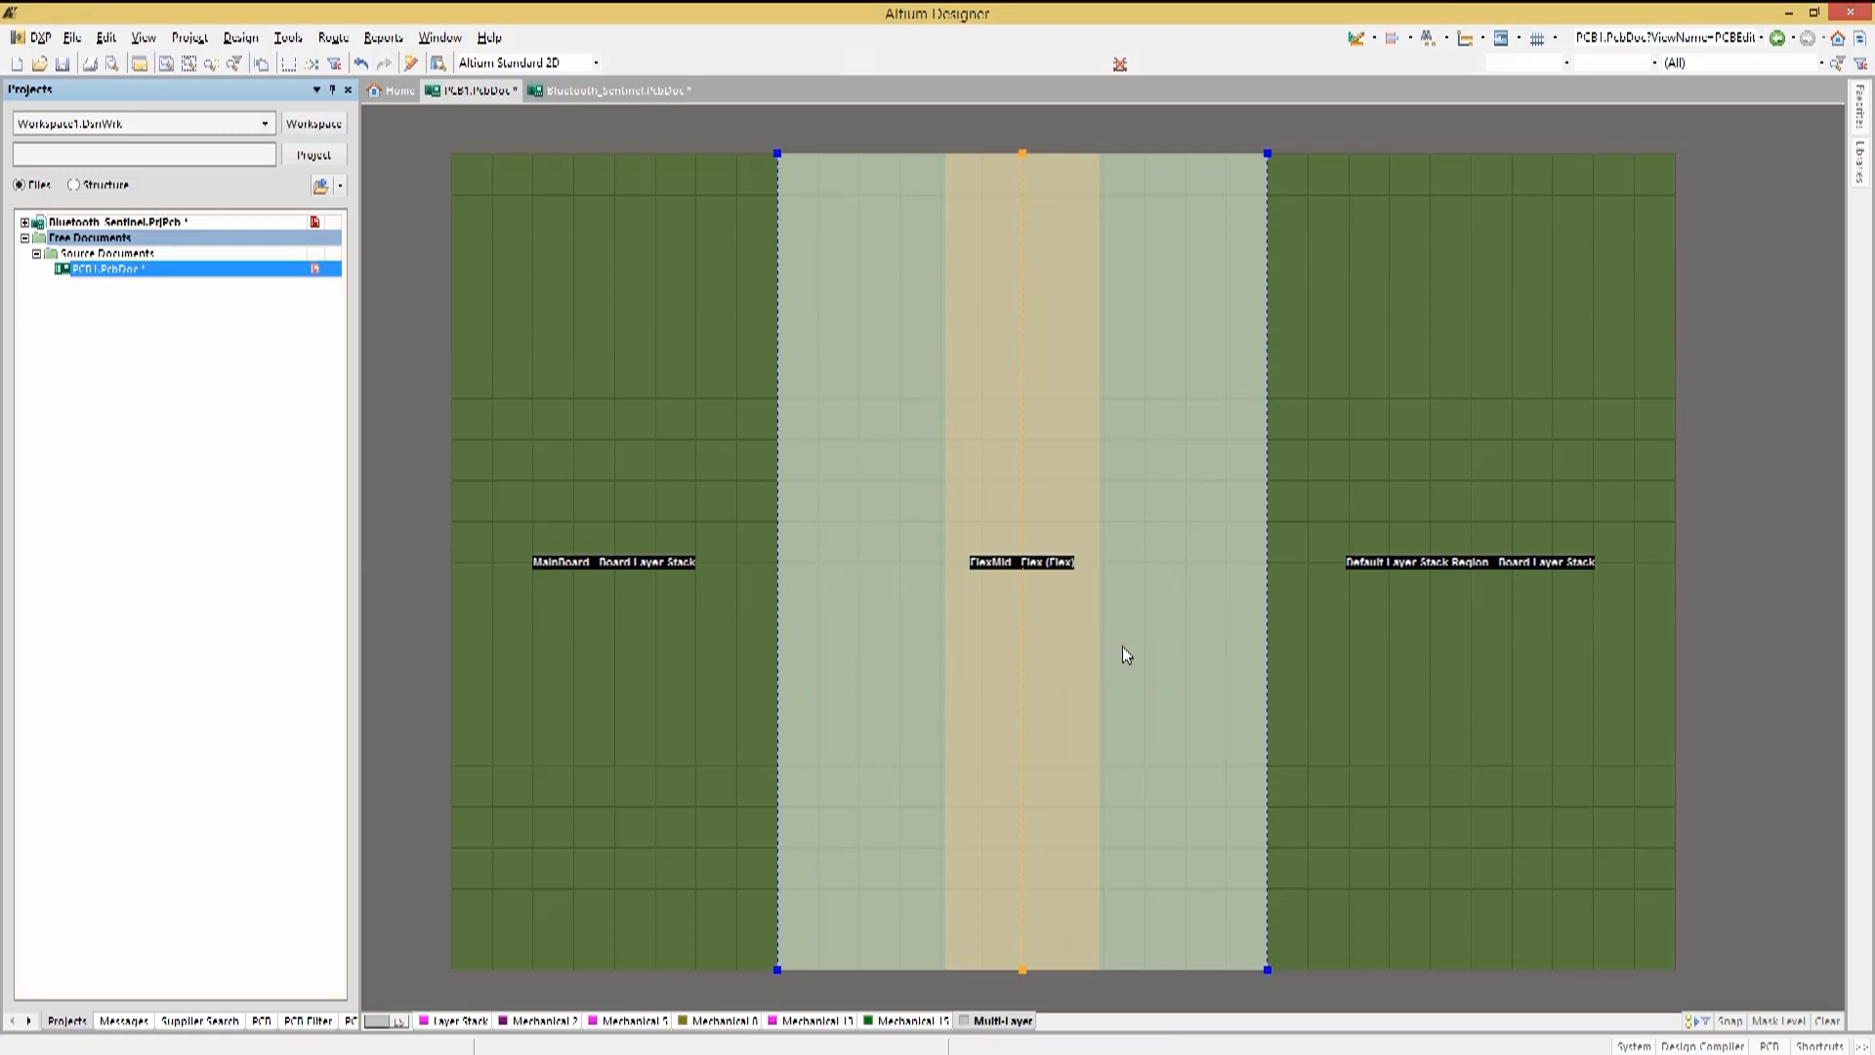
mouse_move(1407, 671)
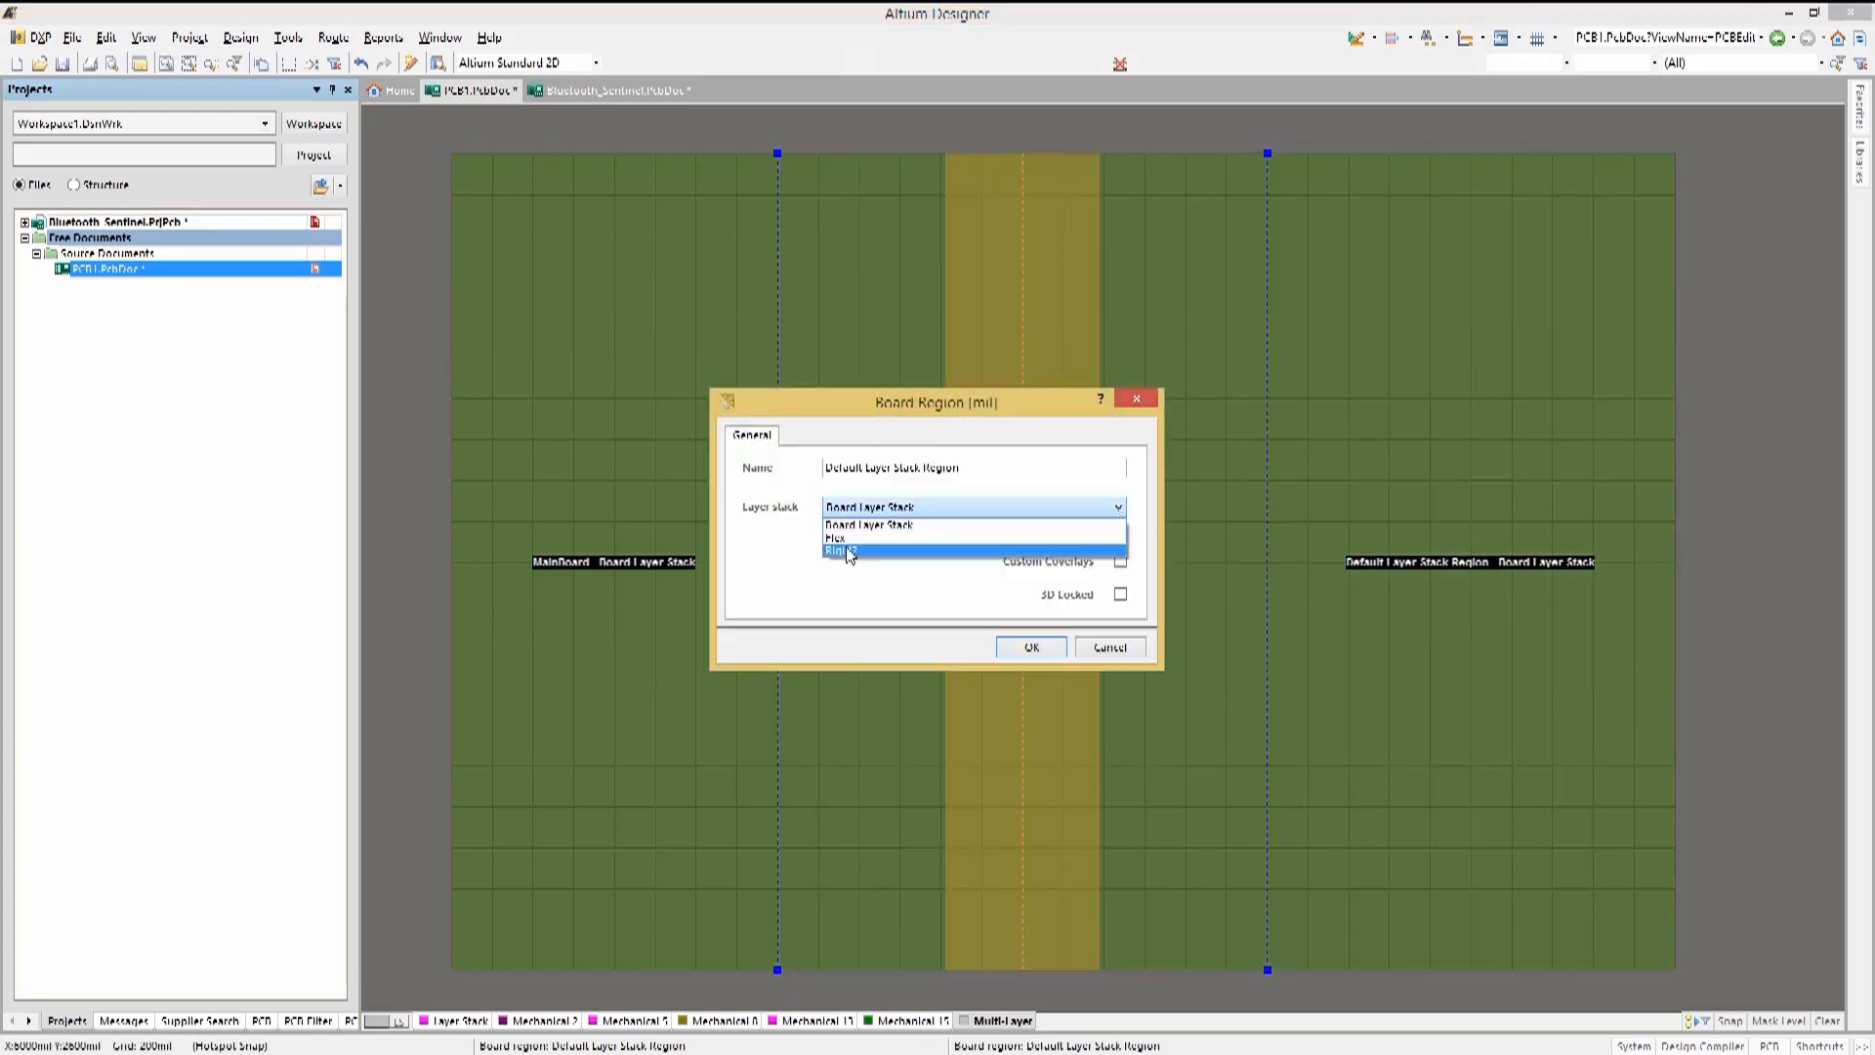
left_click(844, 551)
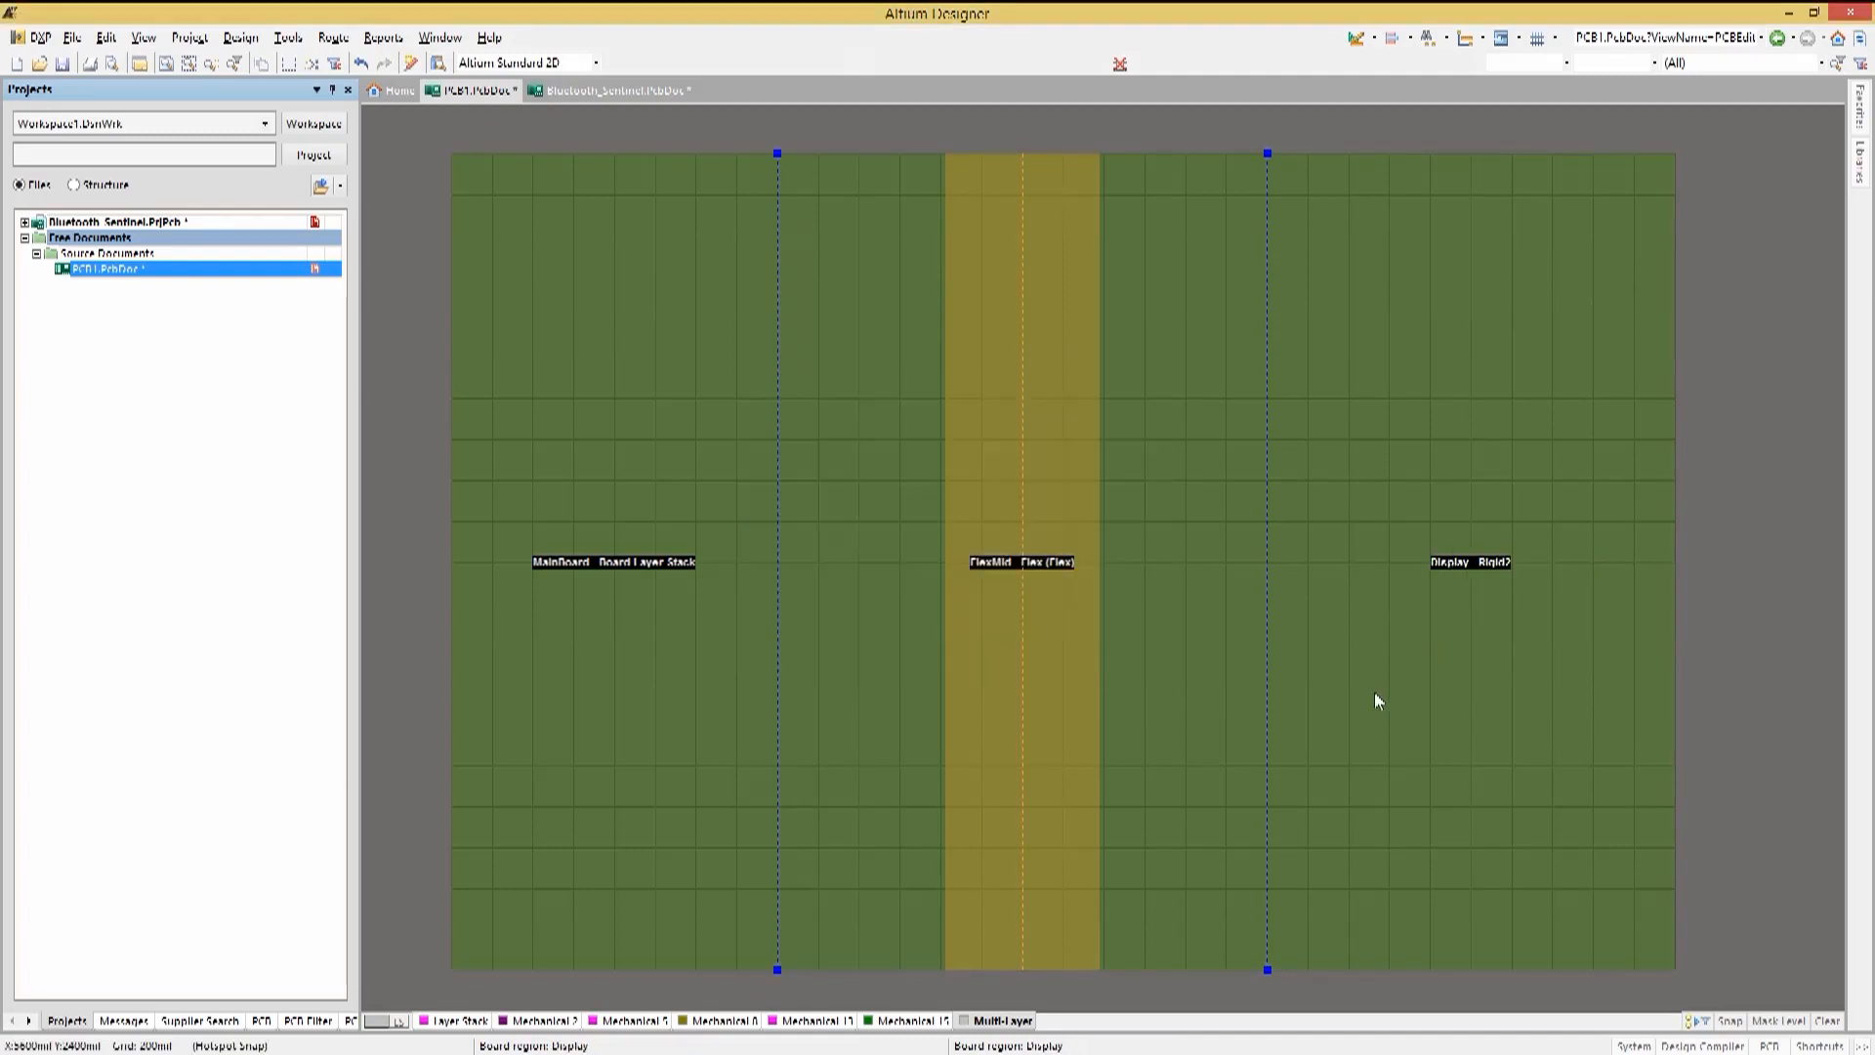
left_click(260, 1020)
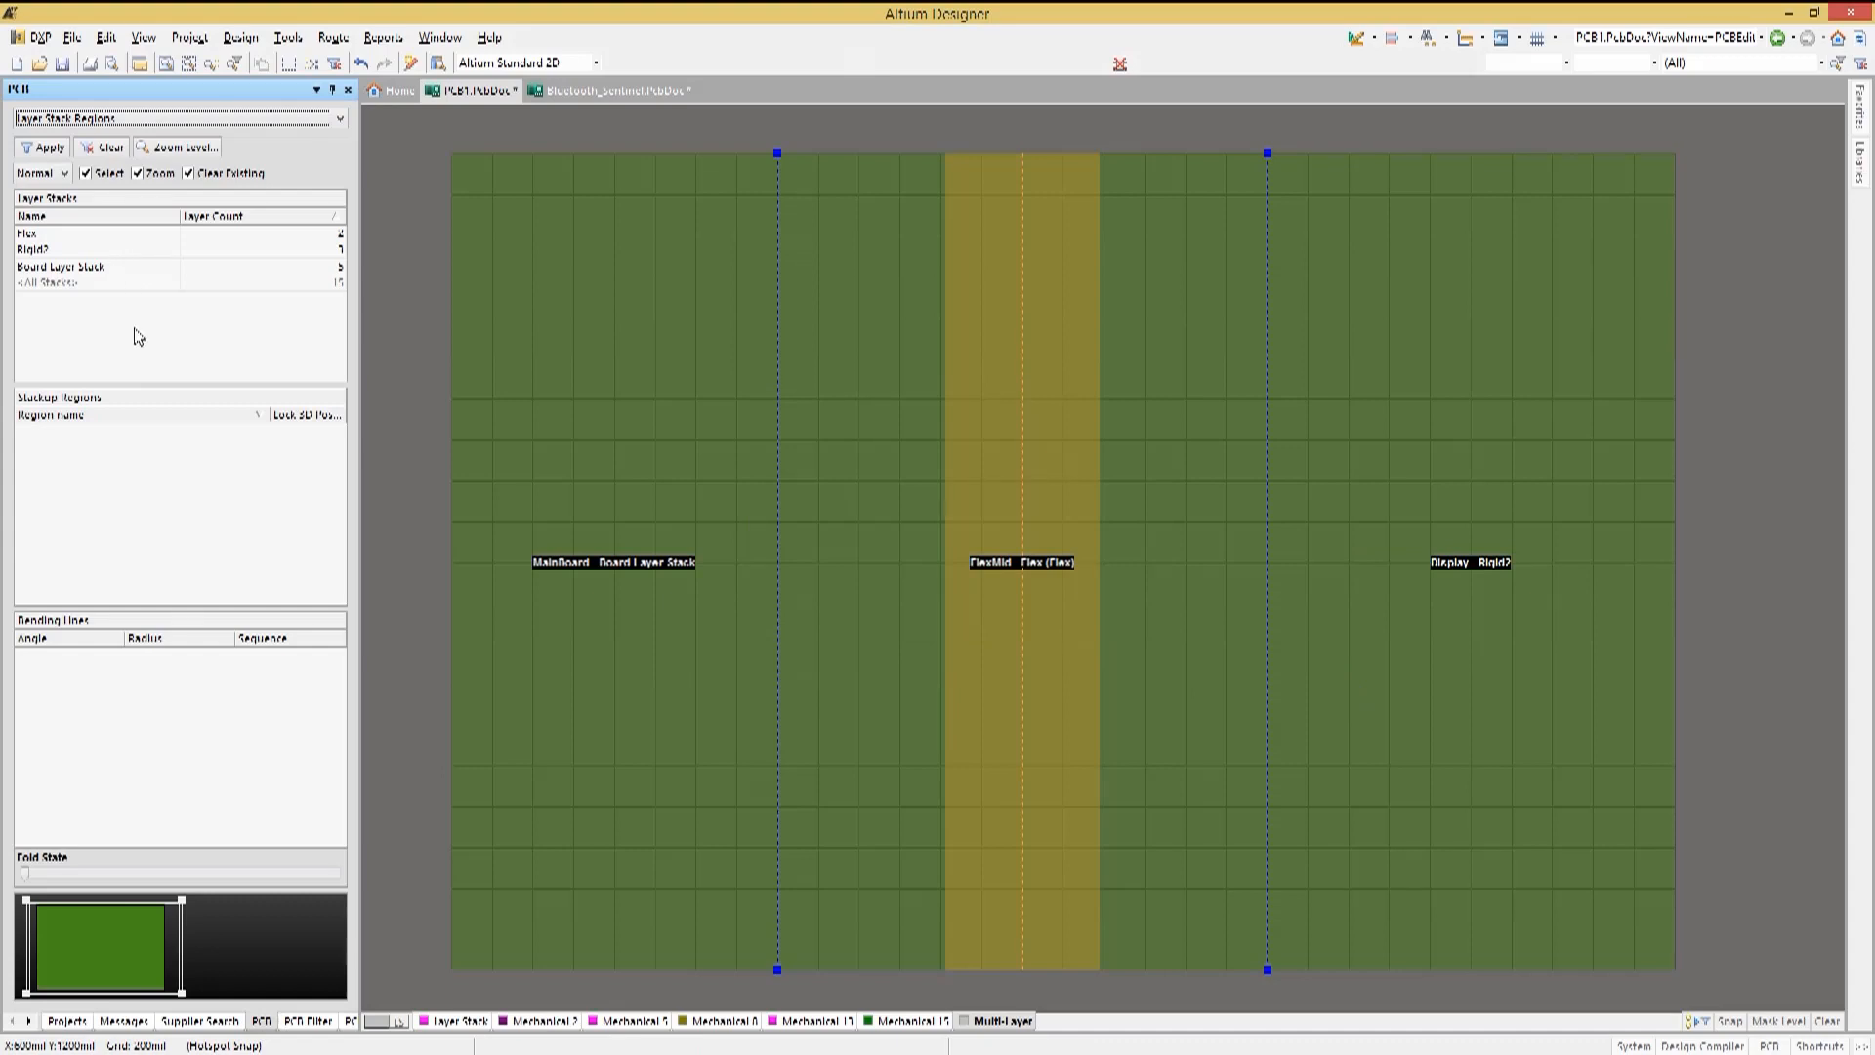
List the regions of the Rigid2 and Flex stacks in the Layer Stack Regions panel
left_click(96, 249)
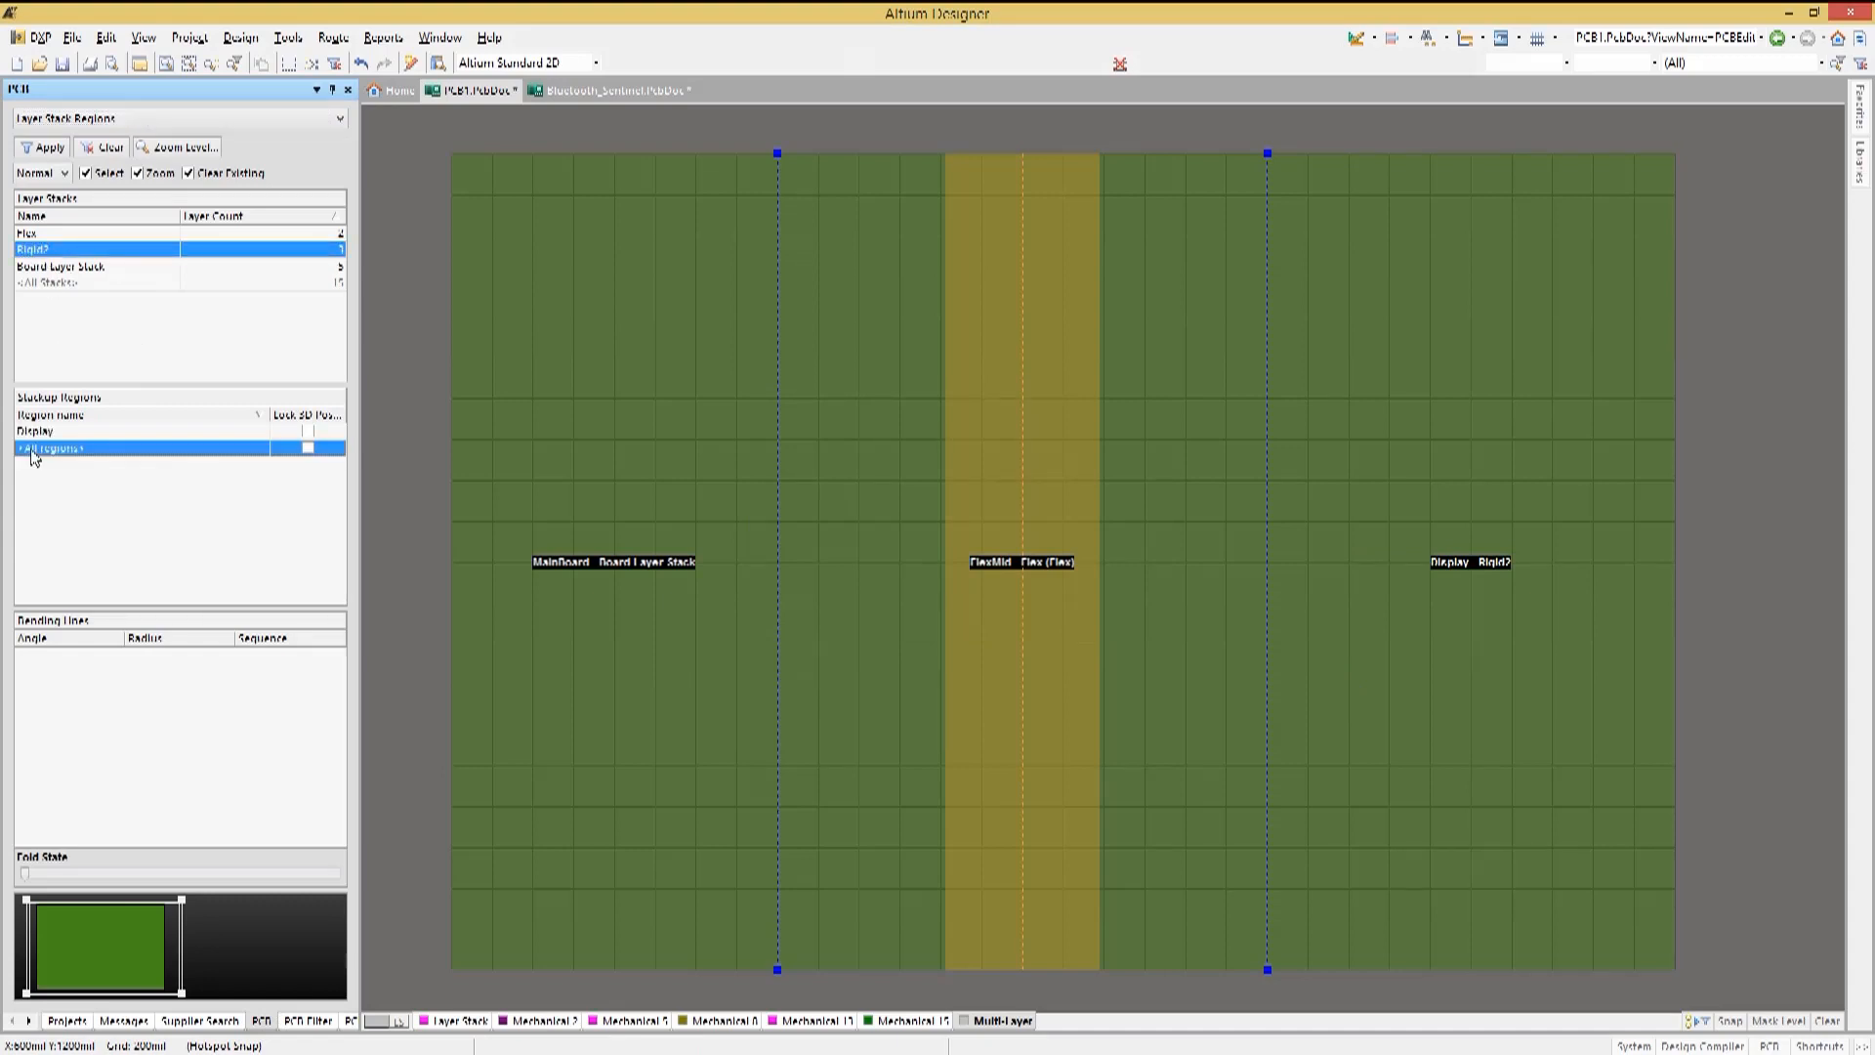
left_click(236, 37)
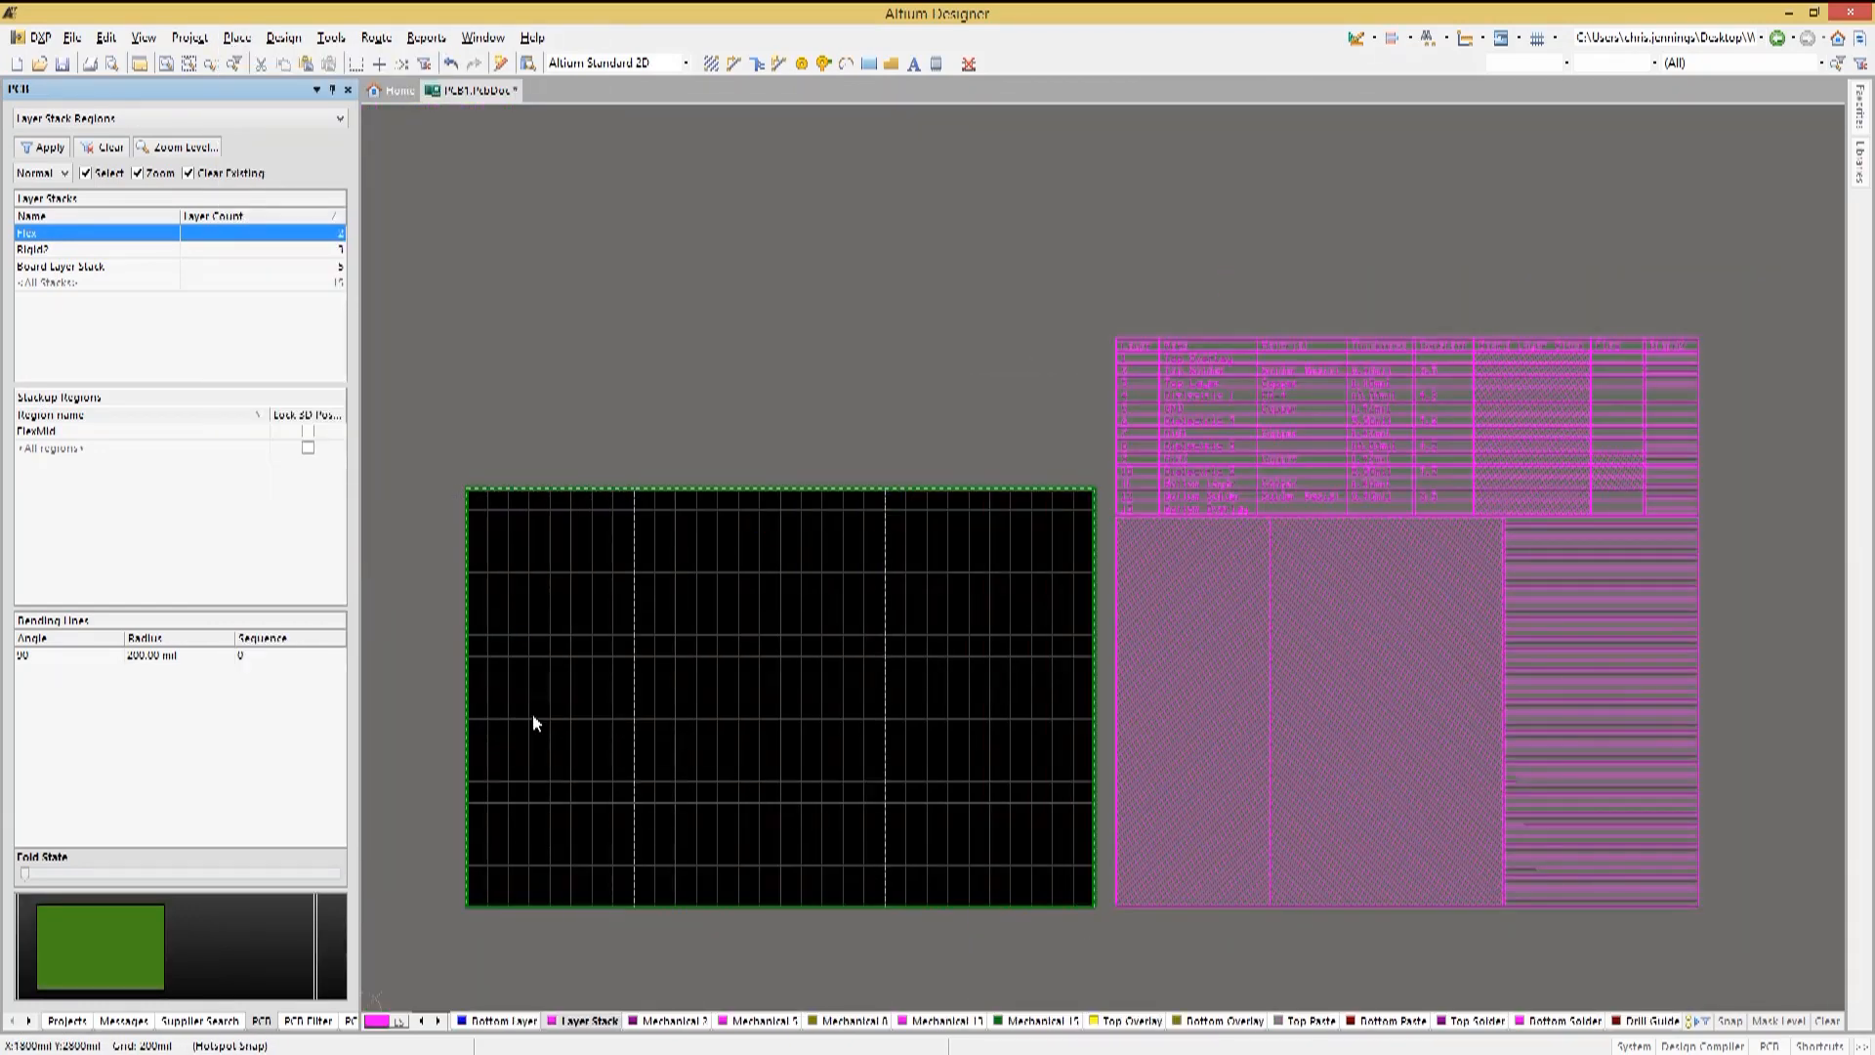
mouse_move(694, 367)
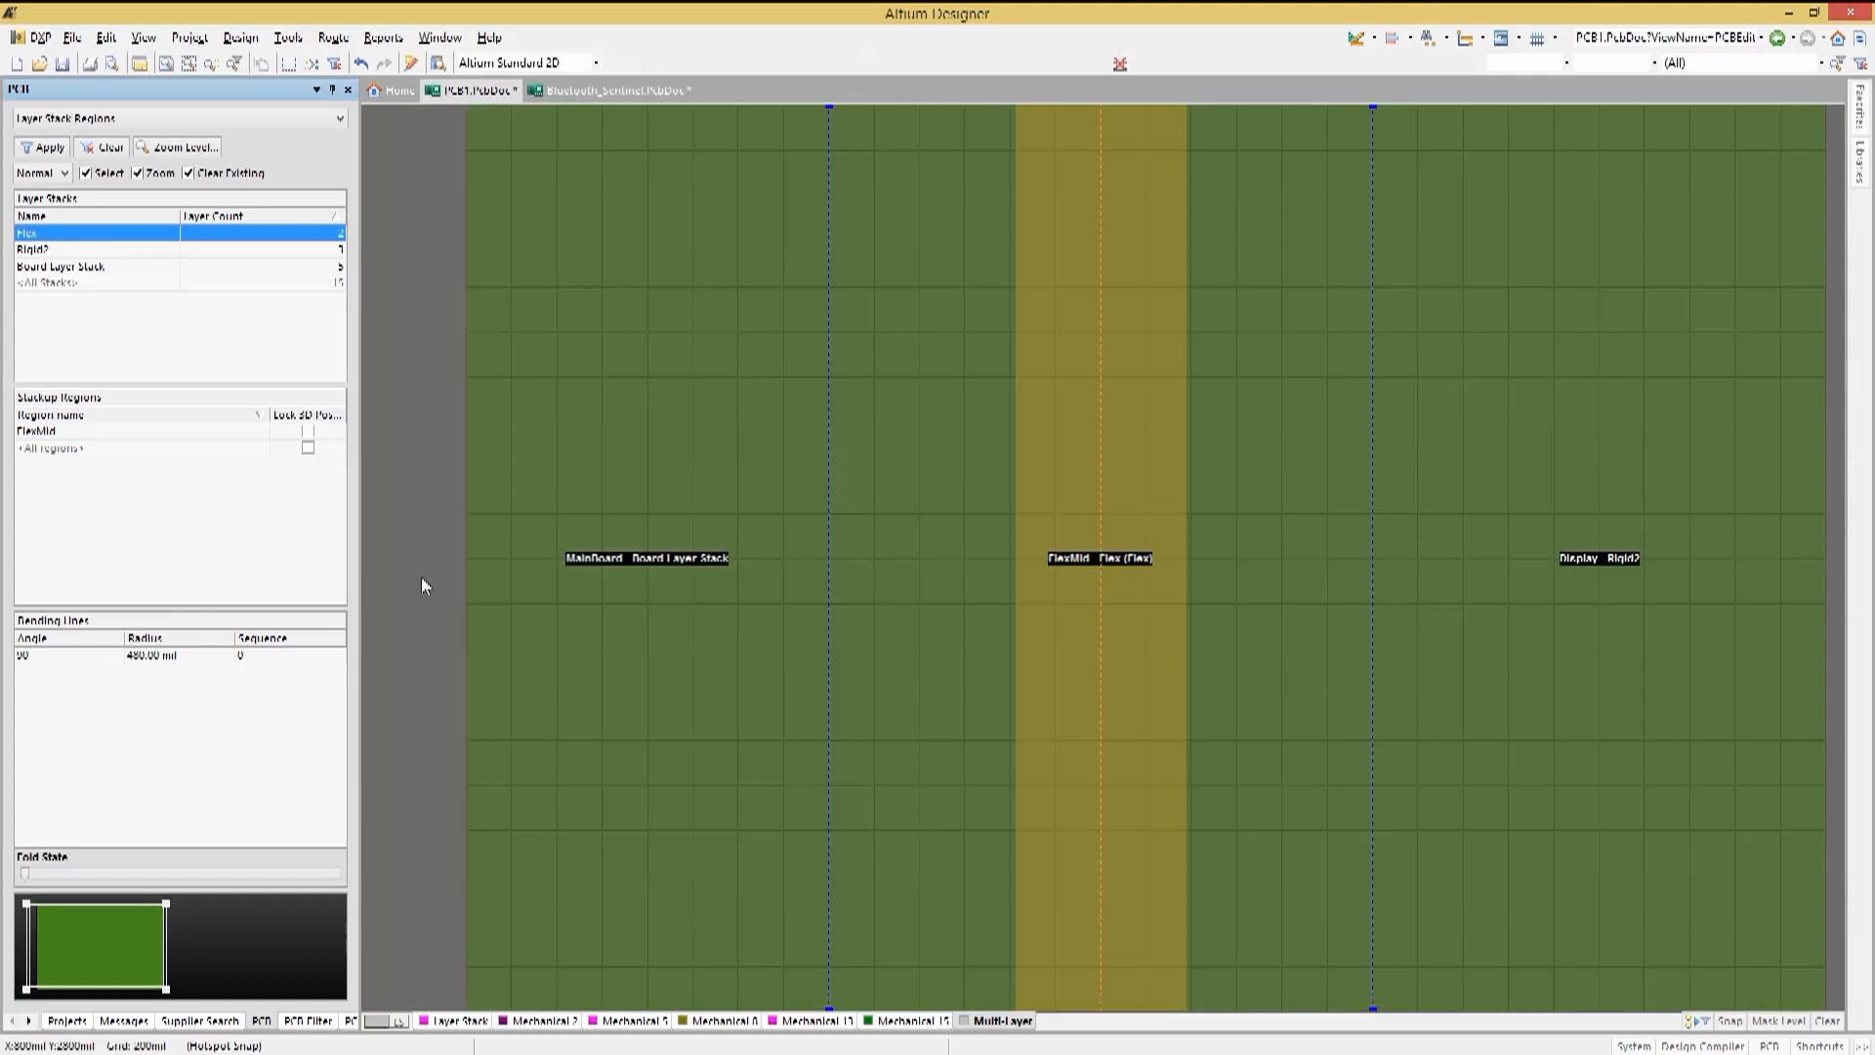
mouse_move(402, 582)
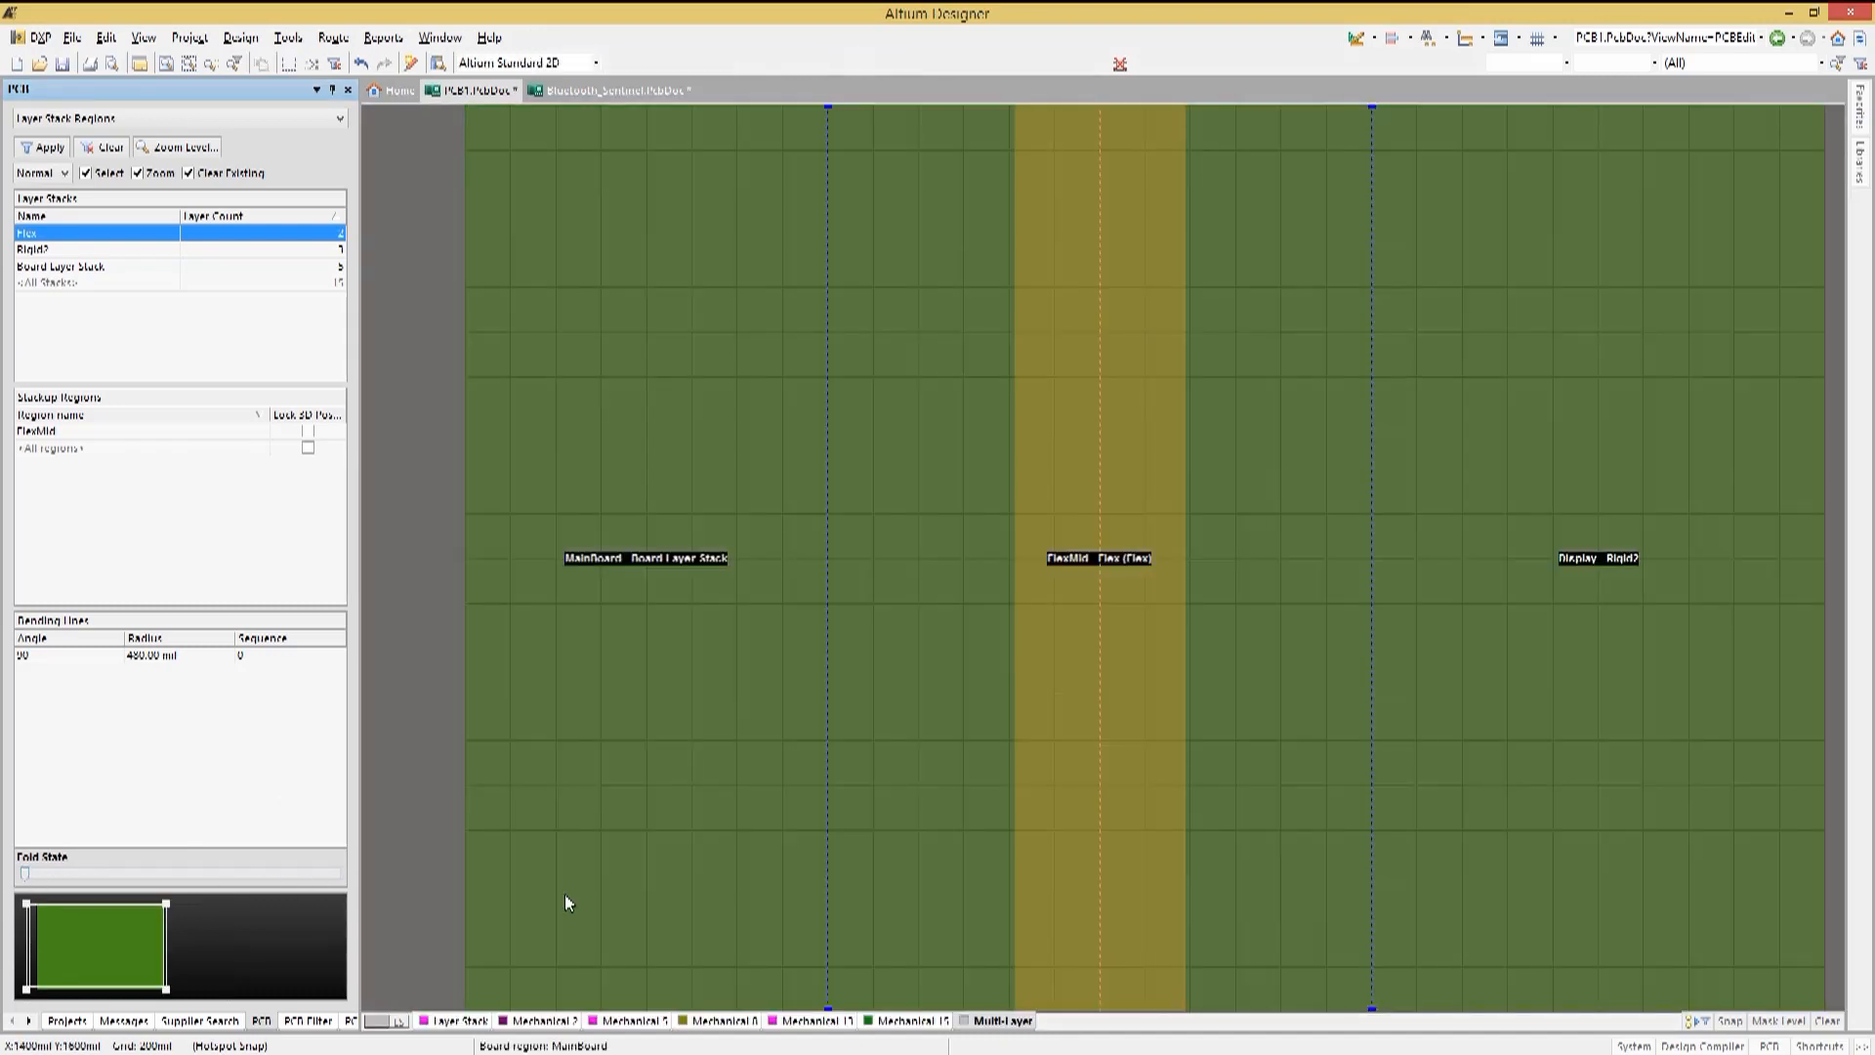
mouse_move(531, 883)
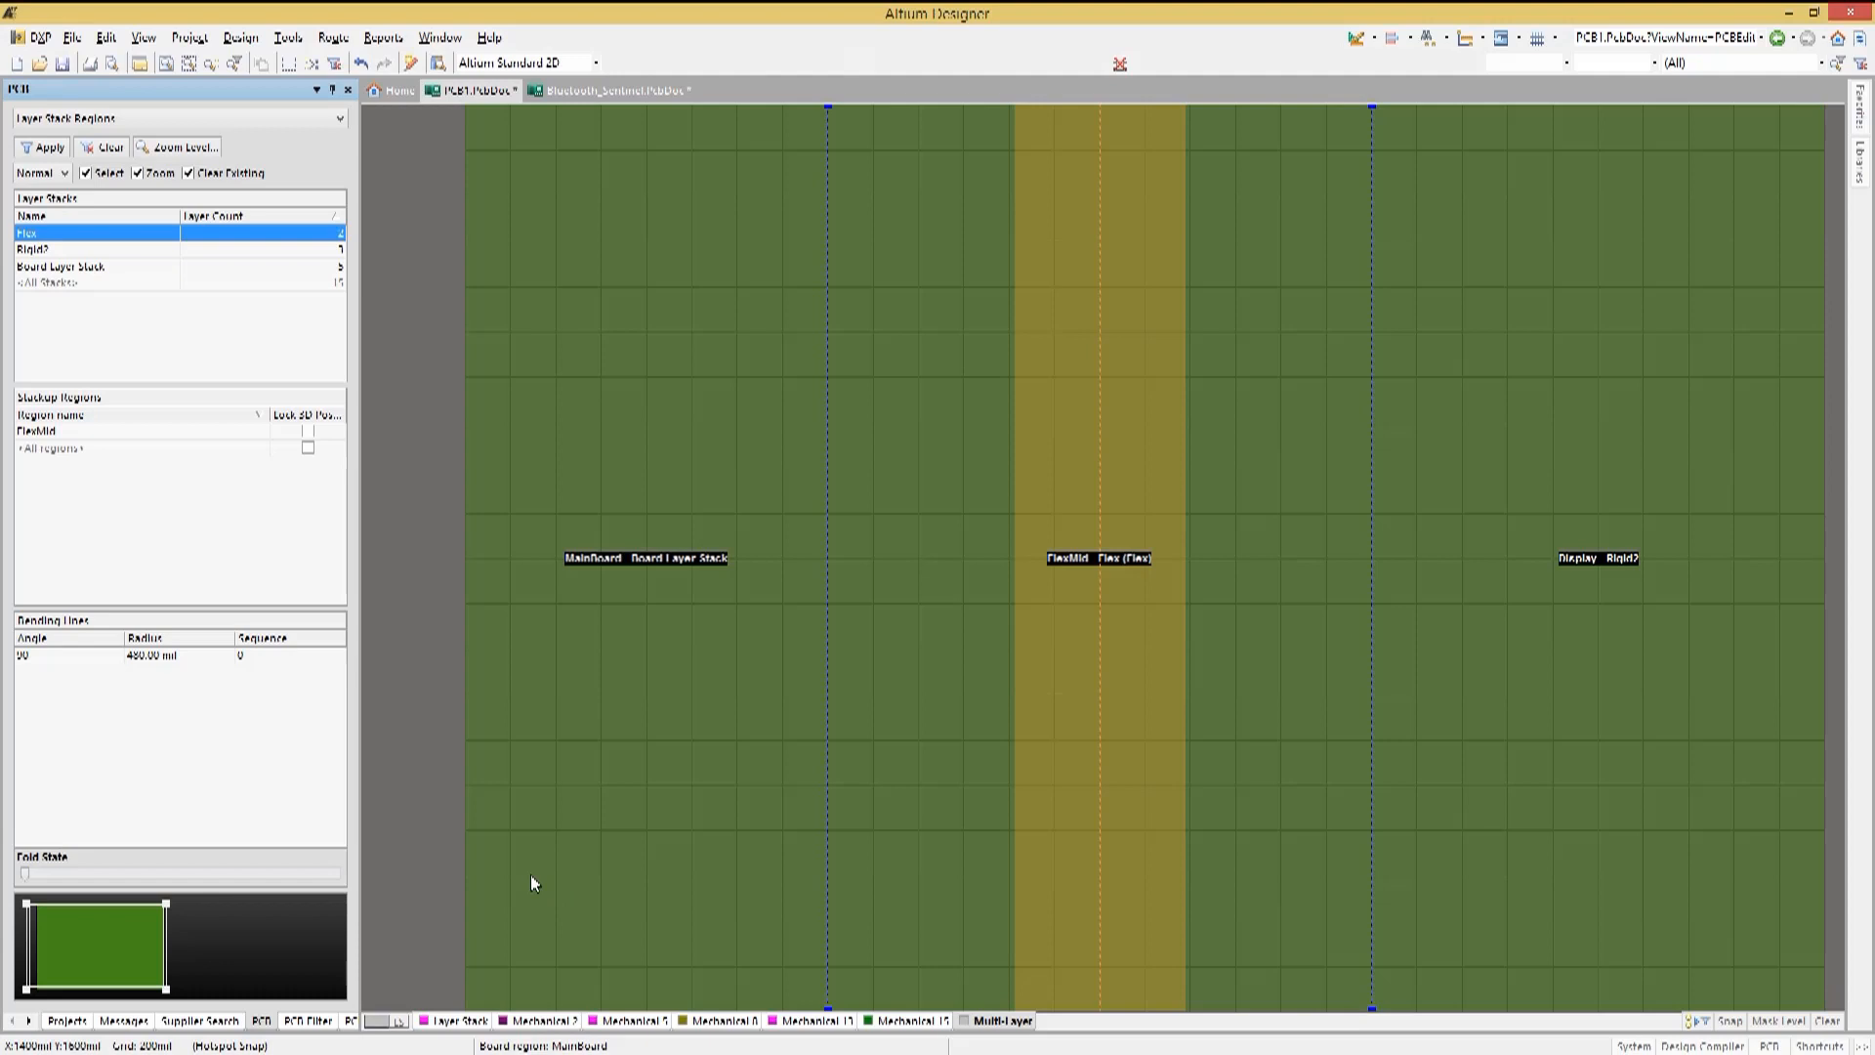
mouse_move(137, 664)
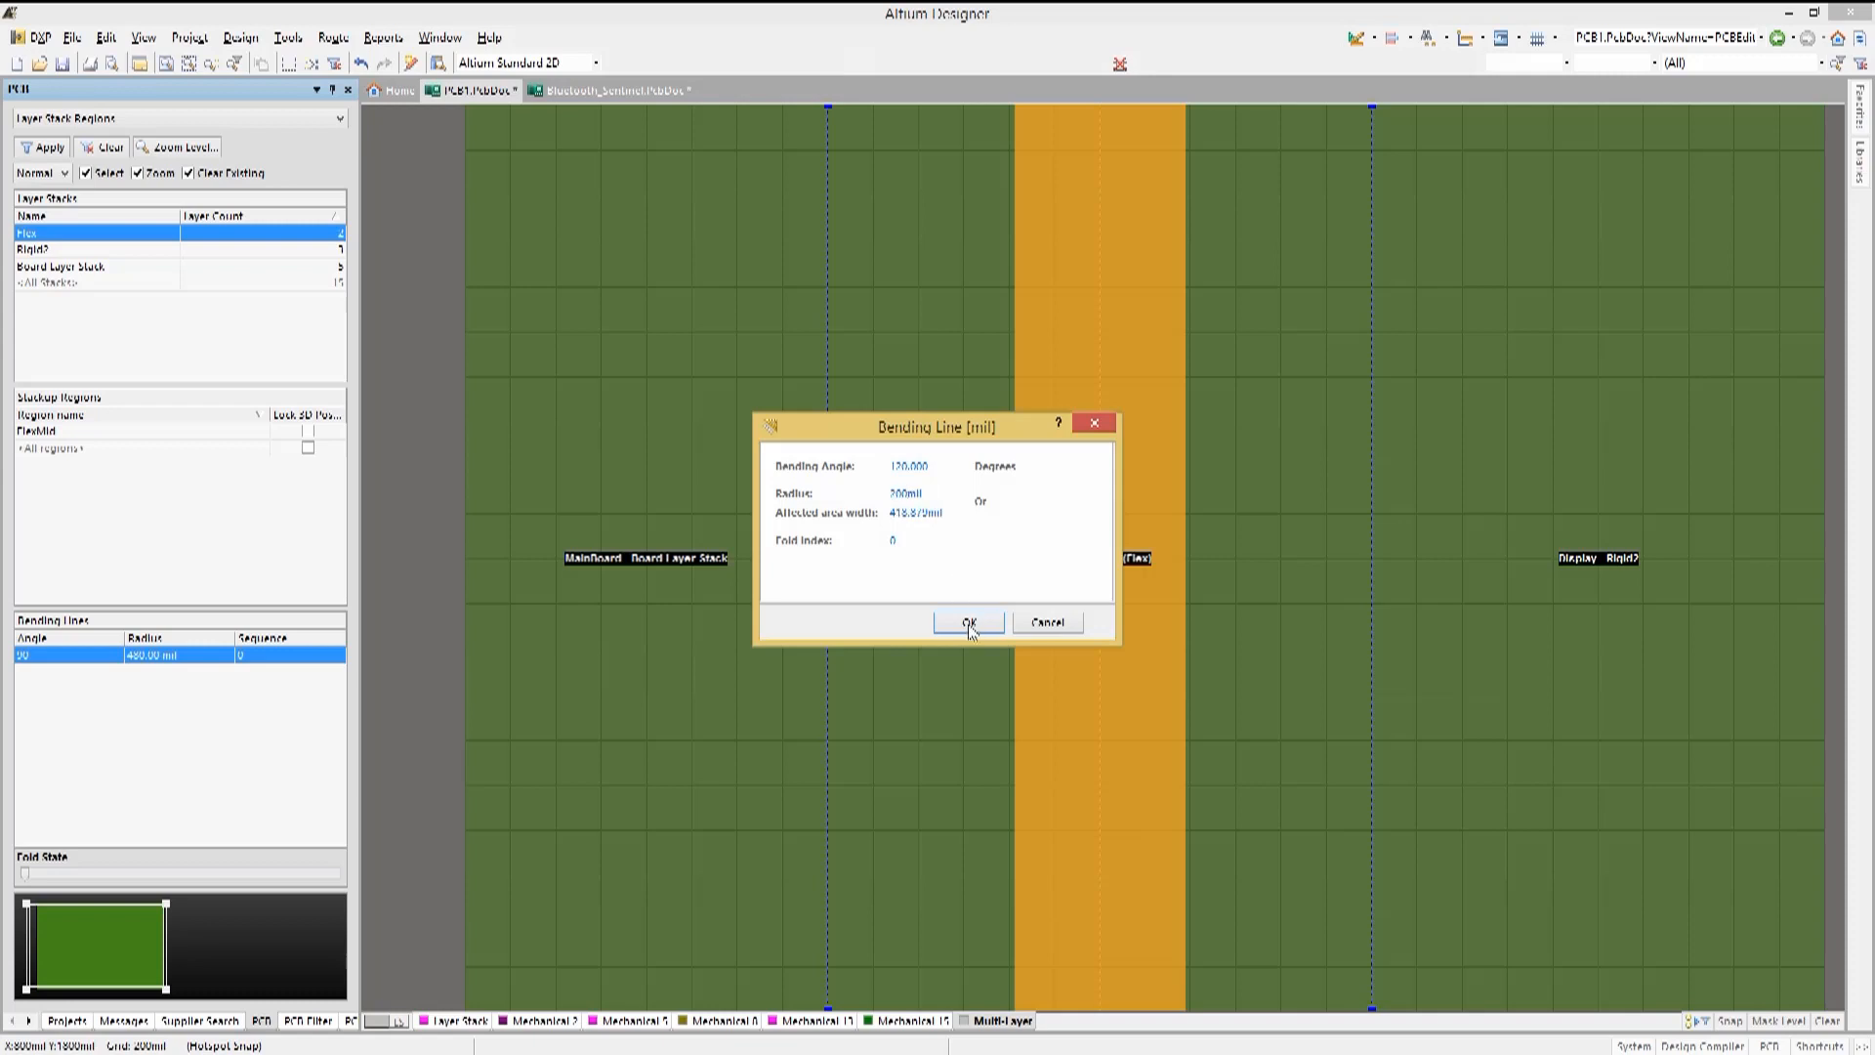
Set the FlexMid bending line to a 120° angle with 200 mil radius
left_click(969, 623)
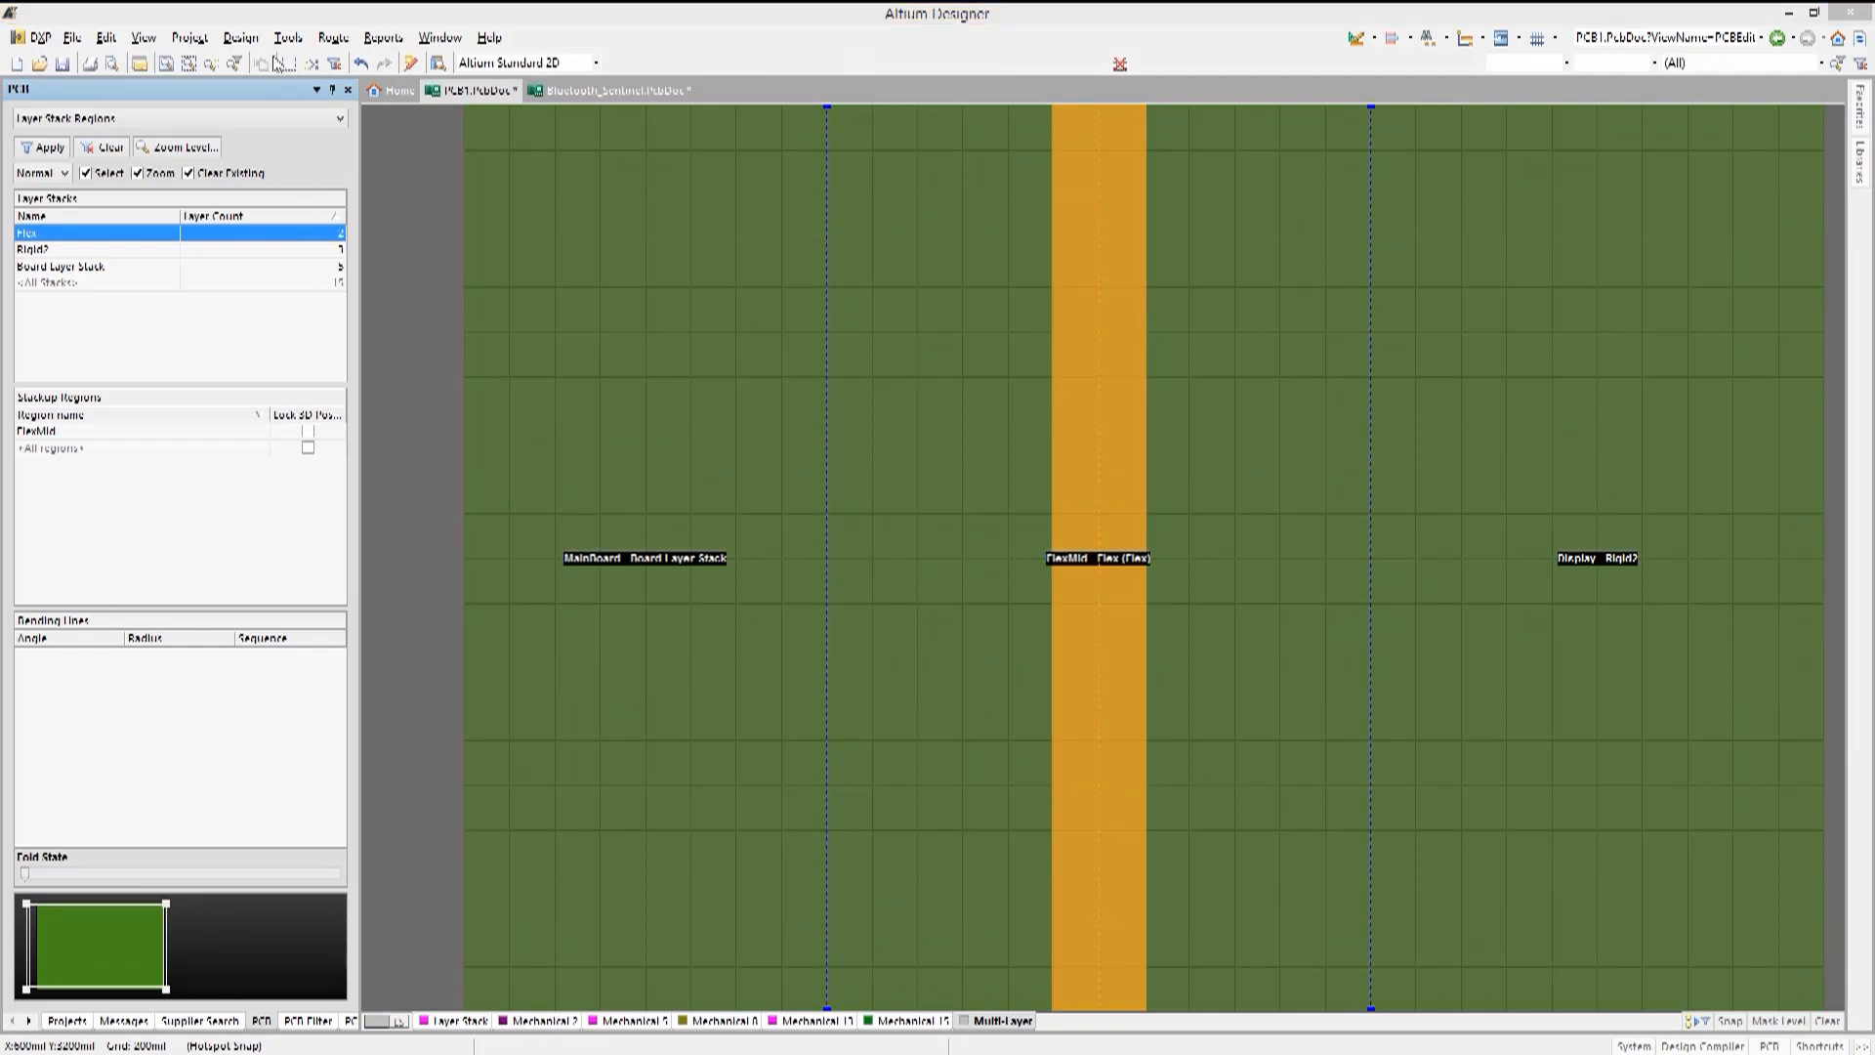
Define a second slanted bending line across the flex region at 100° with 45 mil radius
left_click(240, 37)
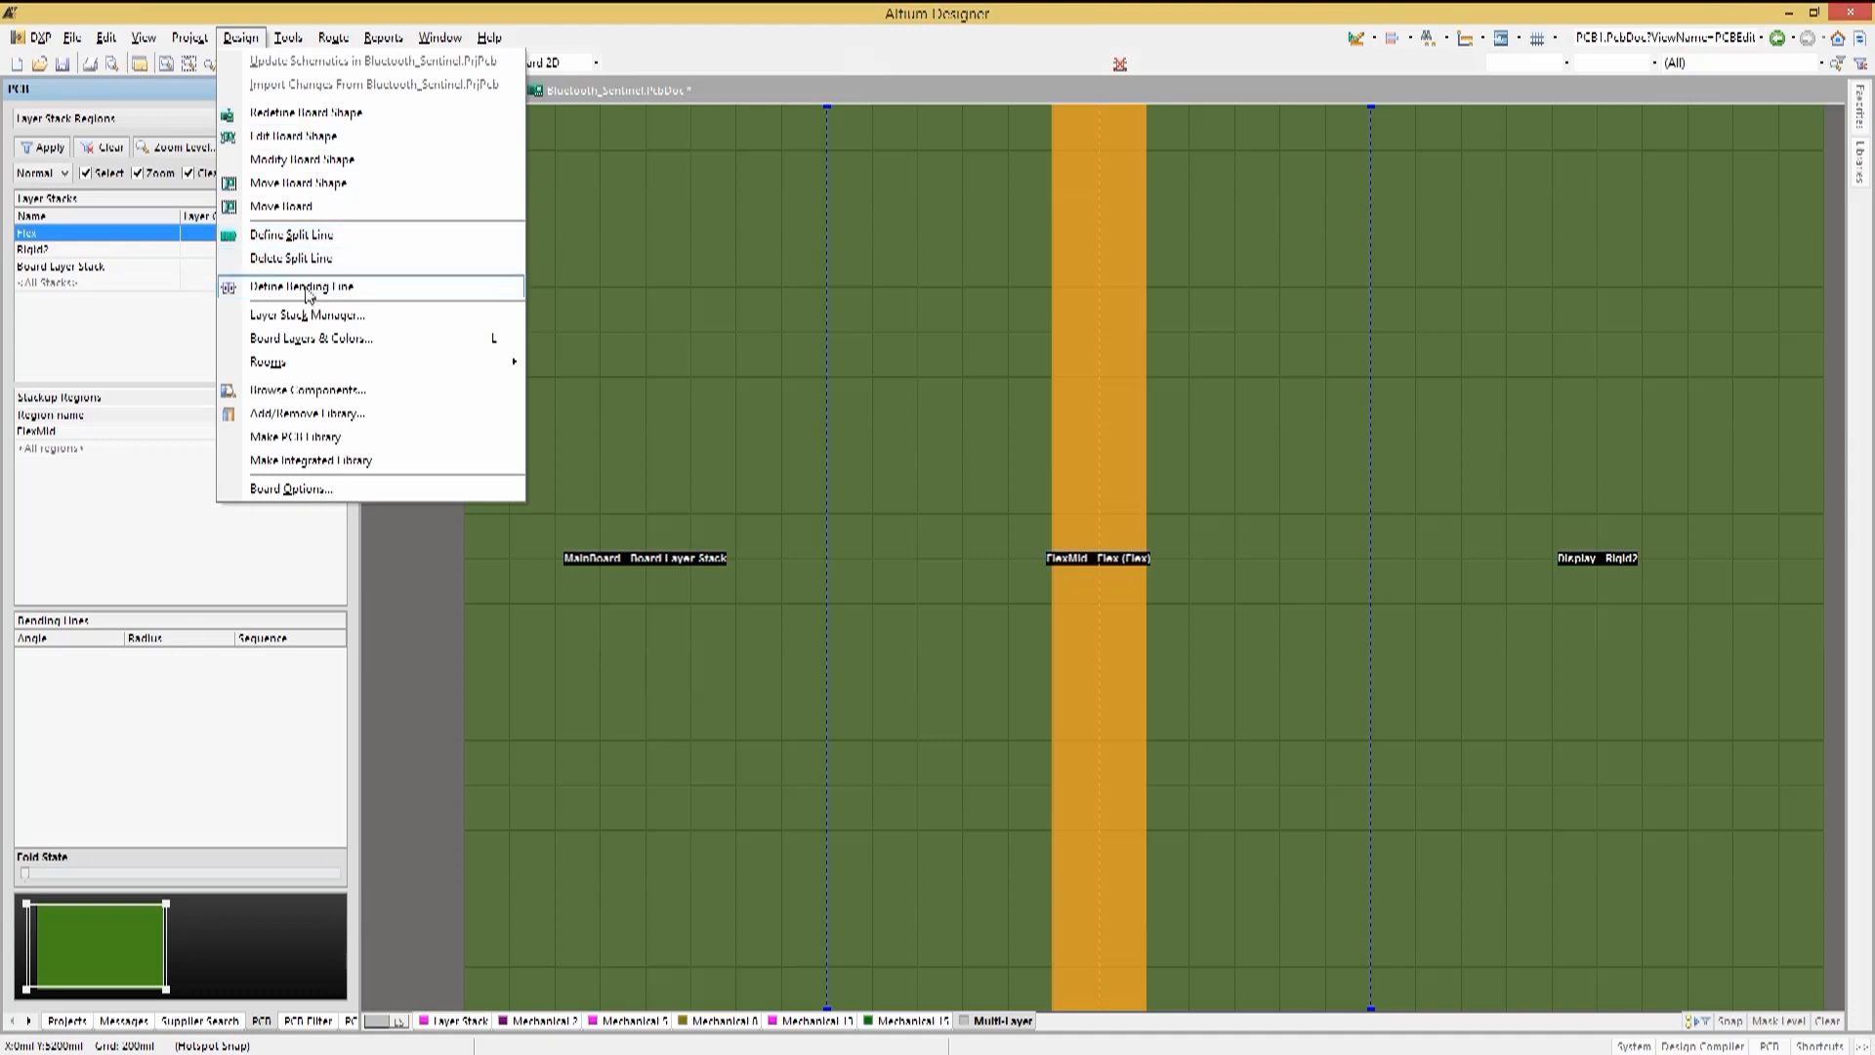
left_click(301, 286)
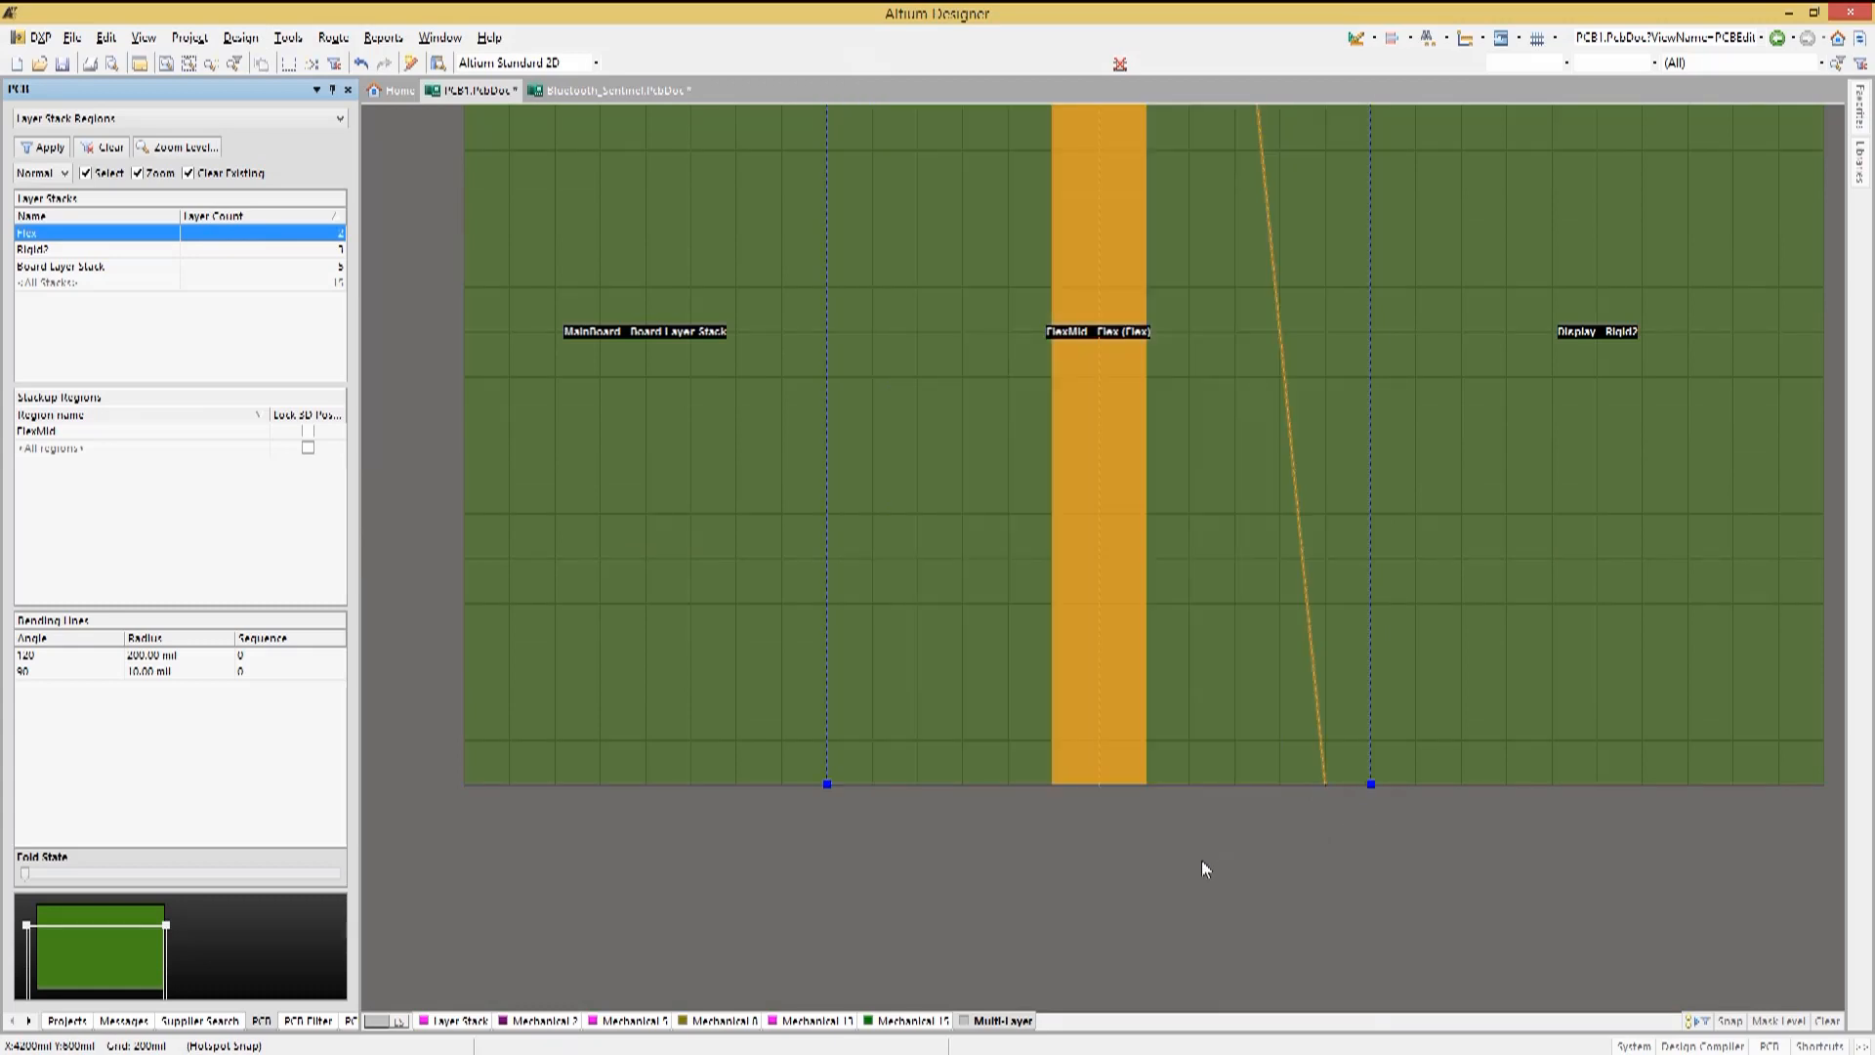
mouse_move(471, 756)
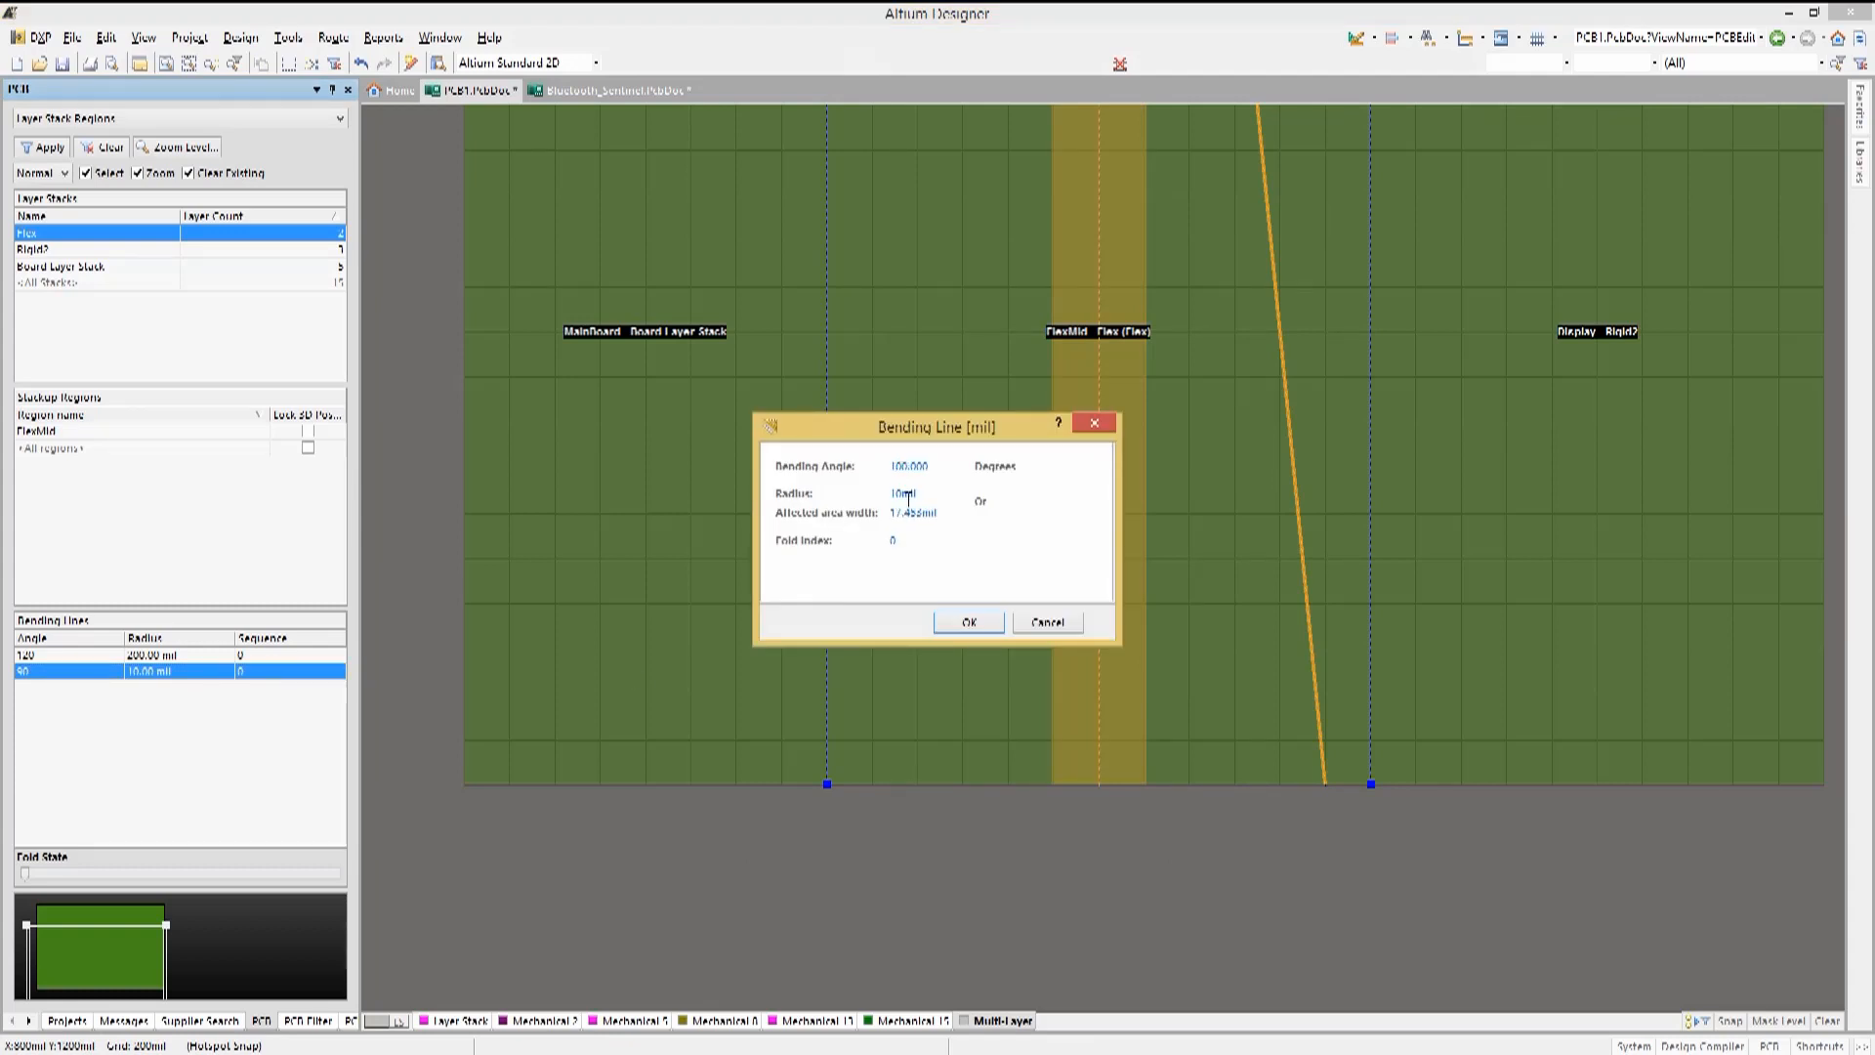
left_click(969, 621)
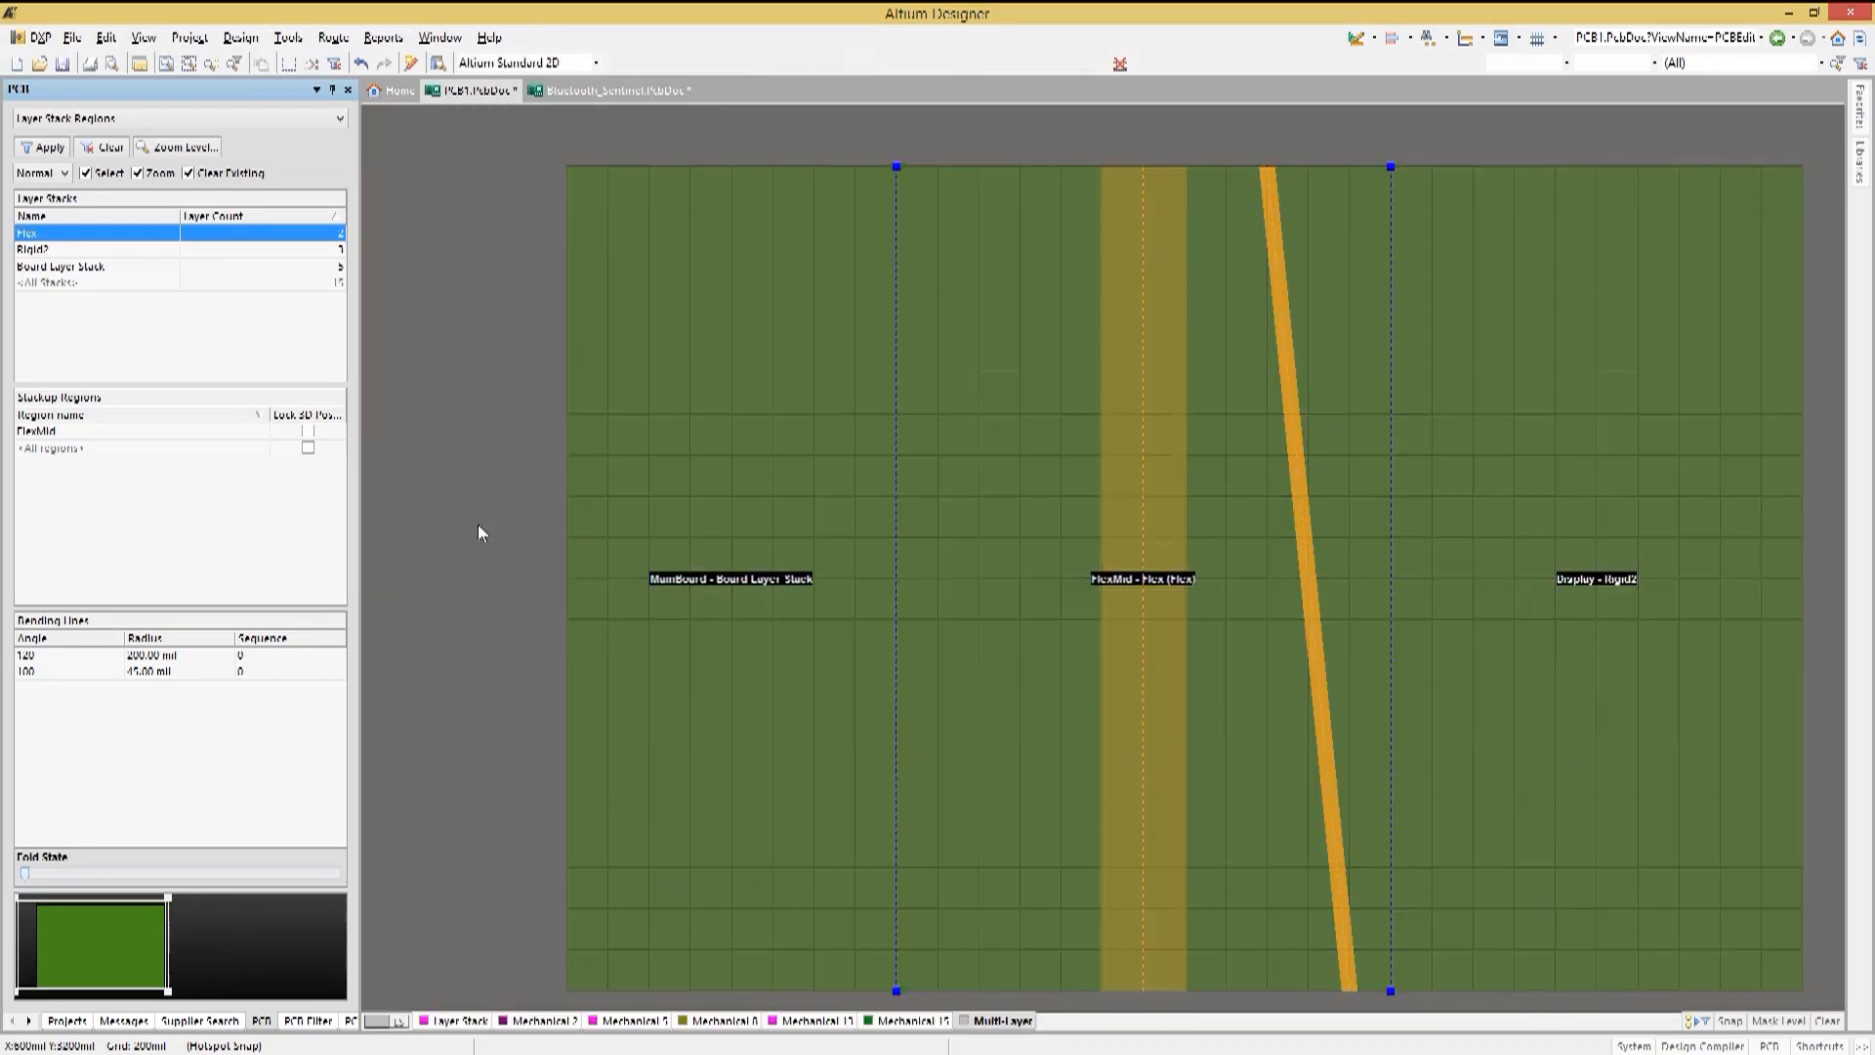
mouse_move(465, 553)
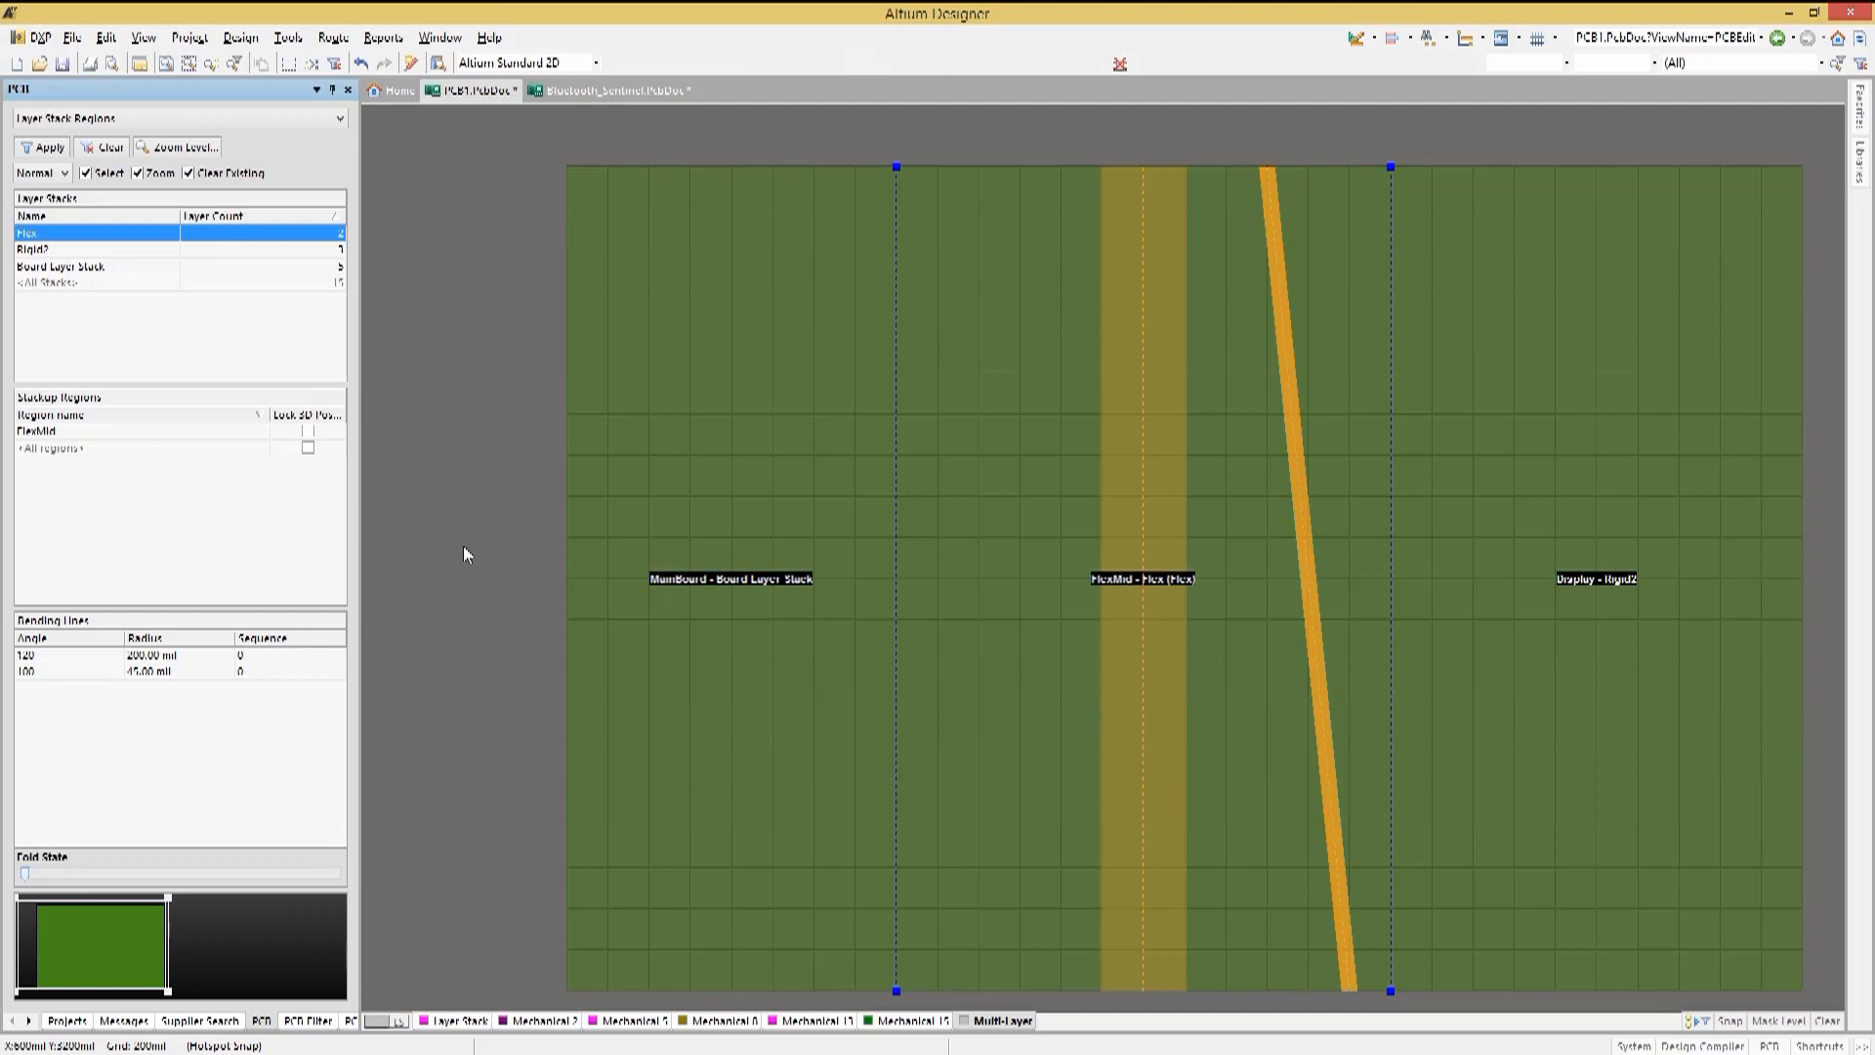
mouse_move(131, 680)
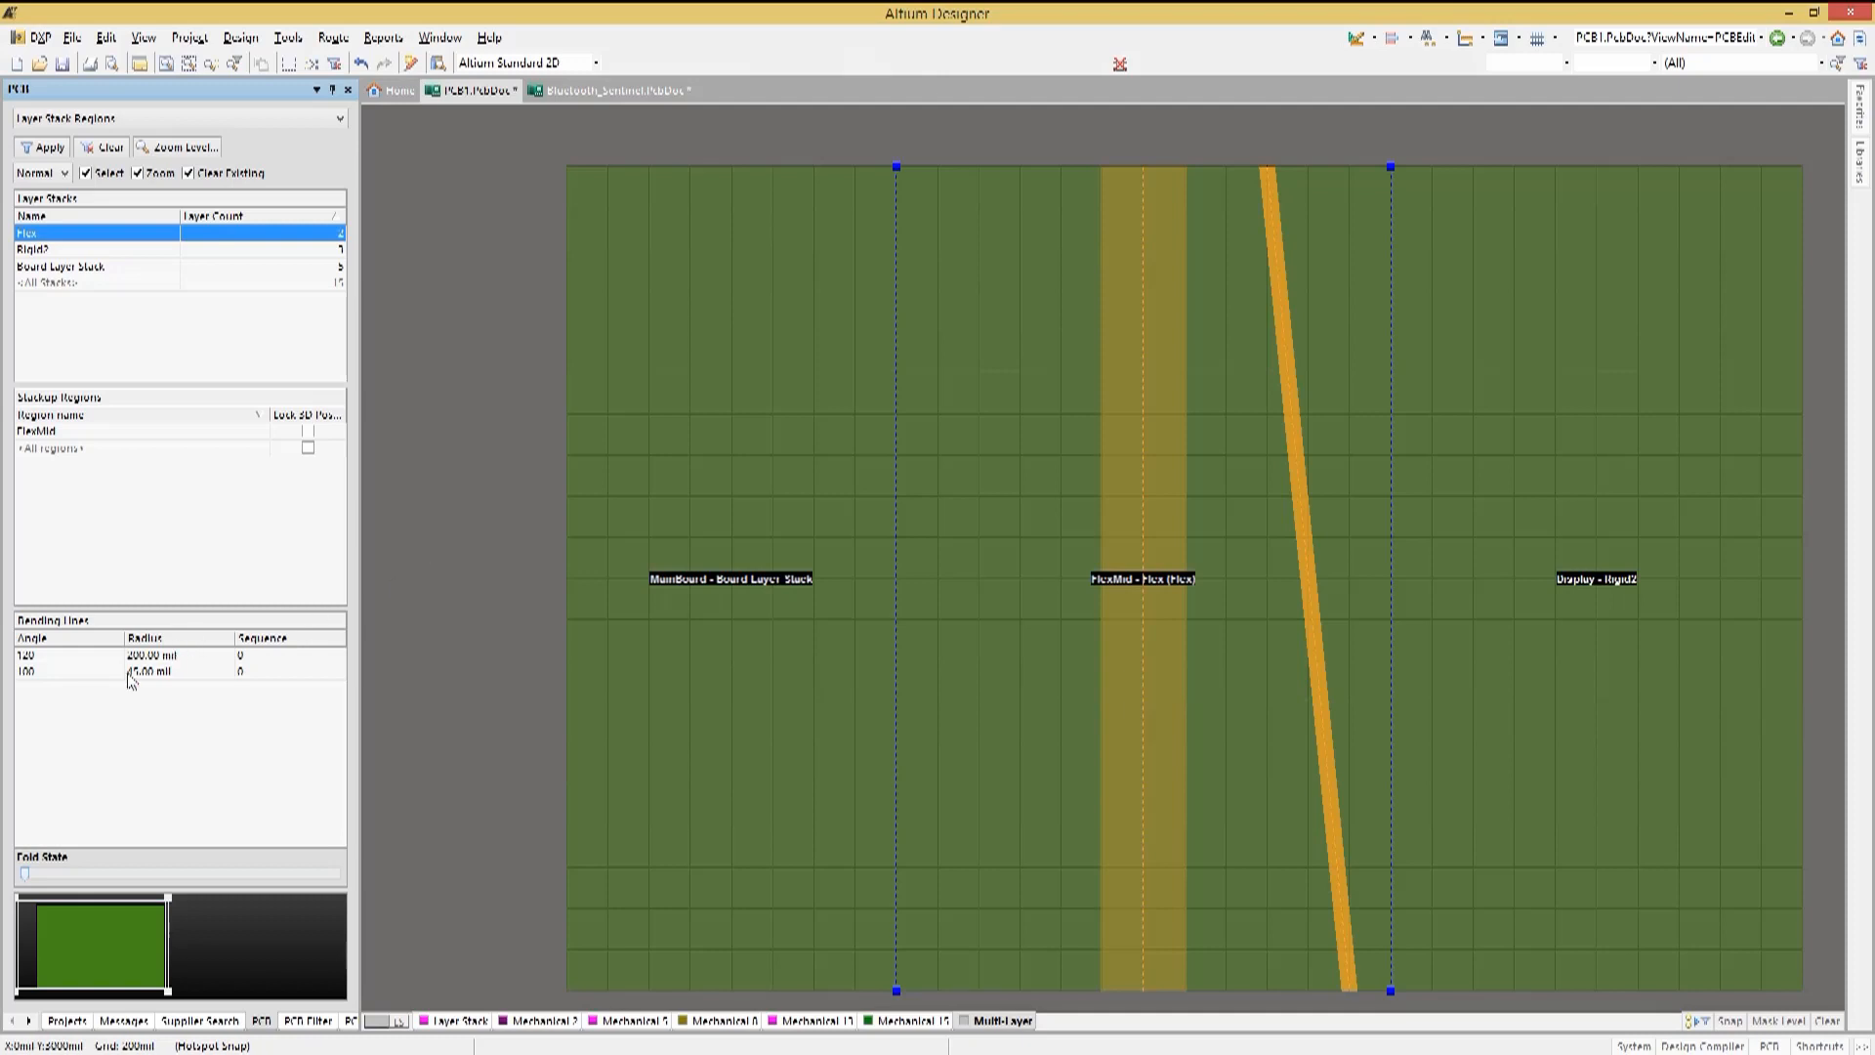
Give the 100° bending line fold index 1 so it folds after the first bend
double_click(143, 670)
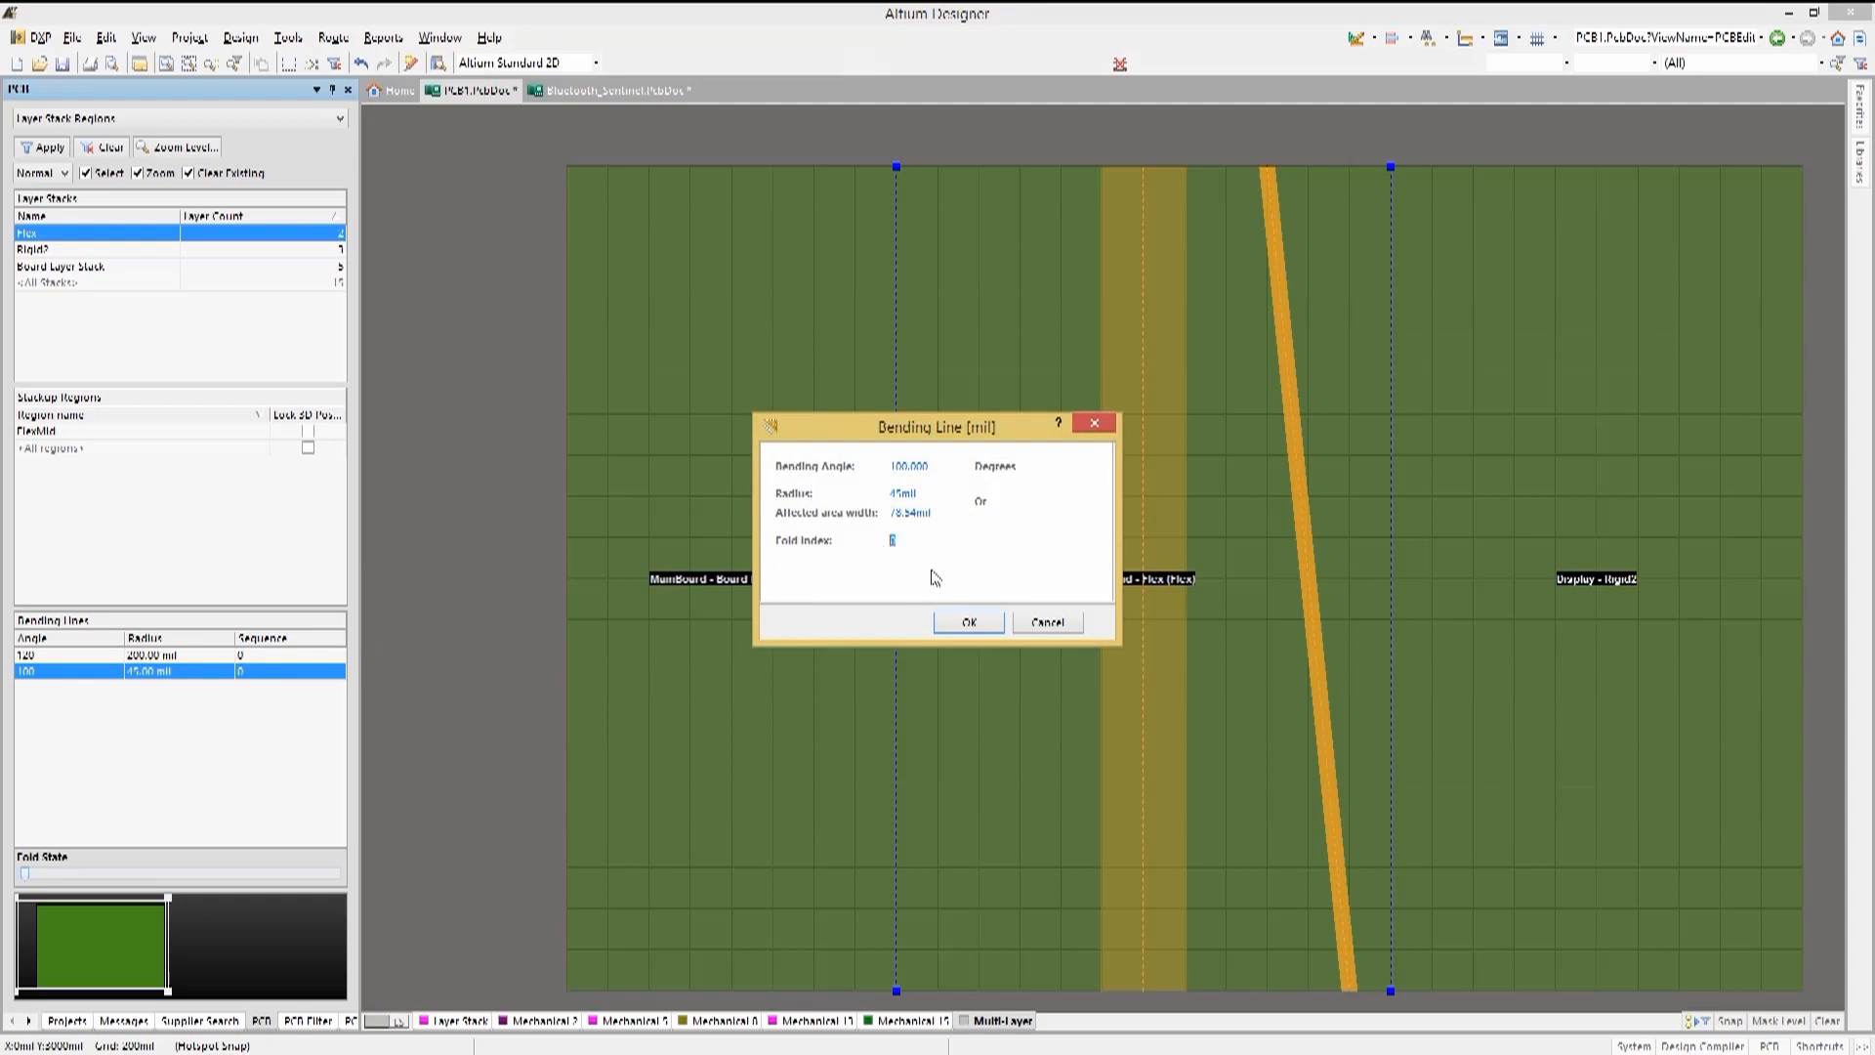
left_click(969, 623)
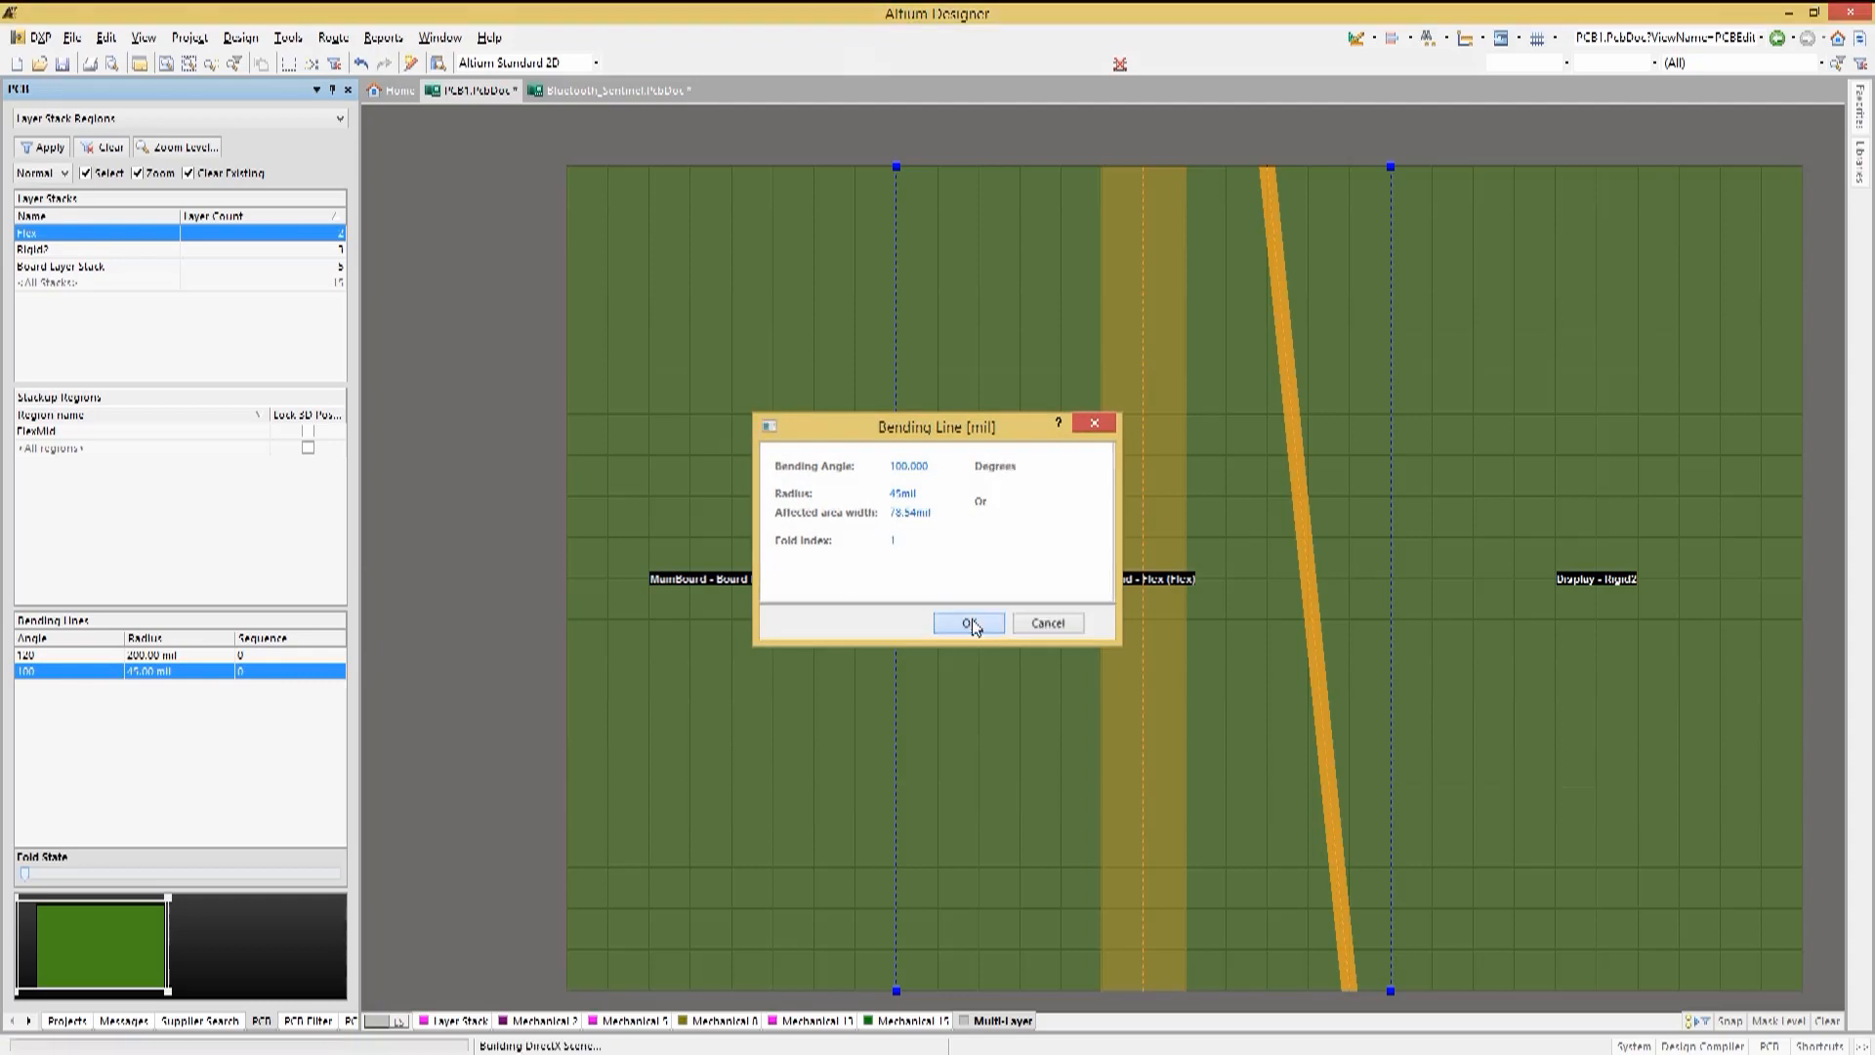
left_click(969, 623)
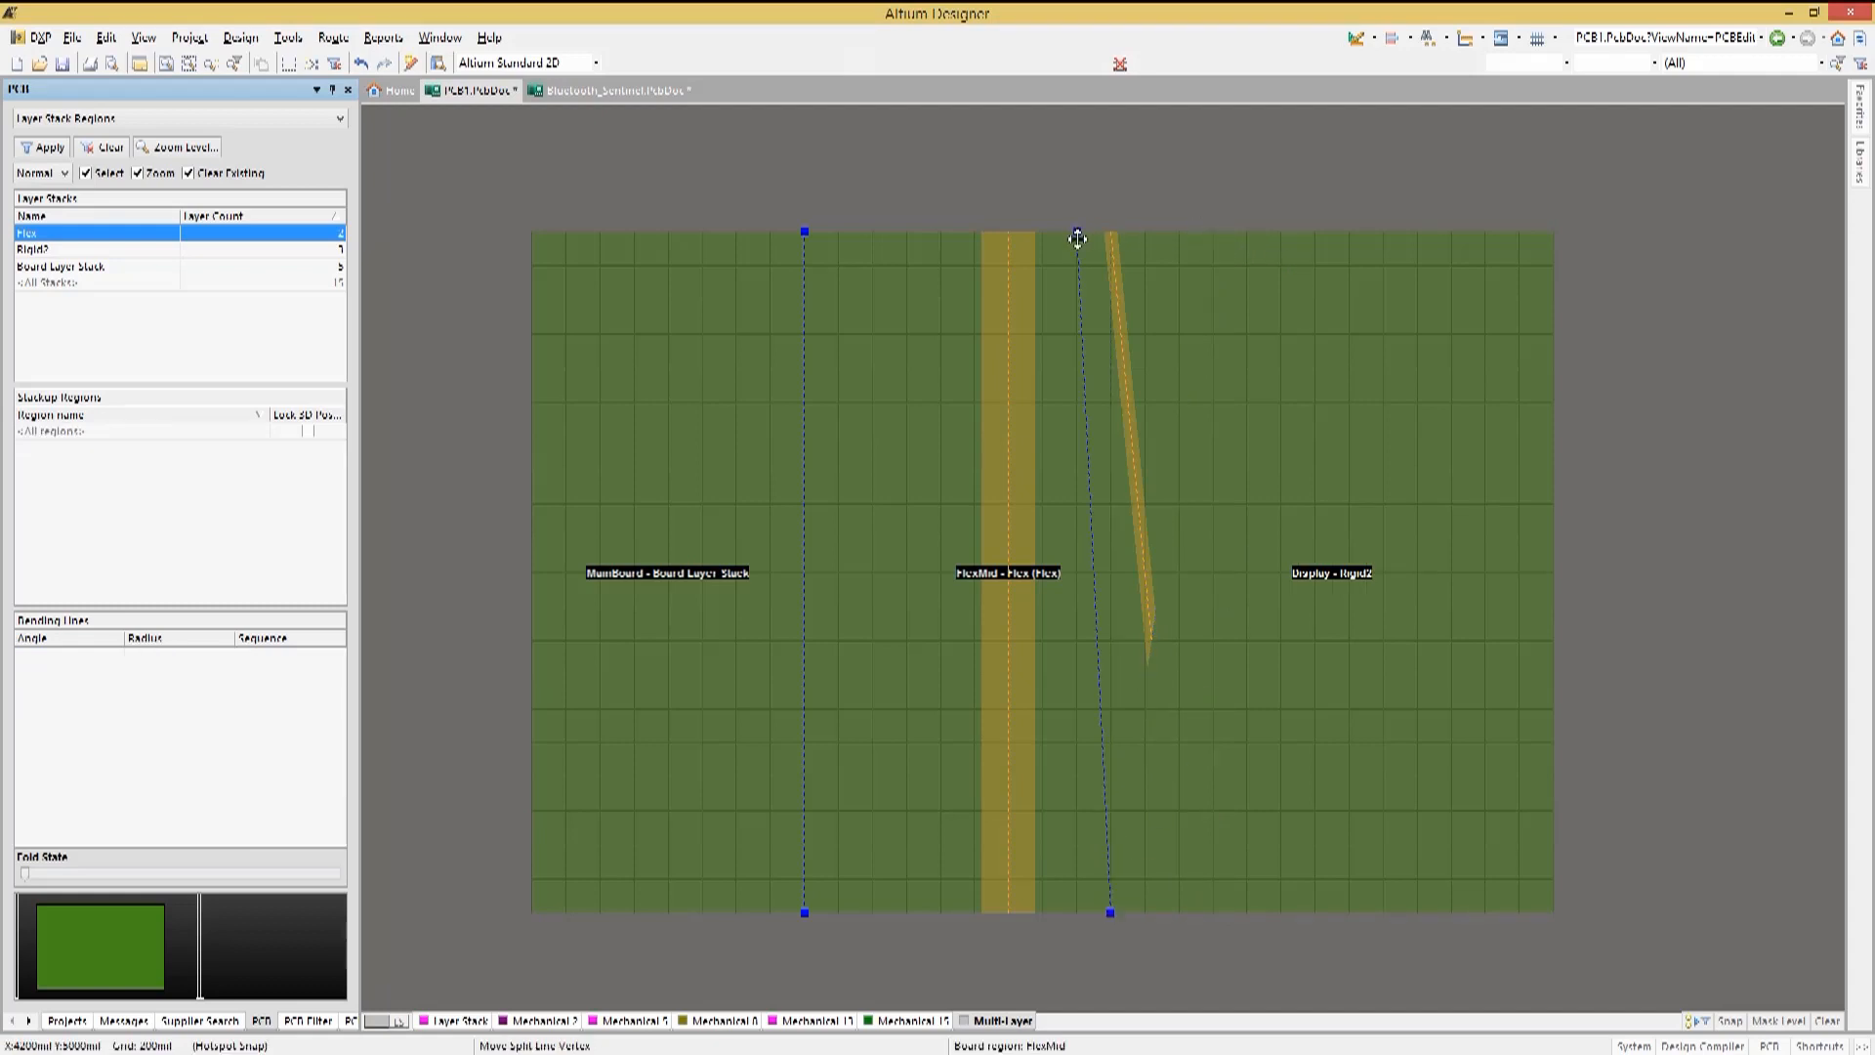
Slant the FlexMid–Display boundary by moving its top vertex and accept the removed bending line warning
left_click(1078, 238)
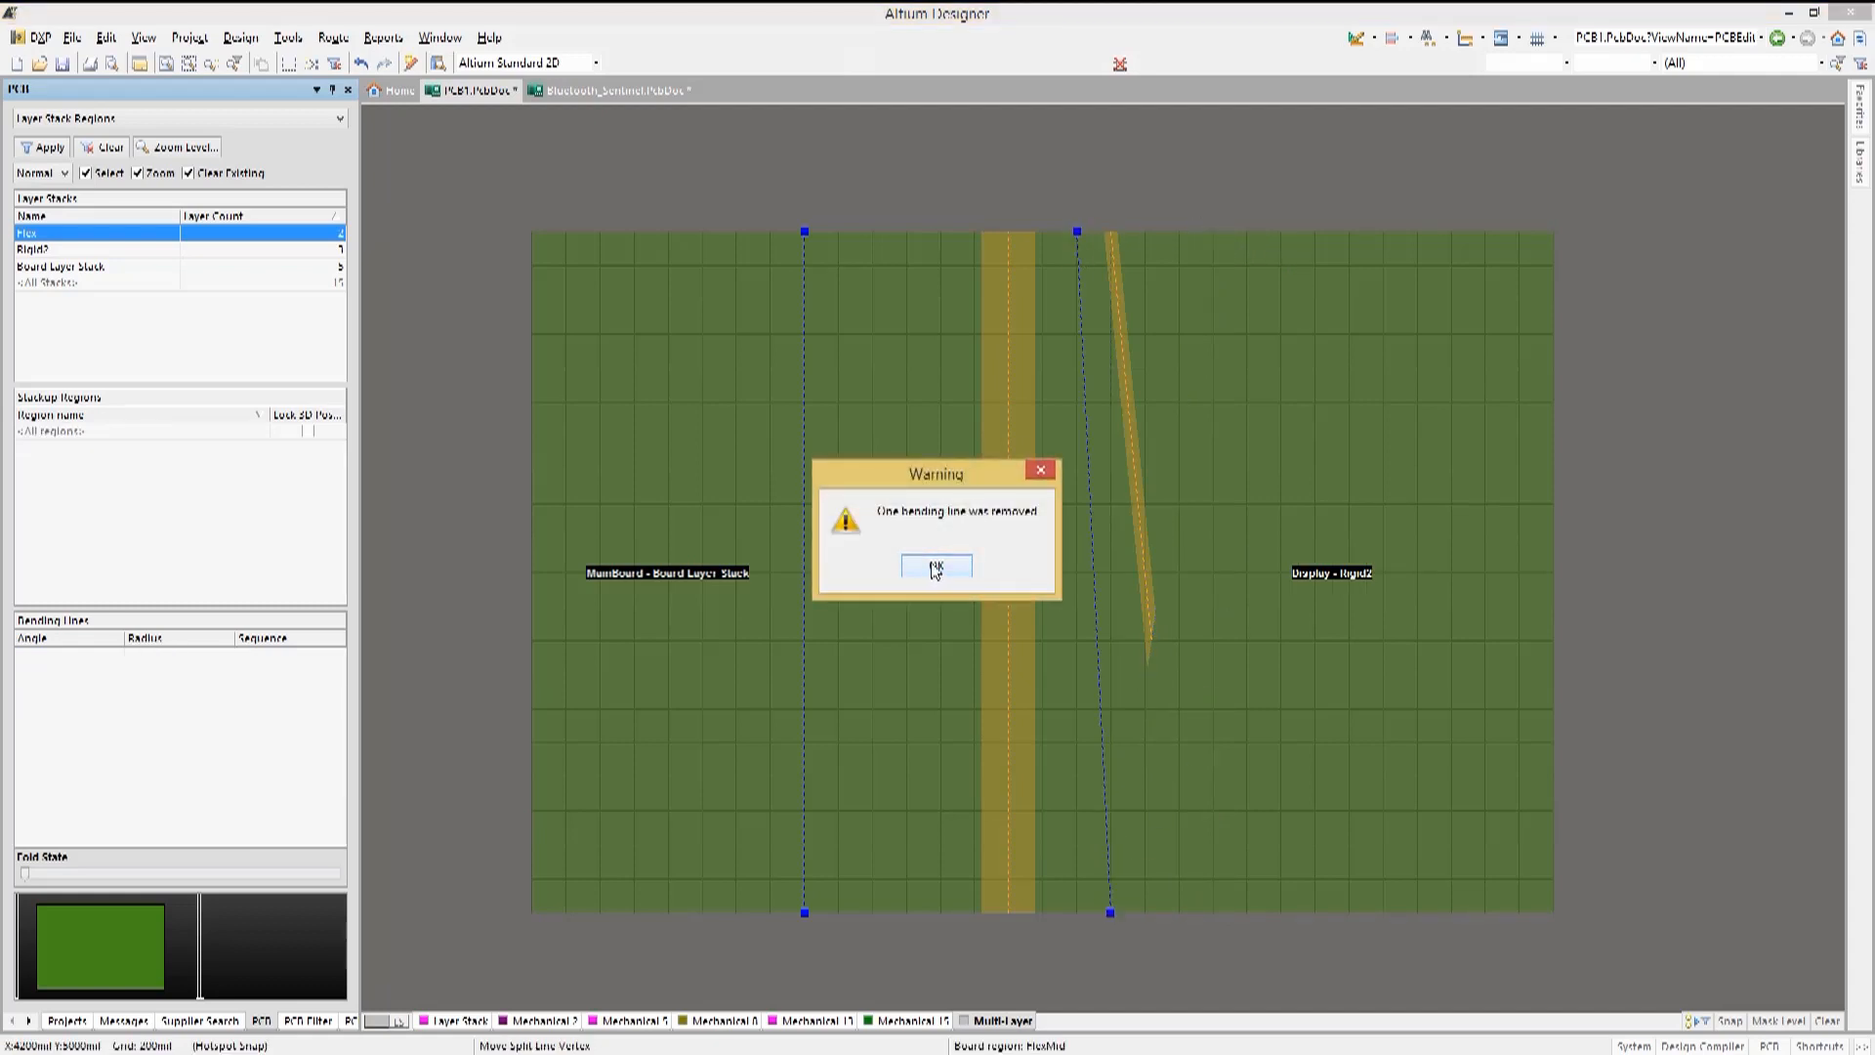
left_click(936, 566)
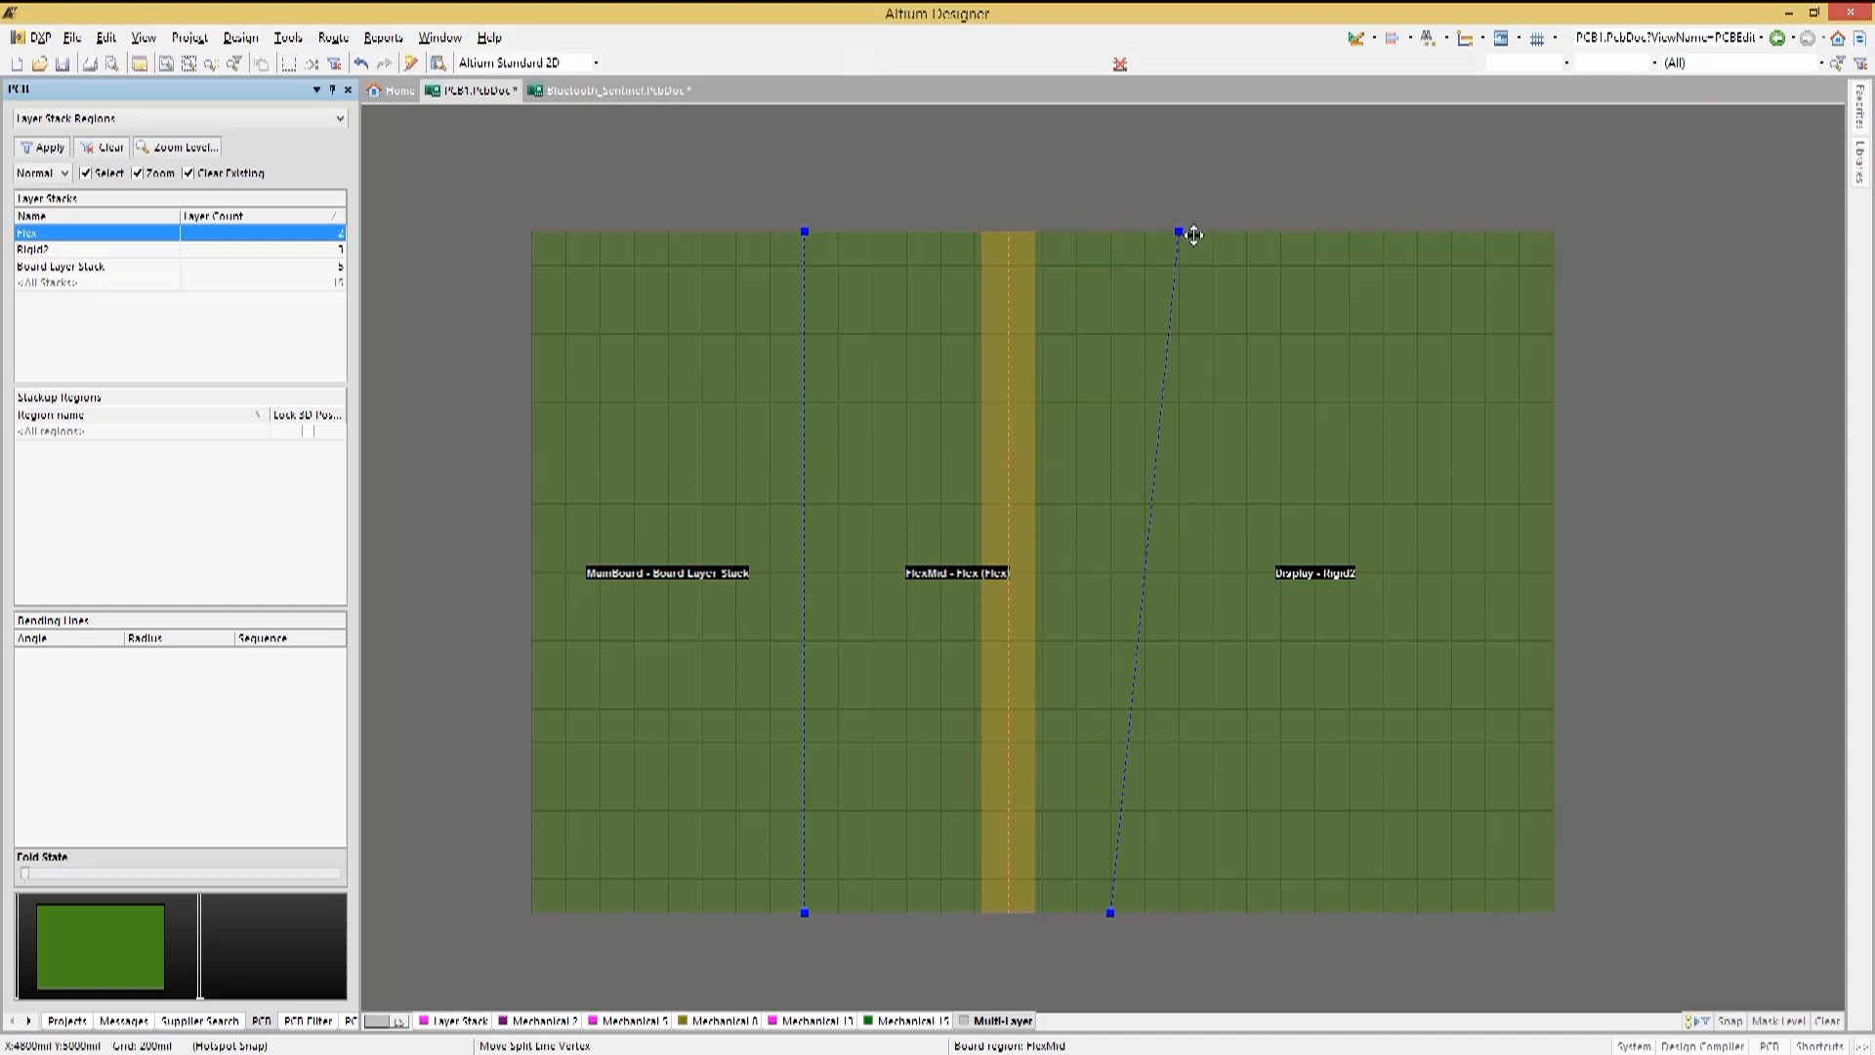